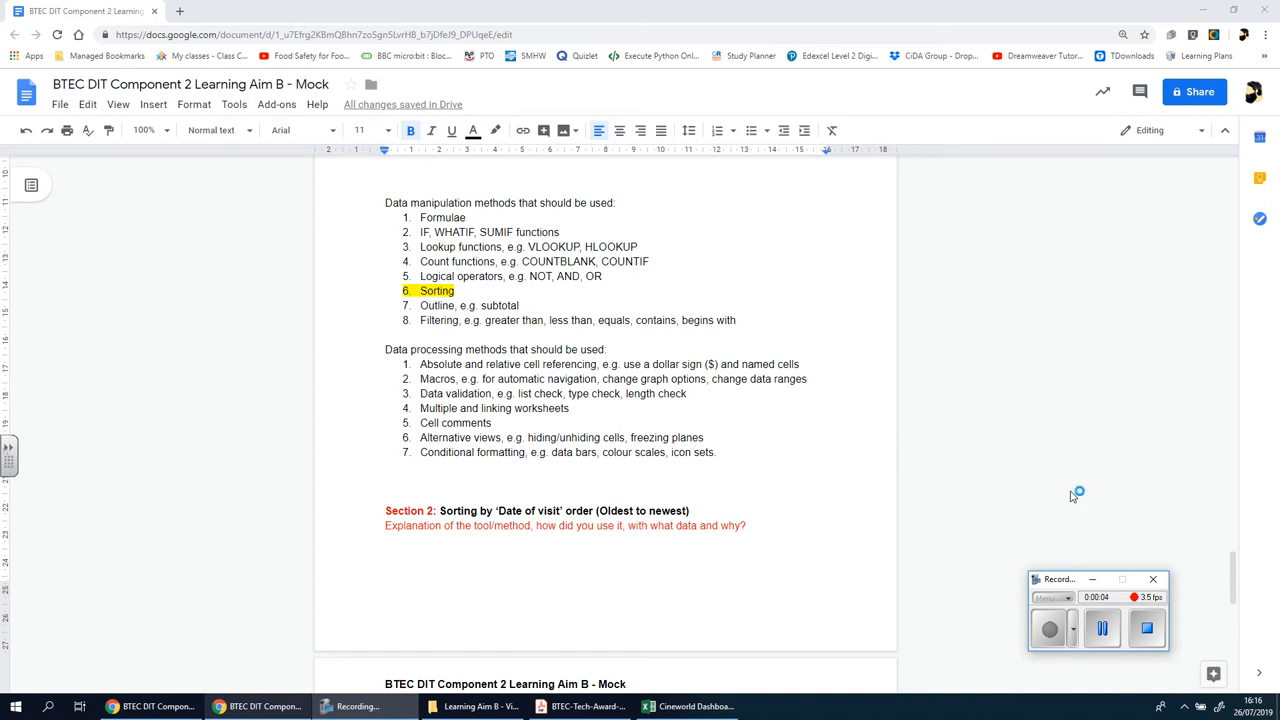
{"action": "mouse_move", "coordinate": [1078, 492]}
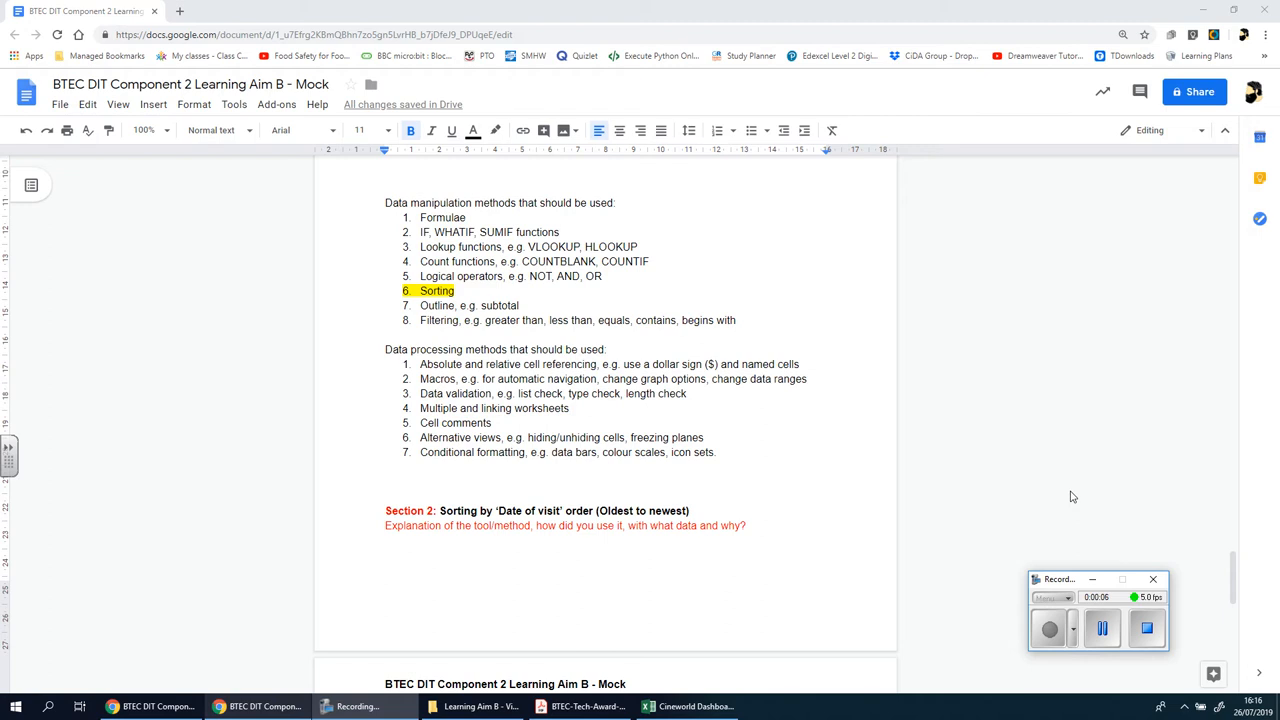
{"action": "mouse_move", "coordinate": [1096, 584]}
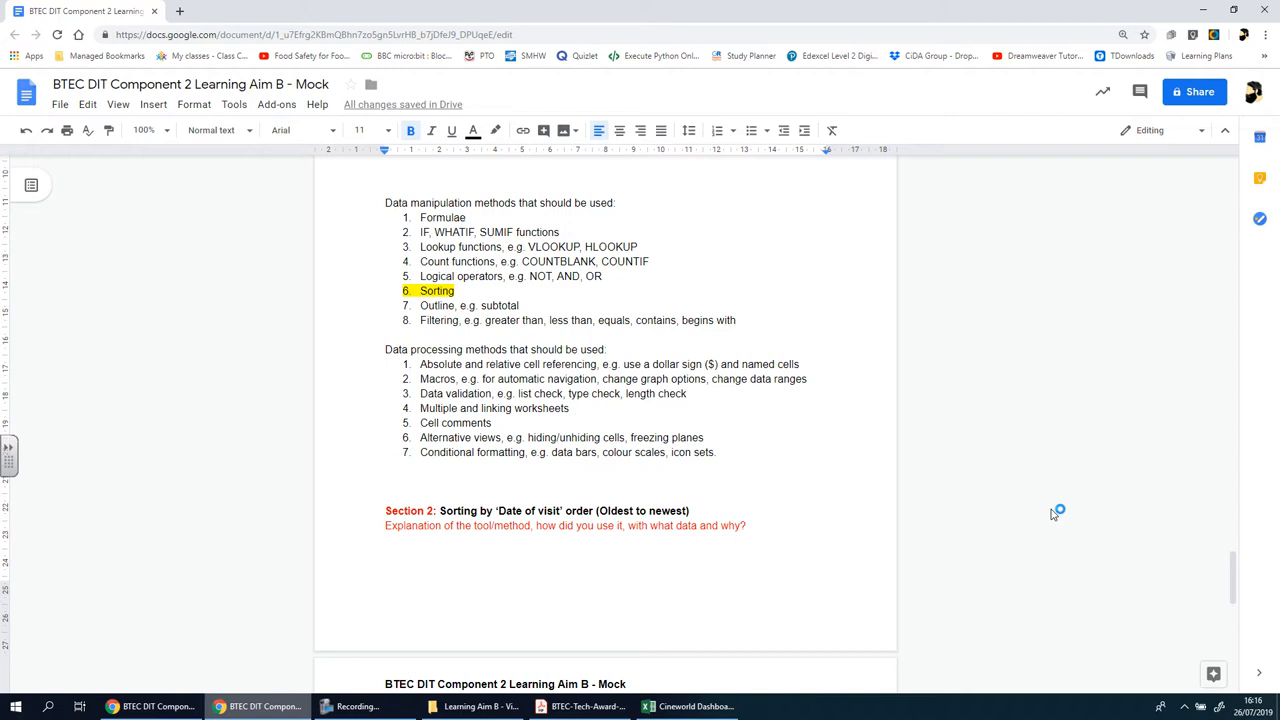
{"action": "mouse_move", "coordinate": [1052, 514]}
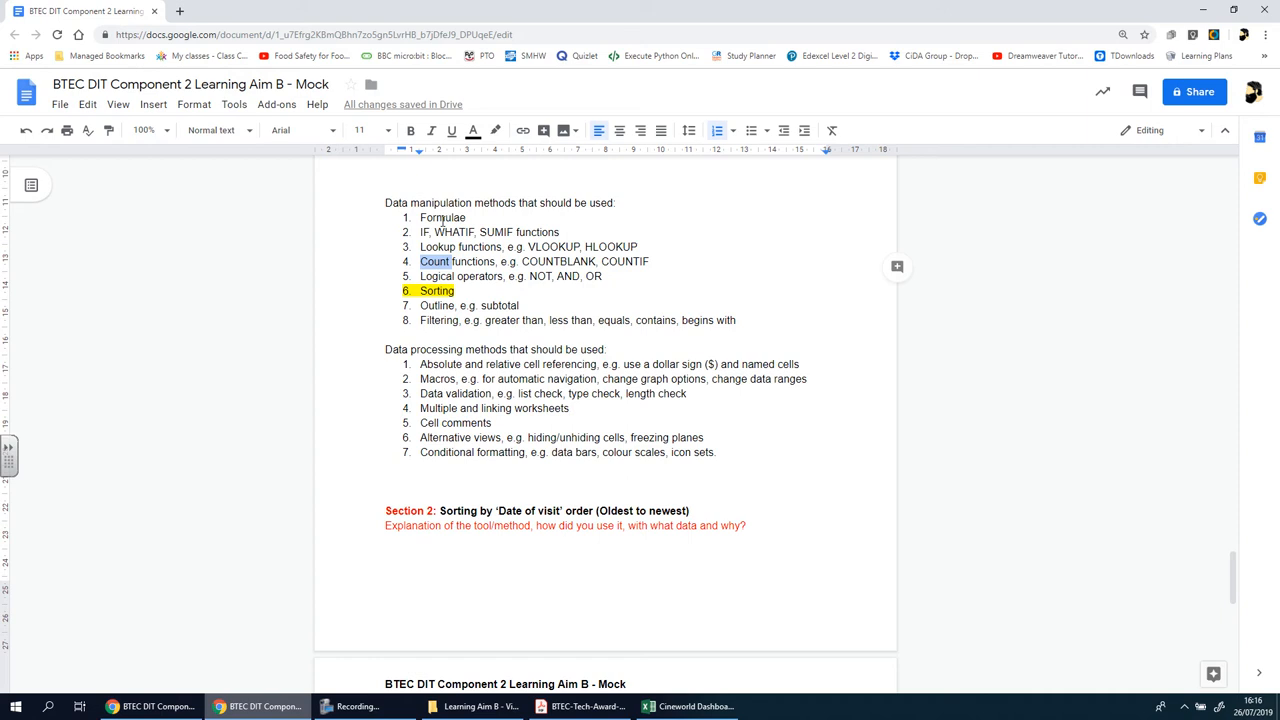
Paste the copied section heading below the spreadsheet screenshot and renumber it to Section 3
{"action": "scroll", "scroll_direction": "down", "scroll_amount": 3}
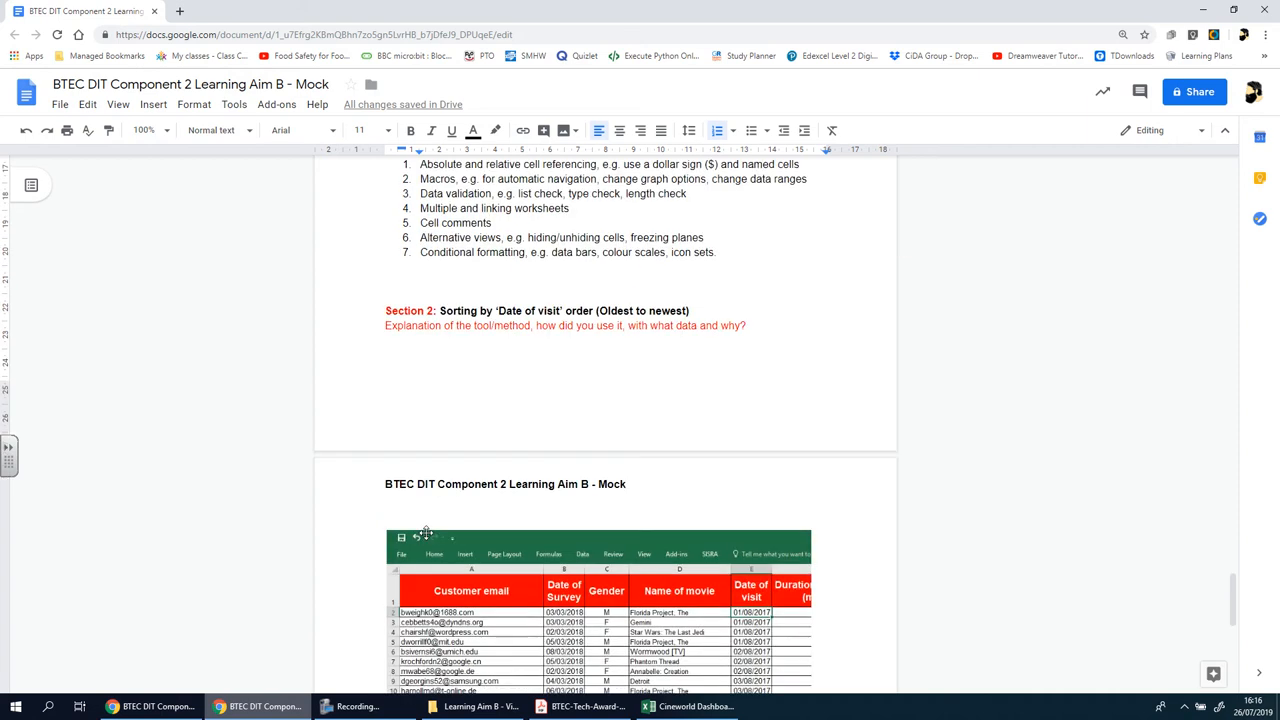
{"action": "scroll", "scroll_direction": "up", "scroll_amount": 3}
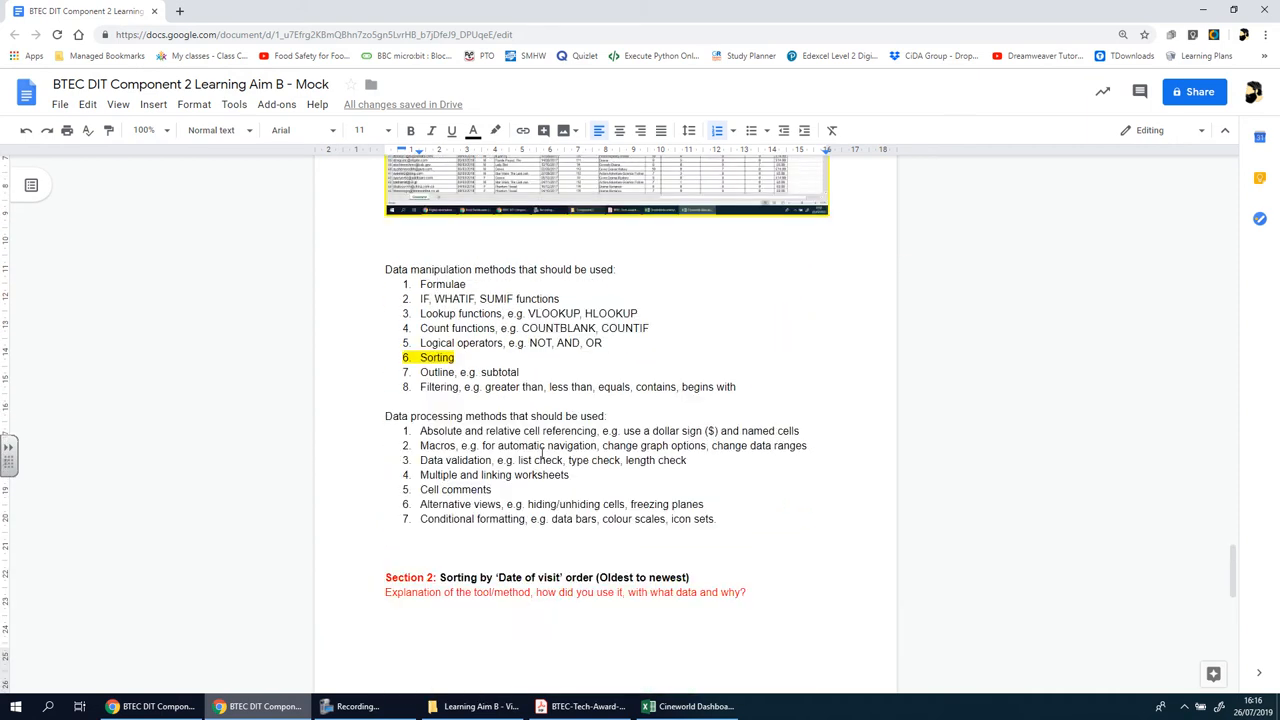
{"action": "scroll", "scroll_direction": "down", "scroll_amount": 3}
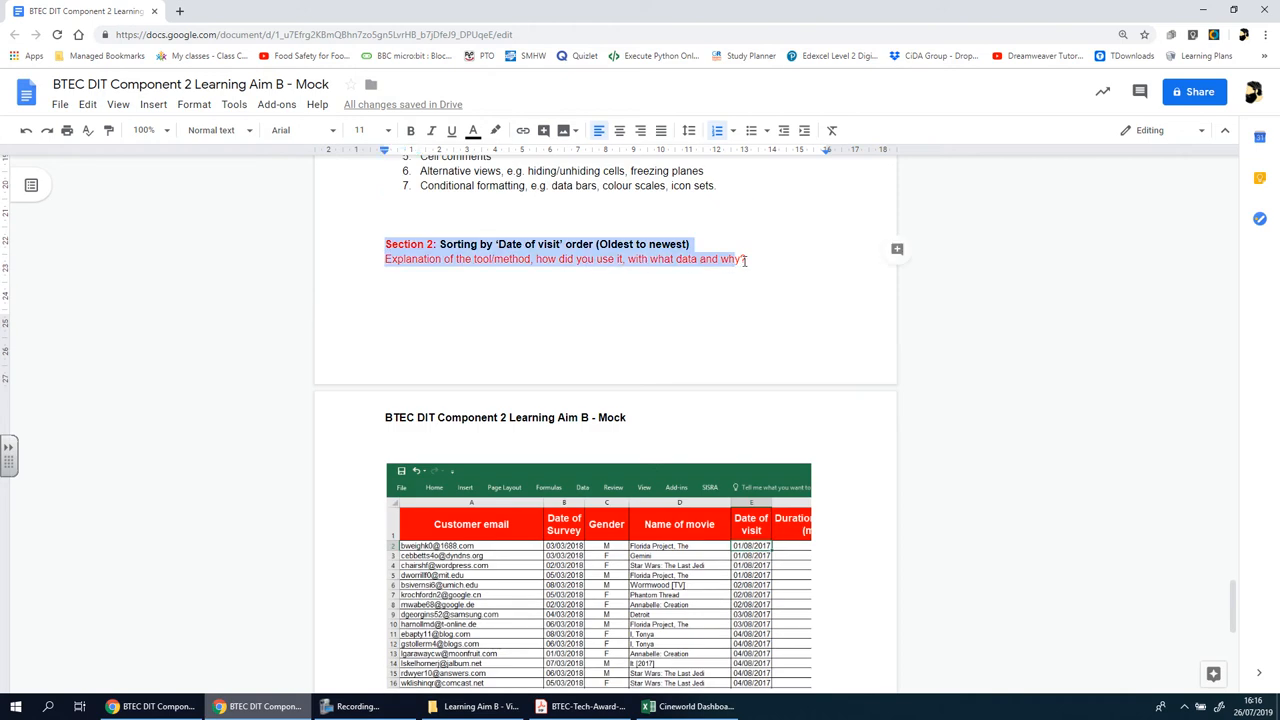
{"action": "scroll", "scroll_direction": "down", "scroll_amount": 3}
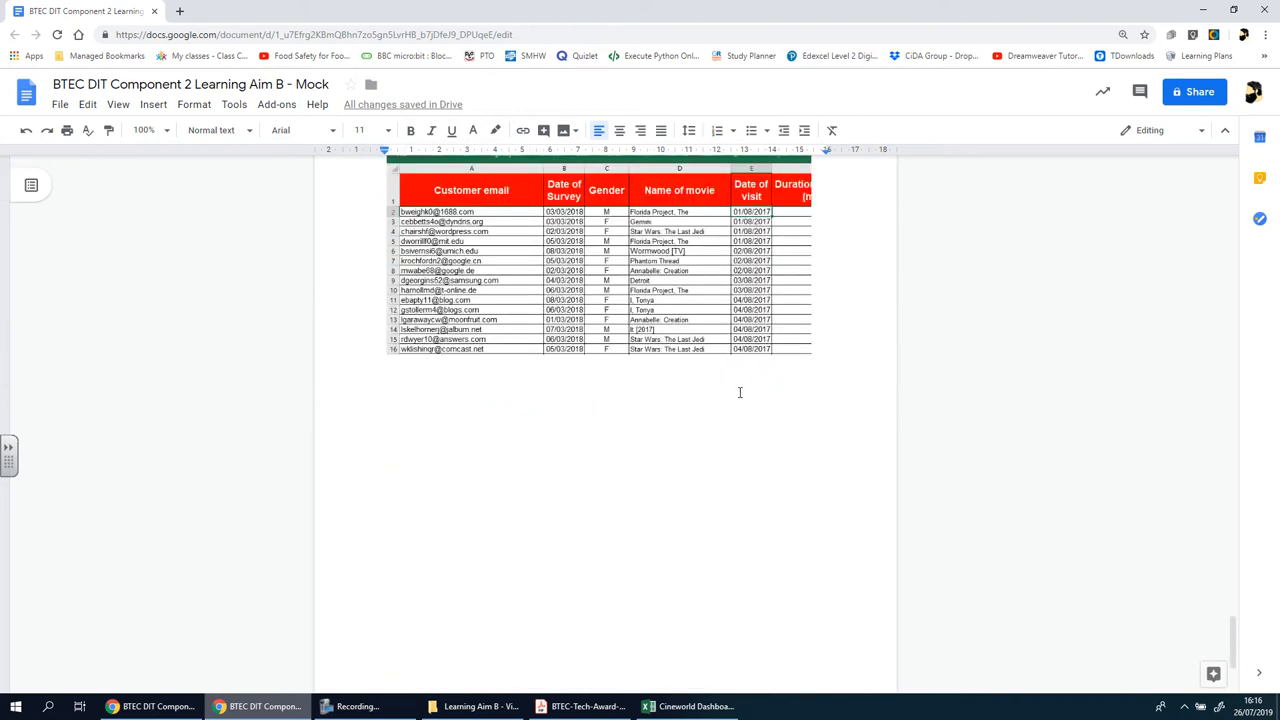
{"action": "left_click", "coordinate": [600, 270]}
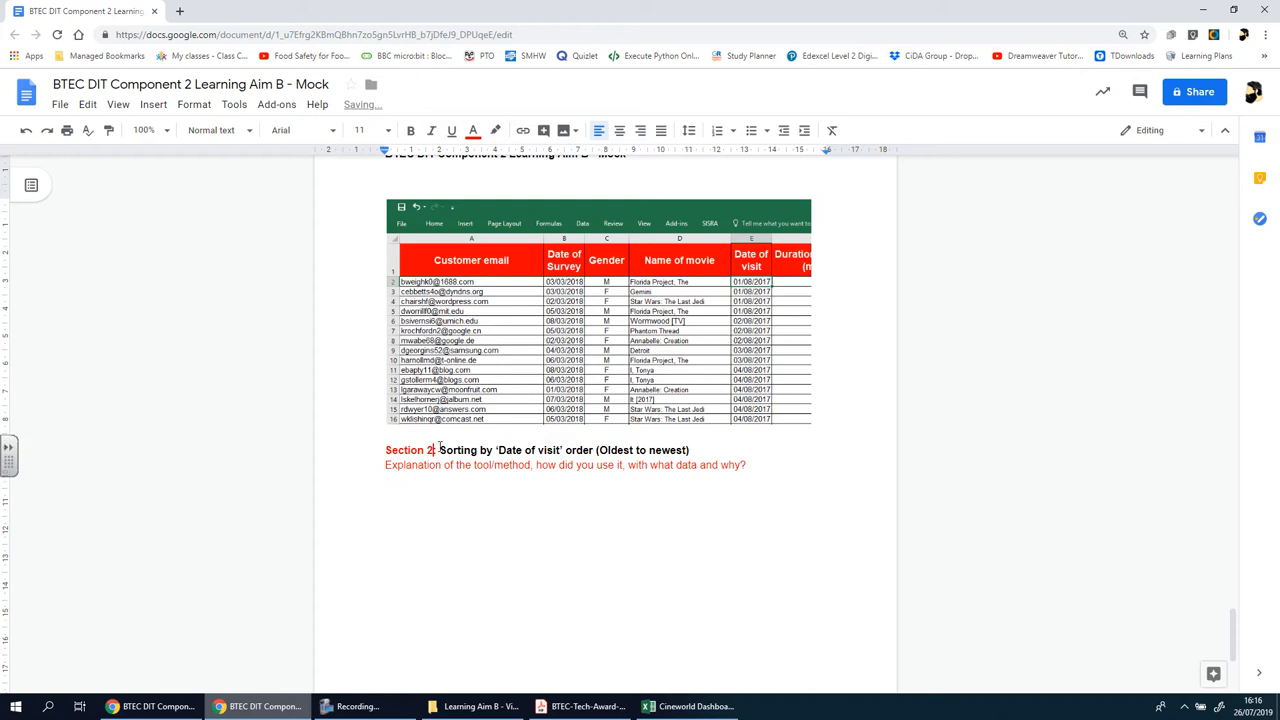
{"action": "type", "text": "3"}
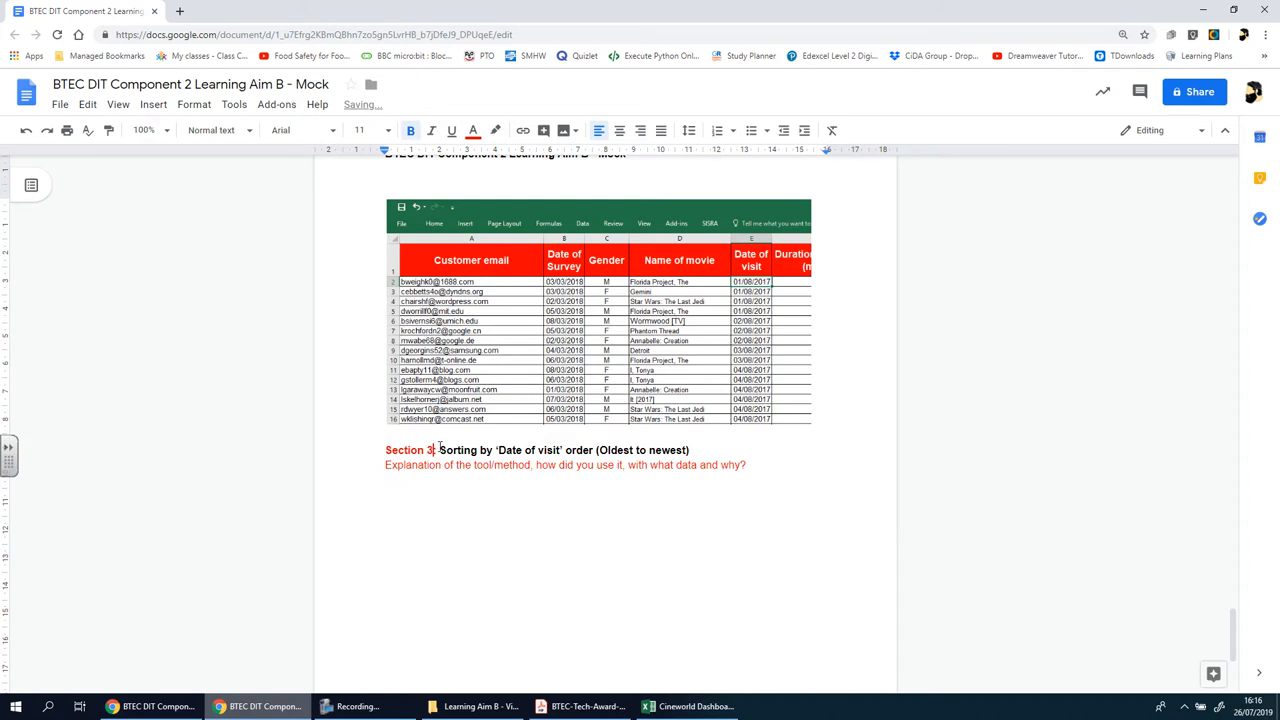
Replace the copied heading title with COUNT, keeping the explanation prompt below it
{"action": "double_click", "coordinate": [458, 450]}
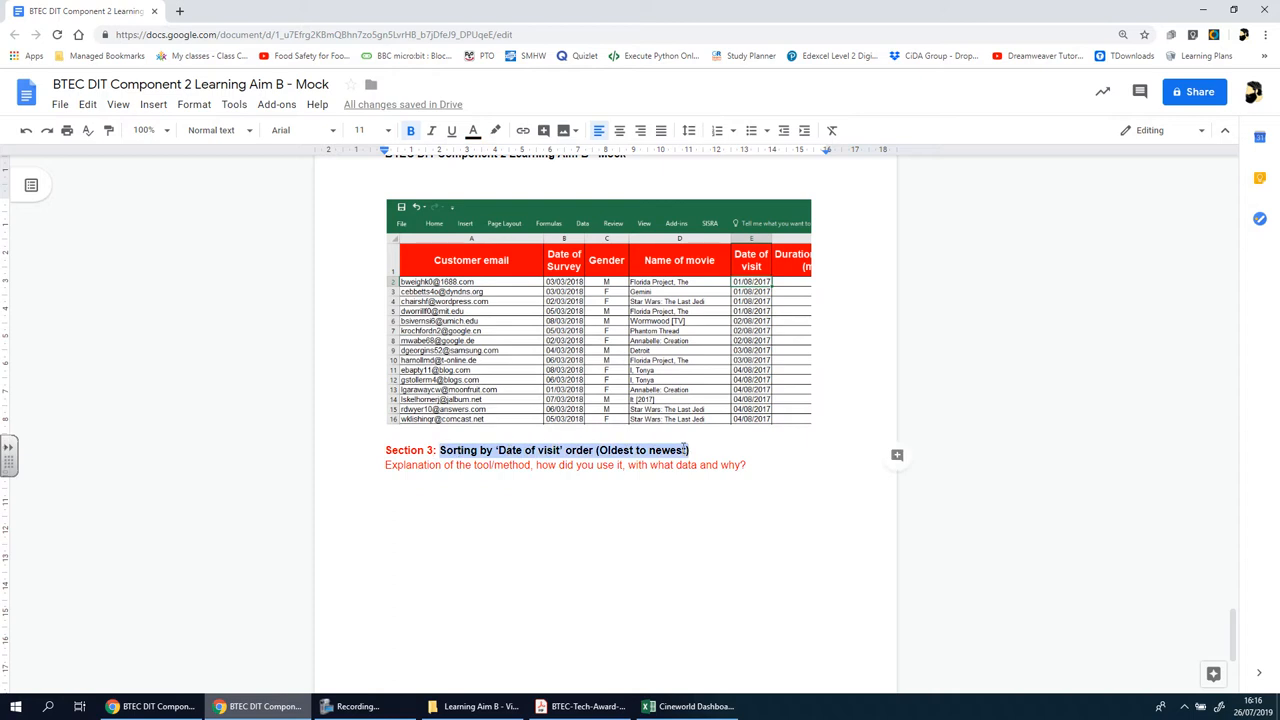
{"action": "type", "text": "COUNT"}
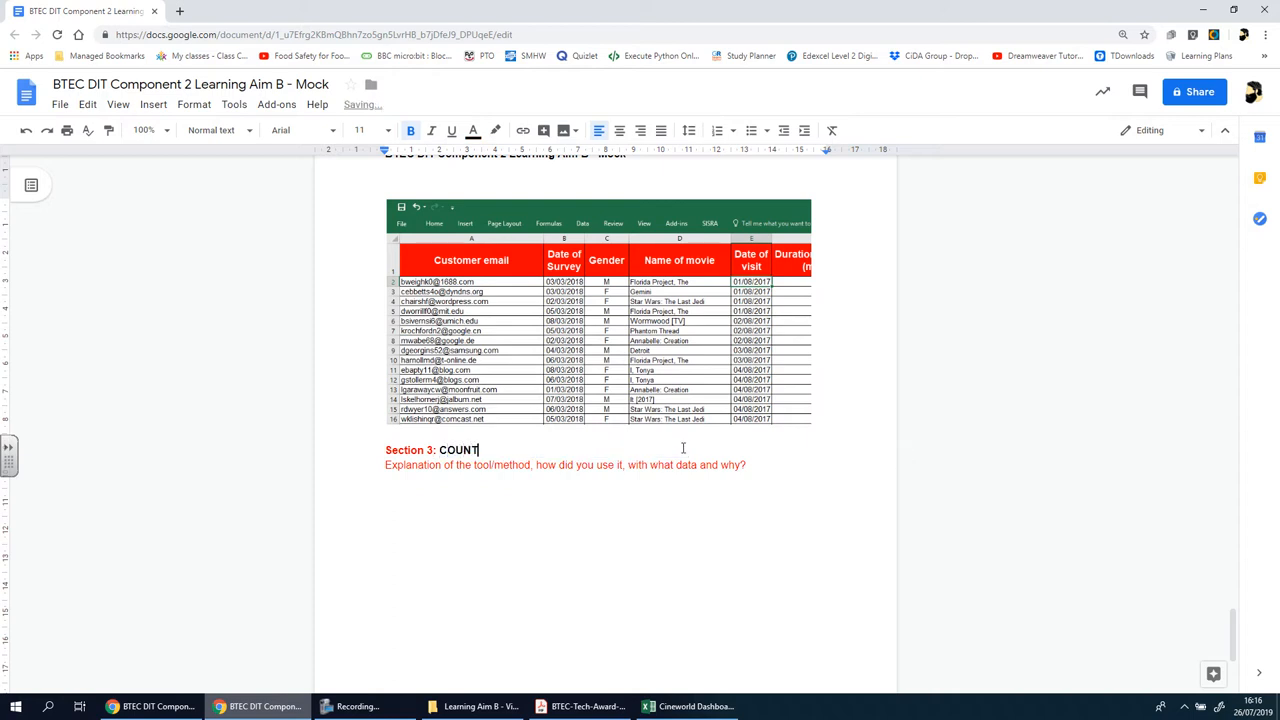
{"action": "scroll", "scroll_direction": "up", "scroll_amount": 3}
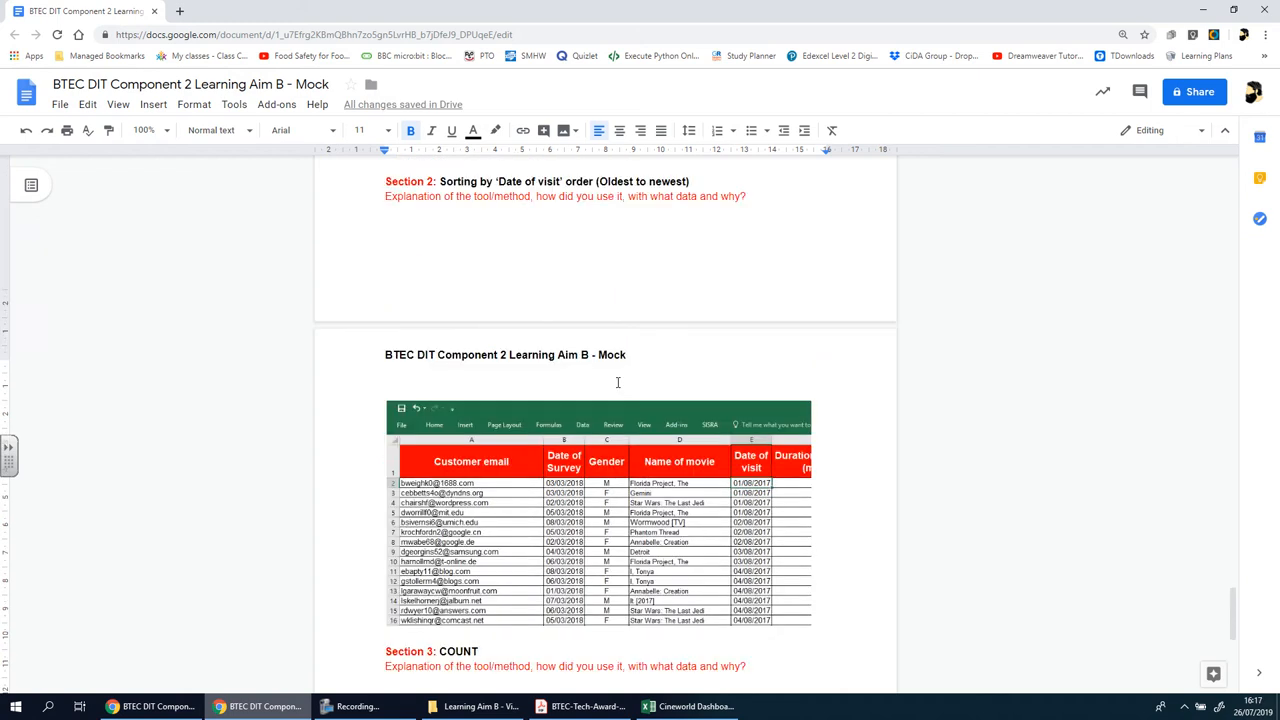
{"action": "scroll", "scroll_direction": "up", "scroll_amount": 3}
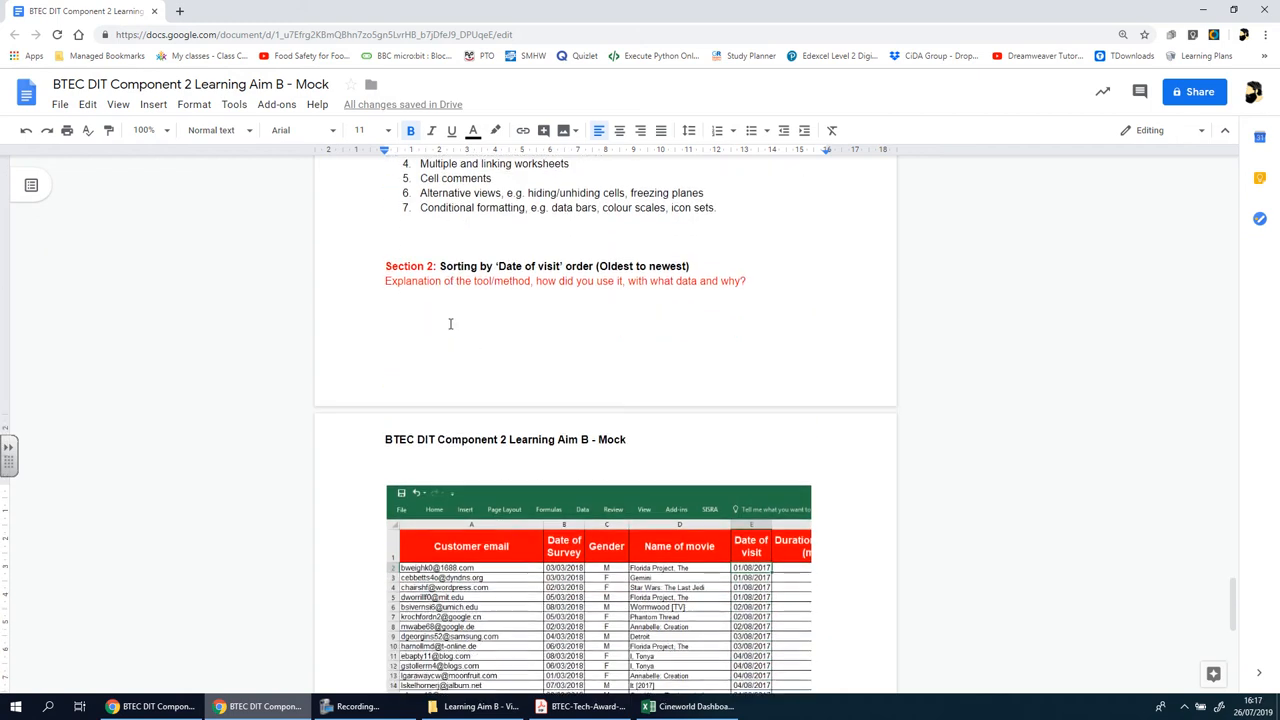
{"action": "scroll", "scroll_direction": "down", "scroll_amount": 3}
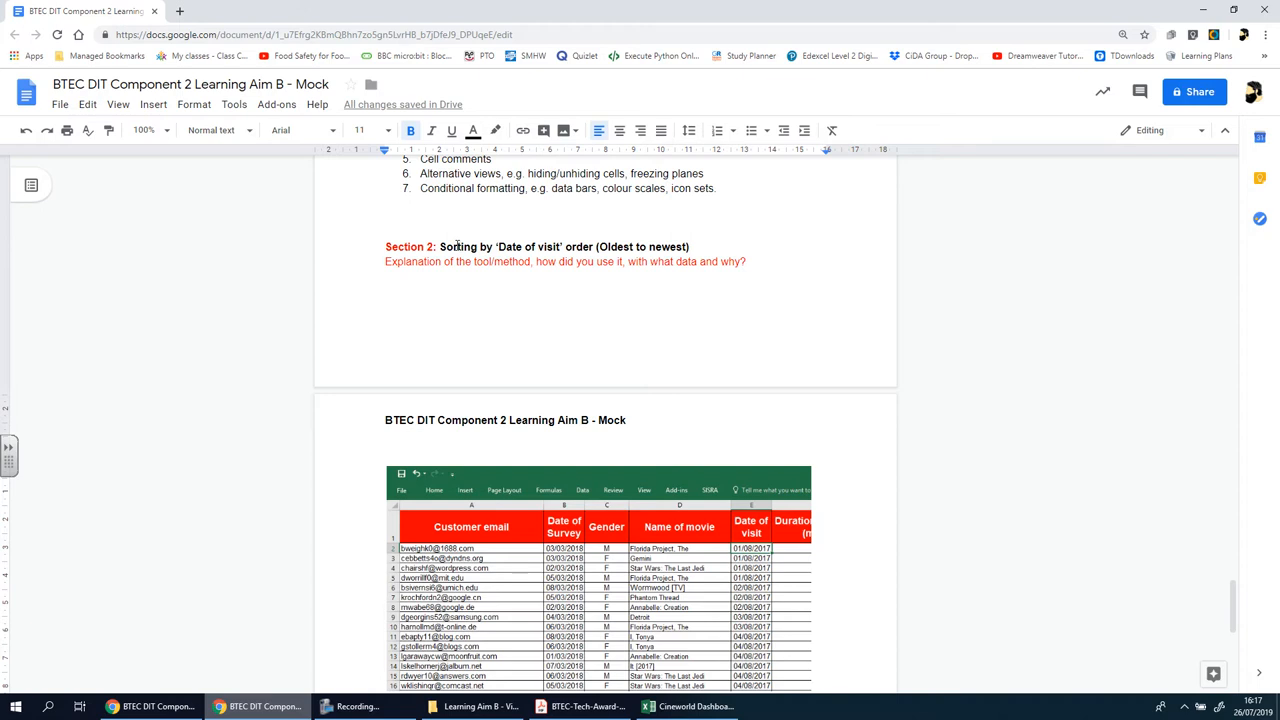
{"action": "mouse_move", "coordinate": [458, 288]}
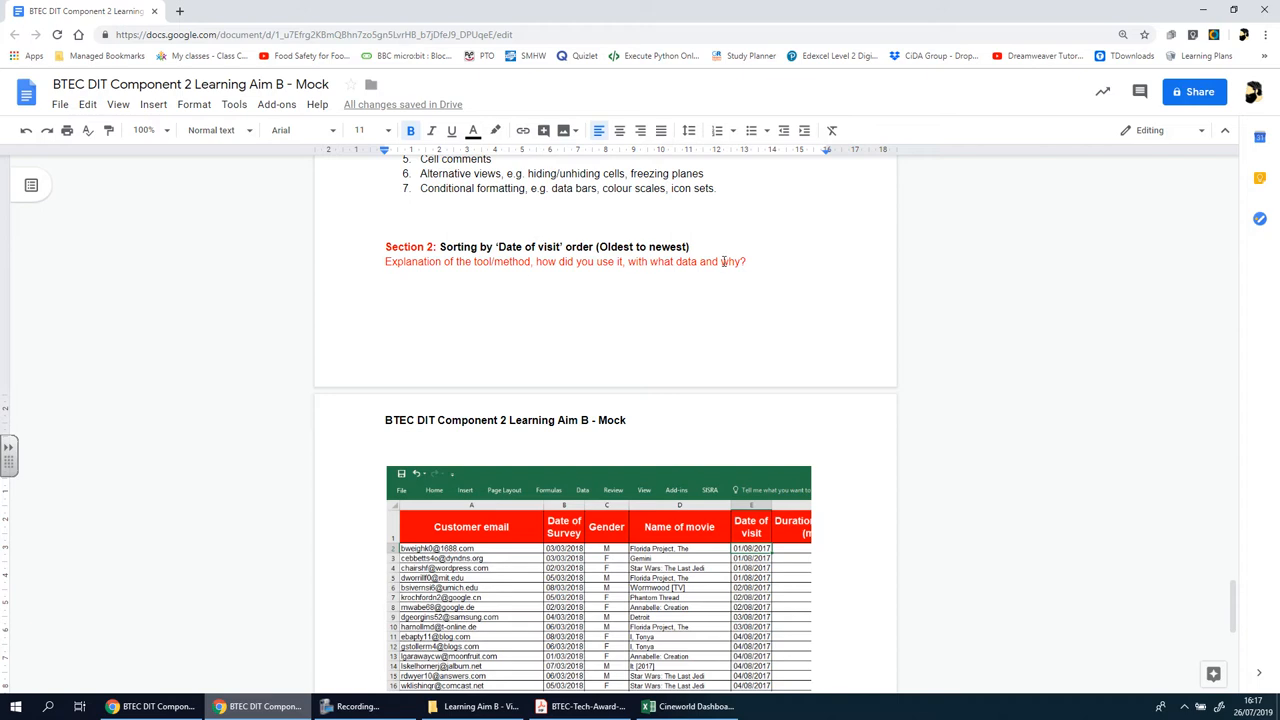
{"action": "scroll", "scroll_direction": "down", "scroll_amount": 3}
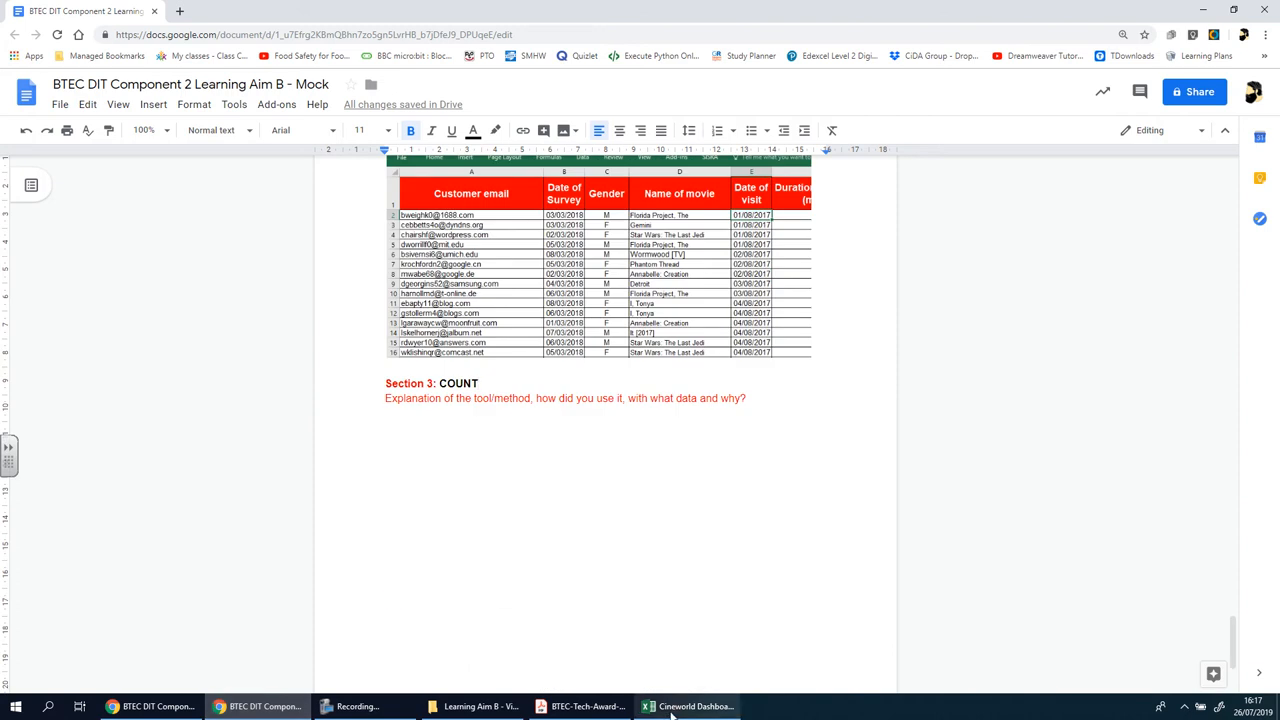
Bring up the Cineworld Dashboard workbook and scroll the Cineworld sheet to its last customer rows near row 500
{"action": "left_click", "coordinate": [688, 706]}
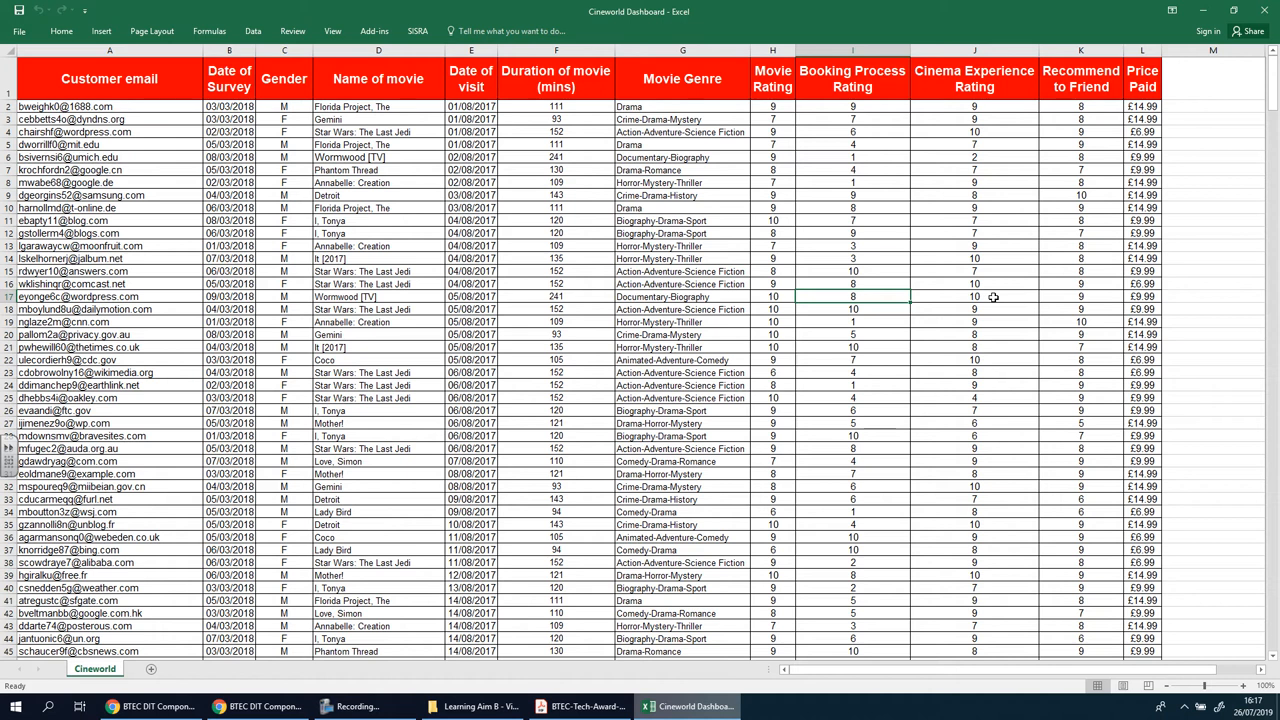
{"action": "mouse_move", "coordinate": [868, 248]}
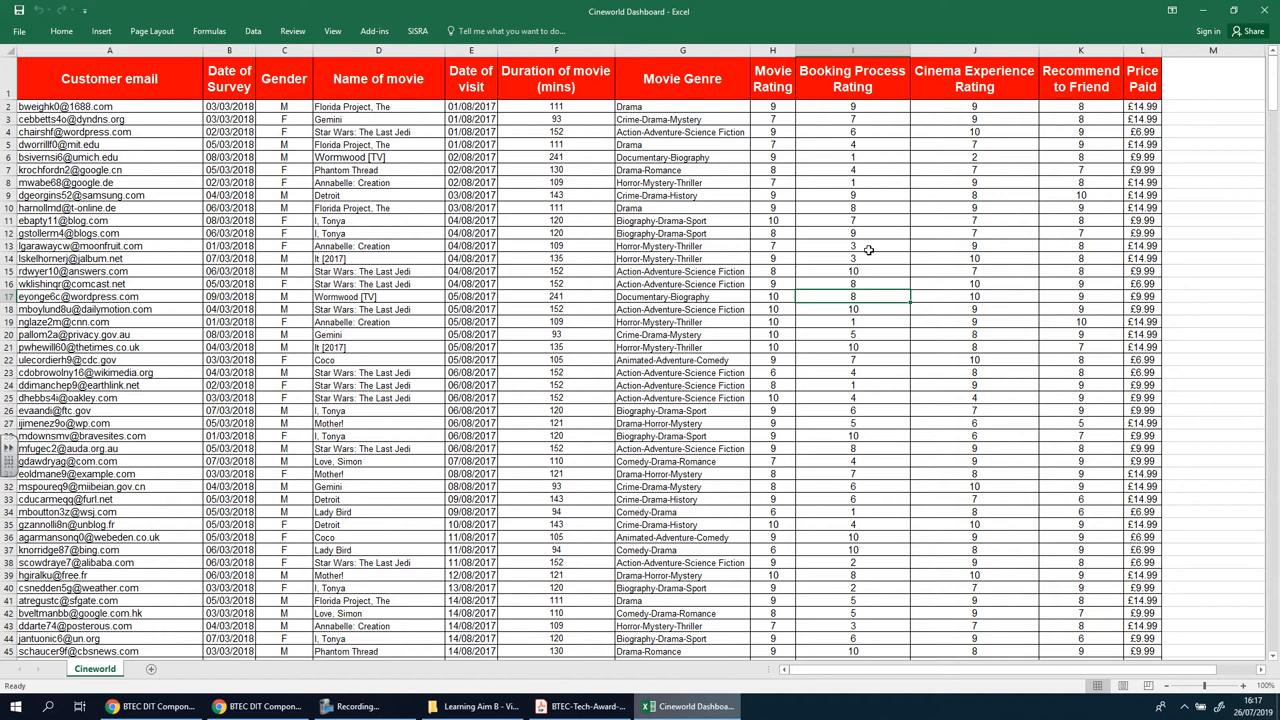
{"action": "mouse_move", "coordinate": [818, 248]}
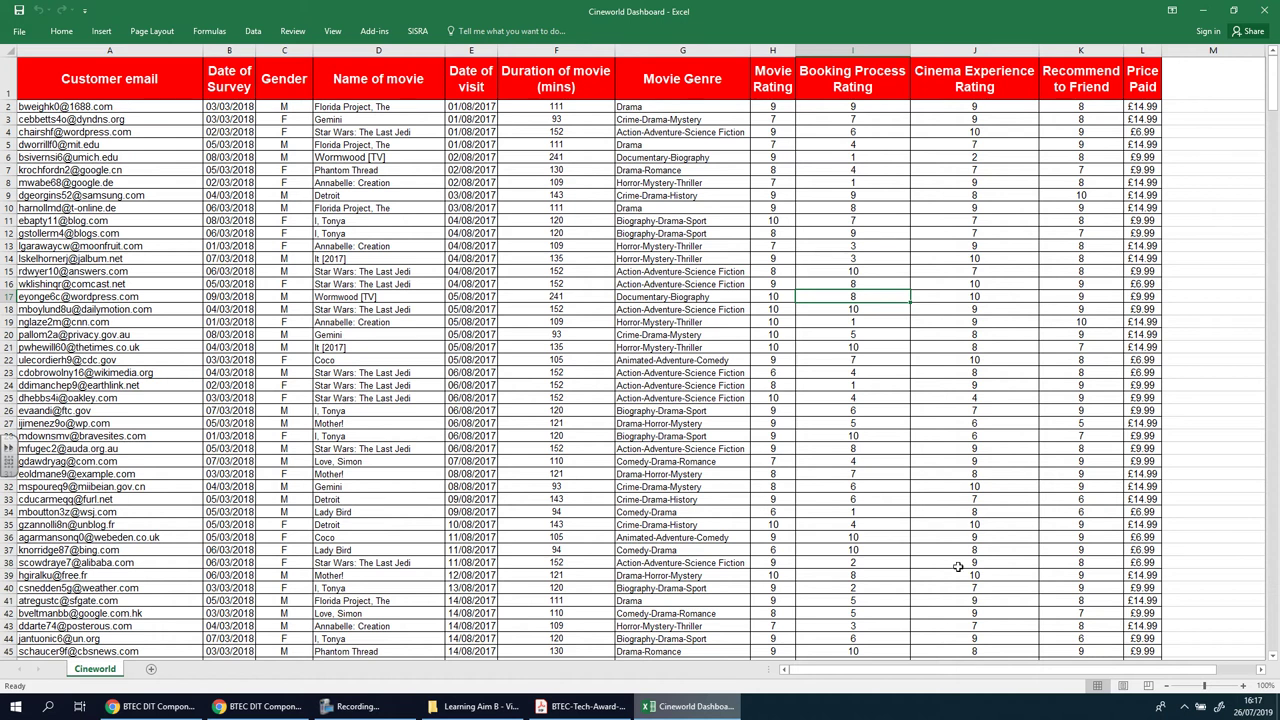
{"action": "mouse_move", "coordinate": [254, 360]}
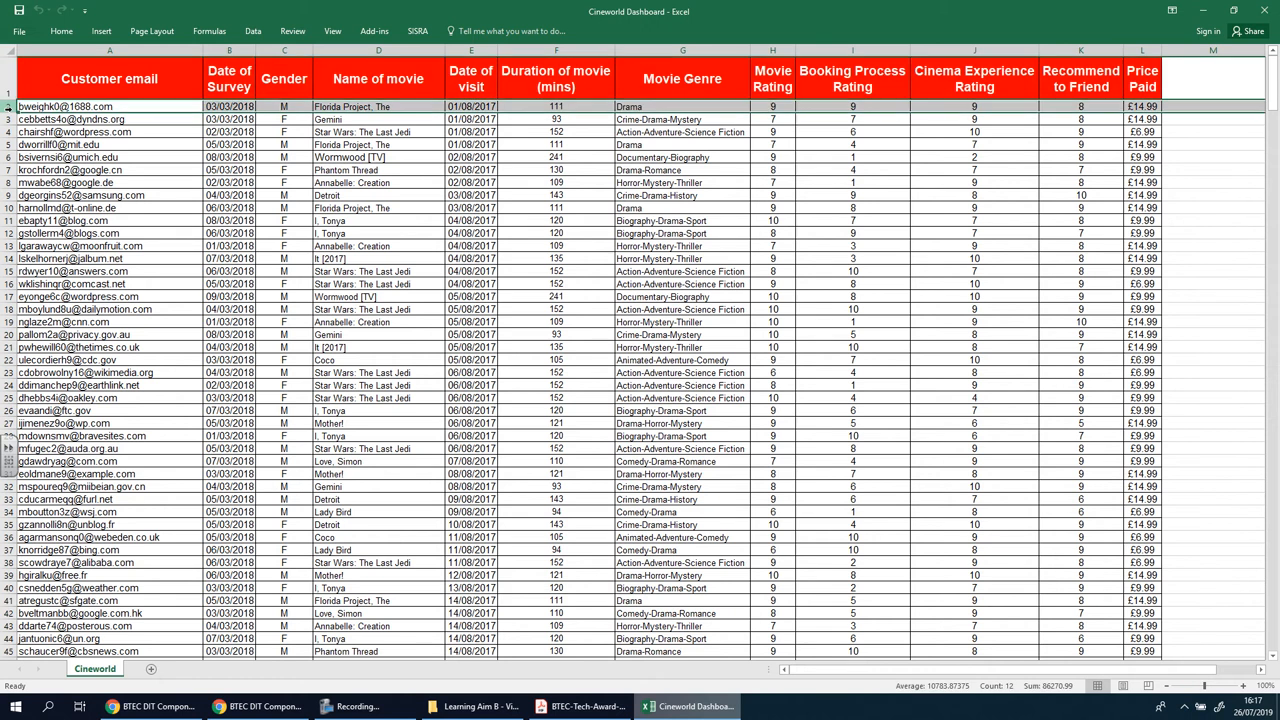
{"action": "scroll", "scroll_direction": "down", "scroll_amount": 3}
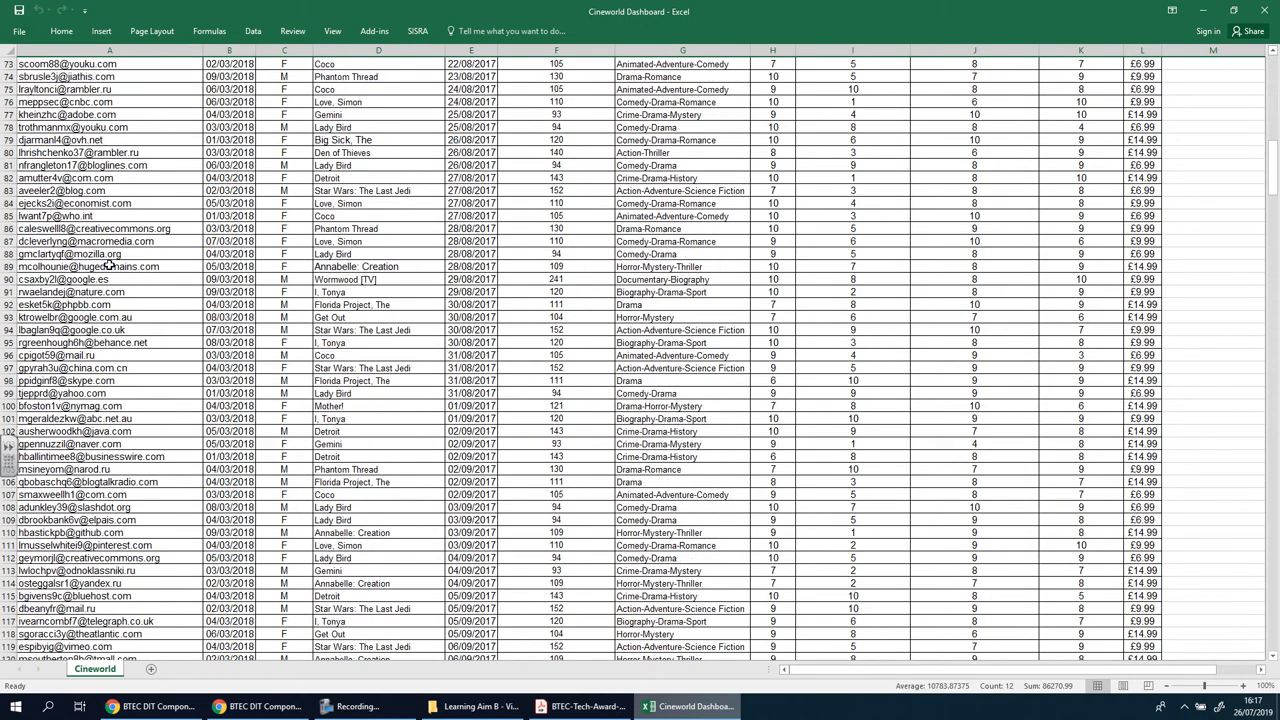
{"action": "scroll", "scroll_direction": "down", "scroll_amount": 3}
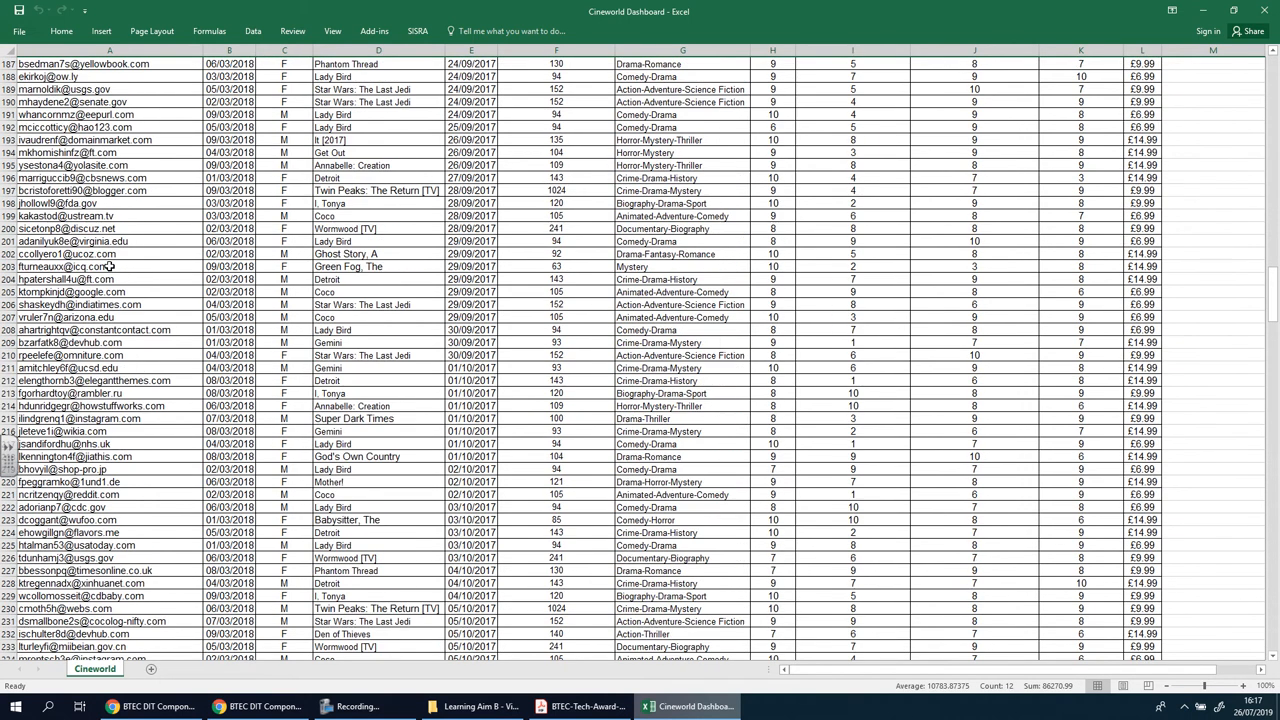
{"action": "scroll", "scroll_direction": "down", "scroll_amount": 3}
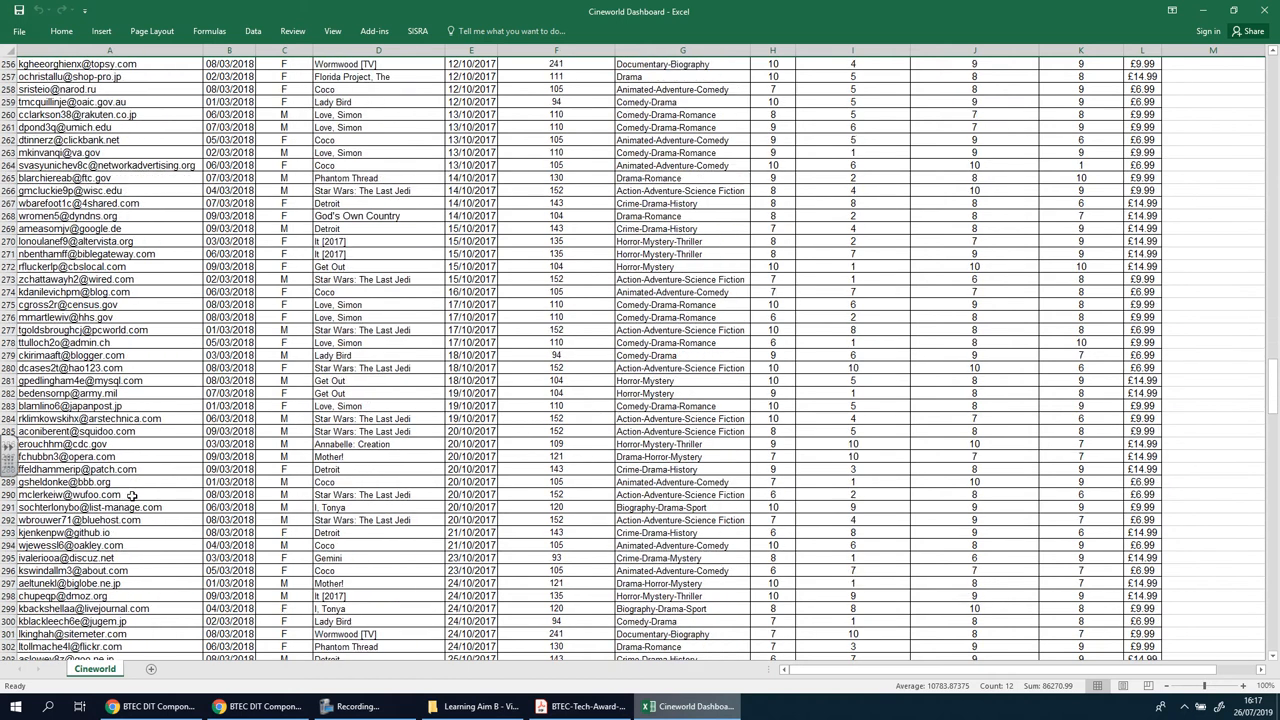
{"action": "scroll", "scroll_direction": "down", "scroll_amount": 3}
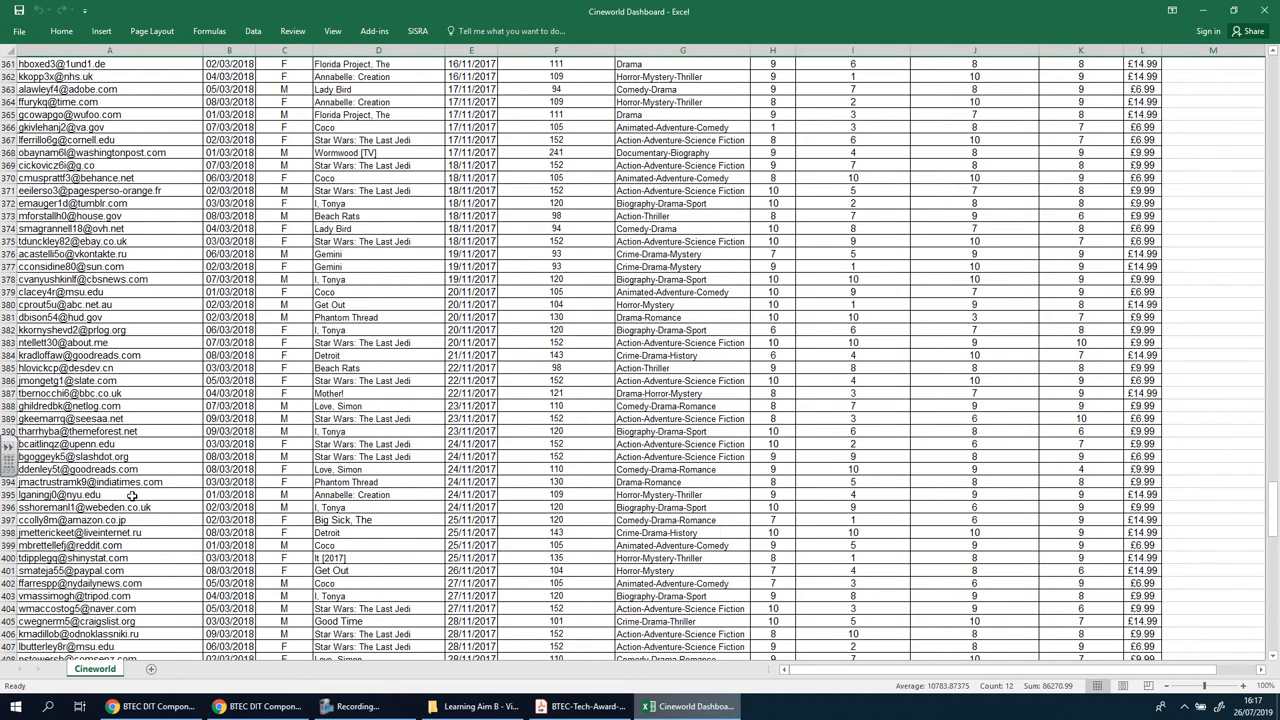
{"action": "scroll", "scroll_direction": "down", "scroll_amount": 3}
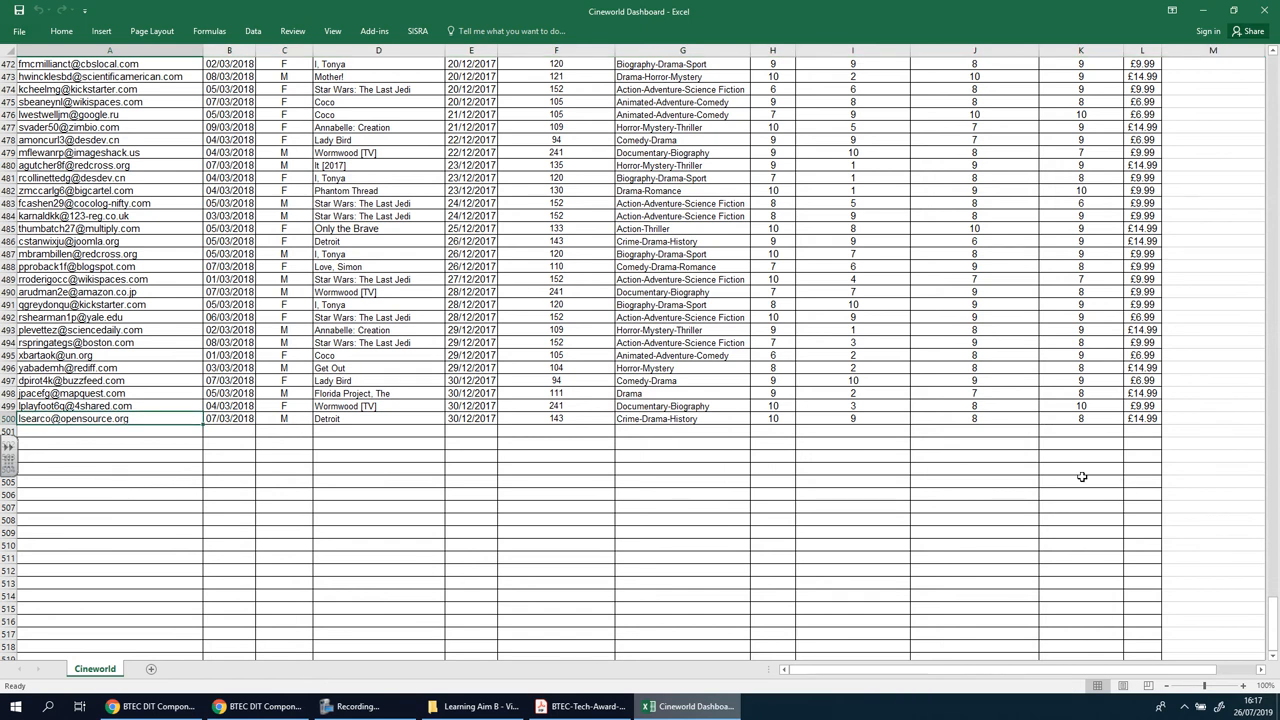
{"action": "mouse_move", "coordinate": [164, 556]}
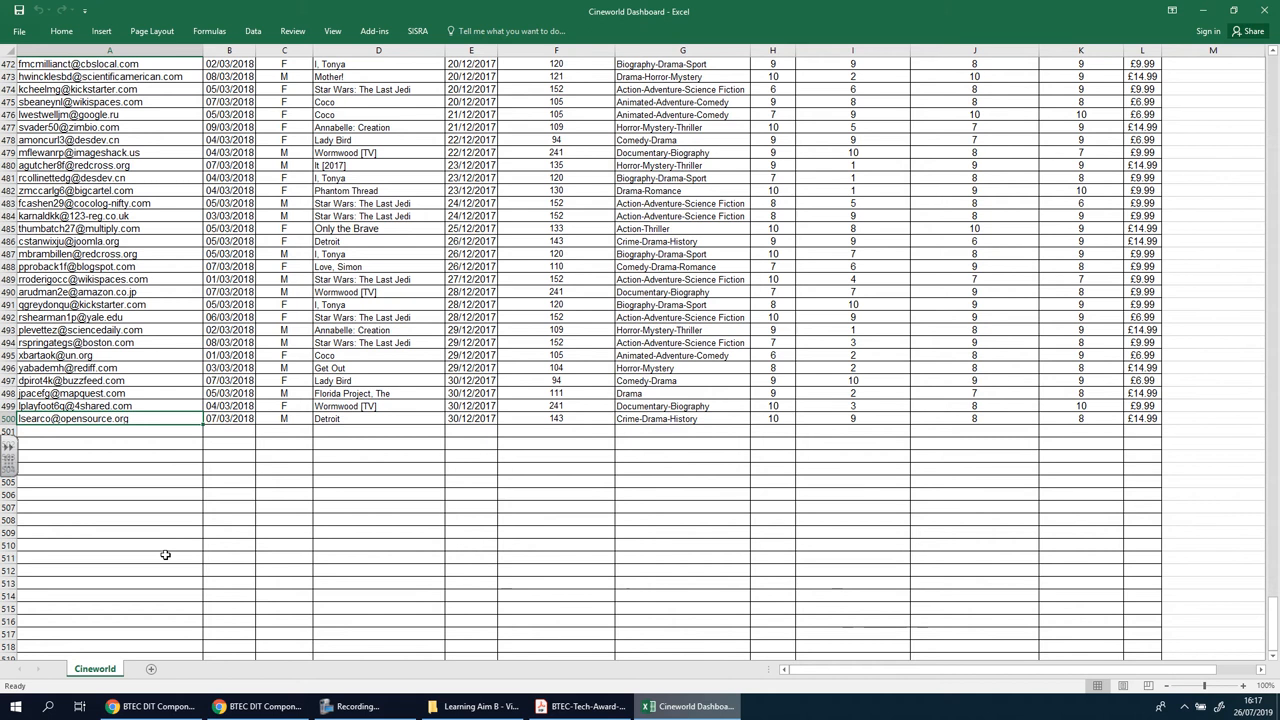
{"action": "scroll", "scroll_direction": "up", "scroll_amount": 3}
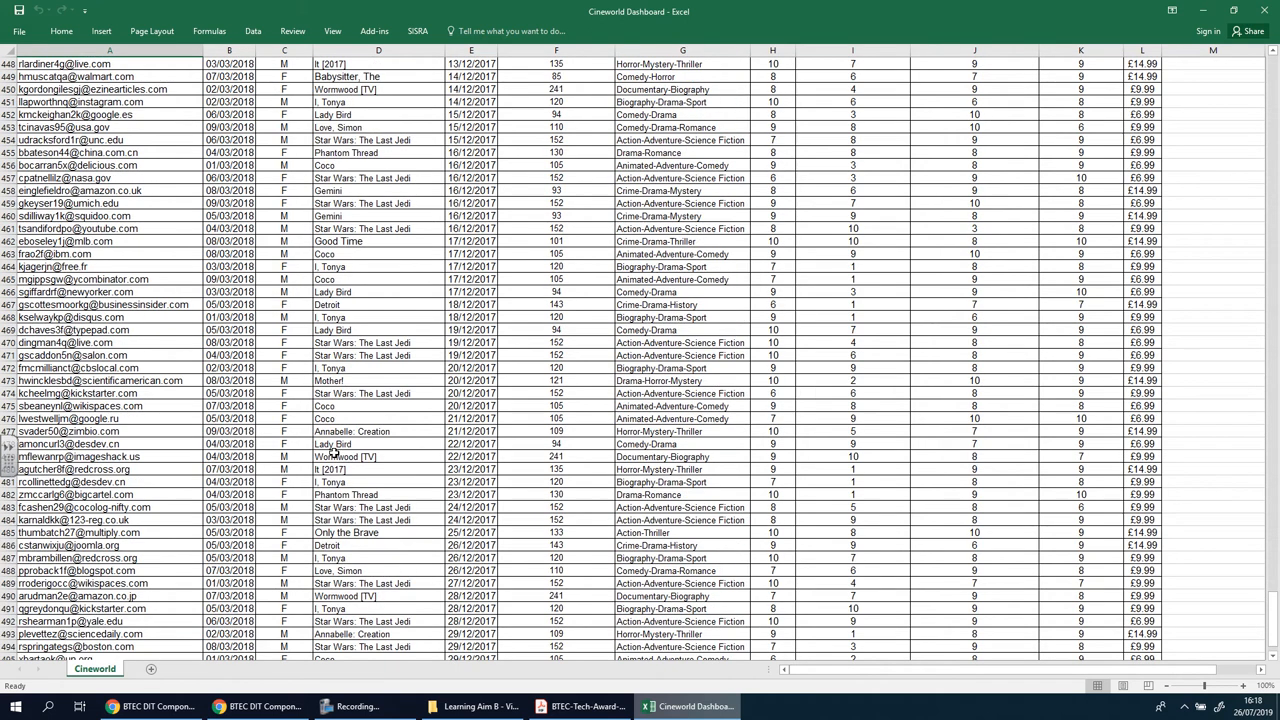
{"action": "scroll", "scroll_direction": "up", "scroll_amount": 3}
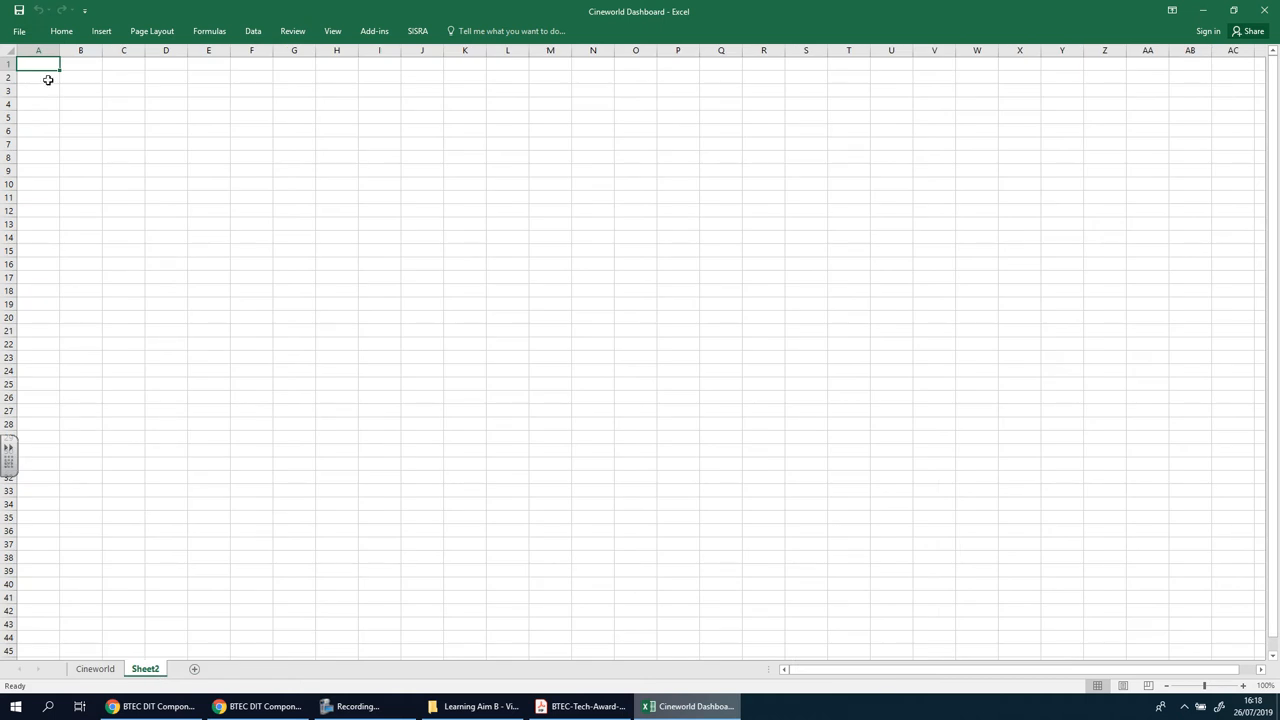
Label cell A1 of Sheet2 'Number of participants' and widen column A to fit it
{"action": "type", "text": "Nuber"}
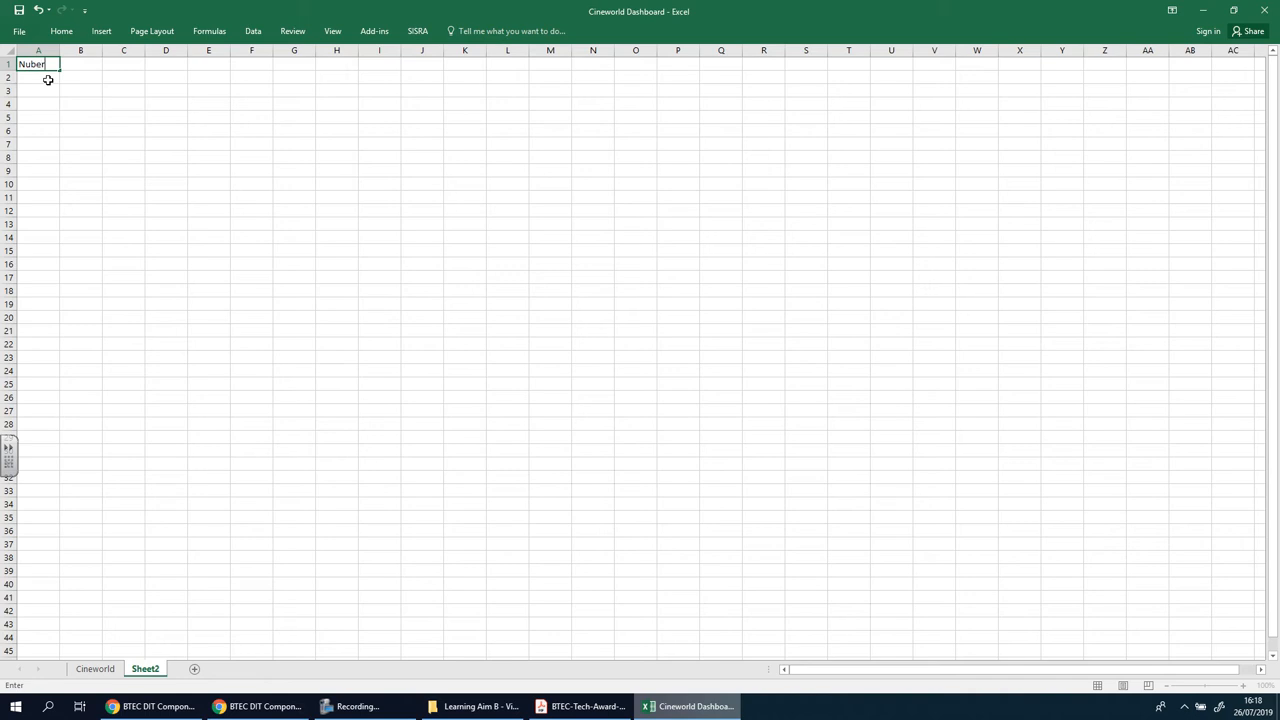
{"action": "key", "text": "BackSpace"}
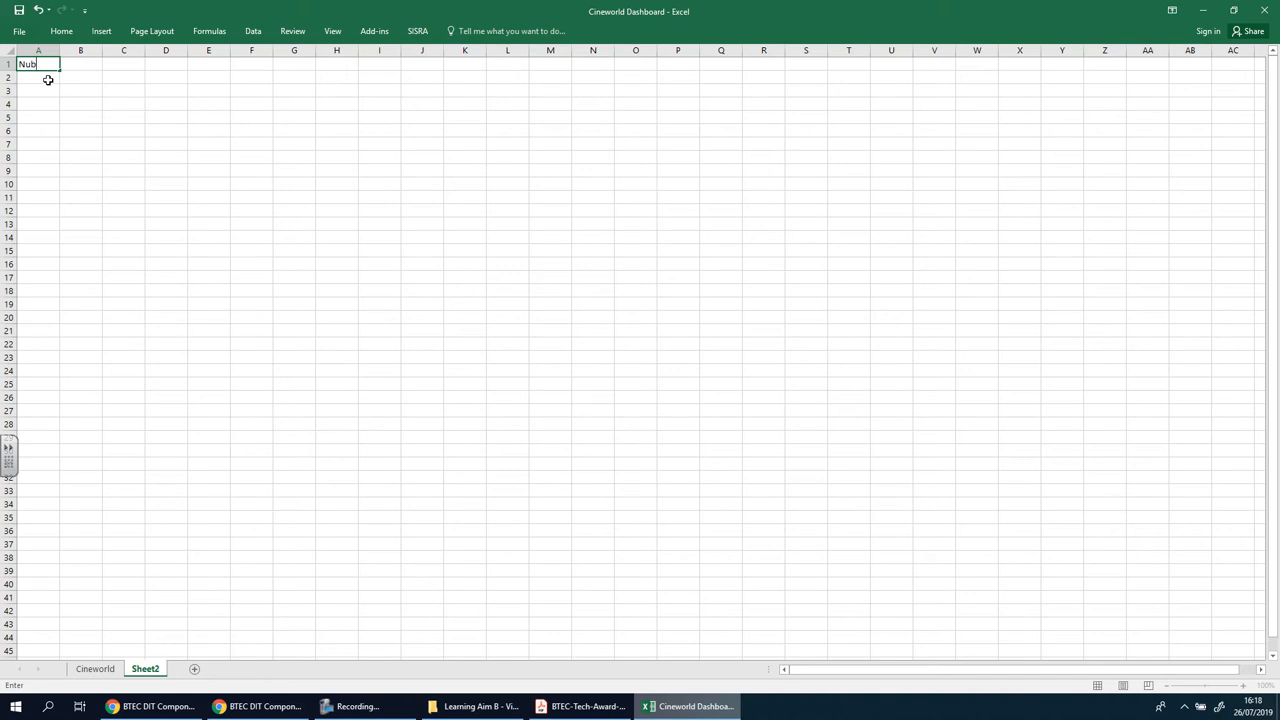
{"action": "type", "text": "m"}
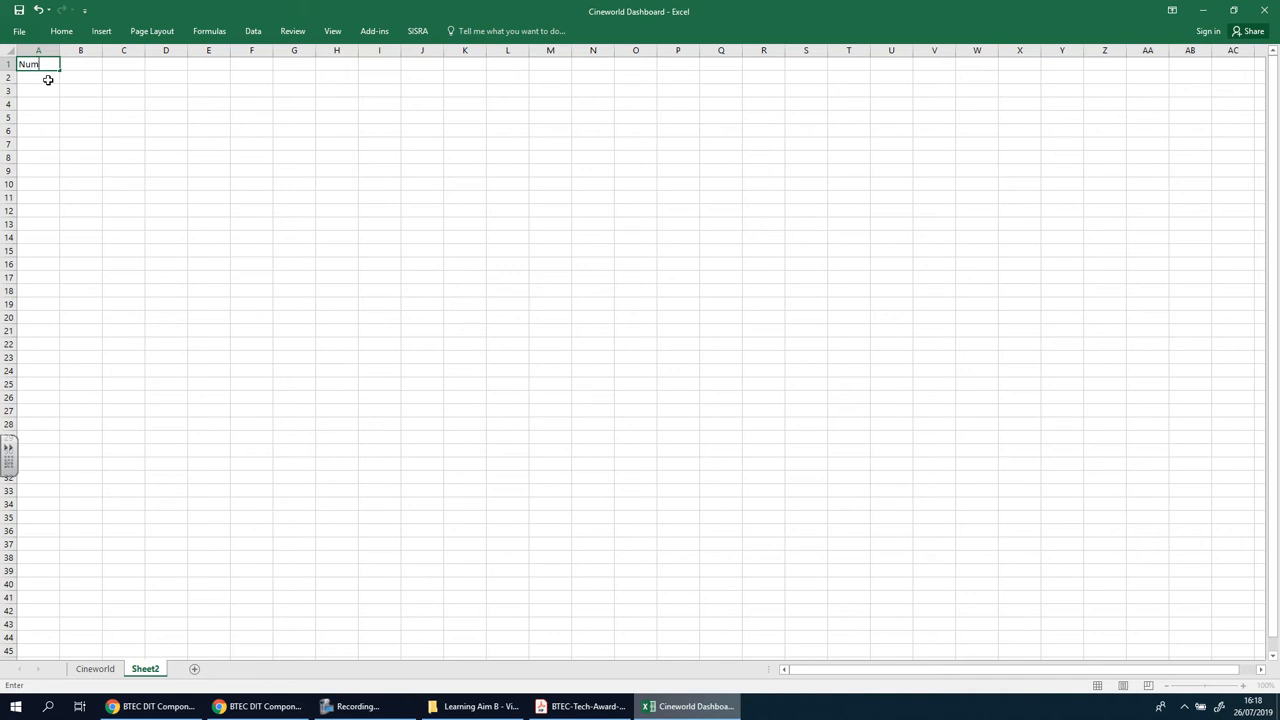
{"action": "type", "text": "ber of"}
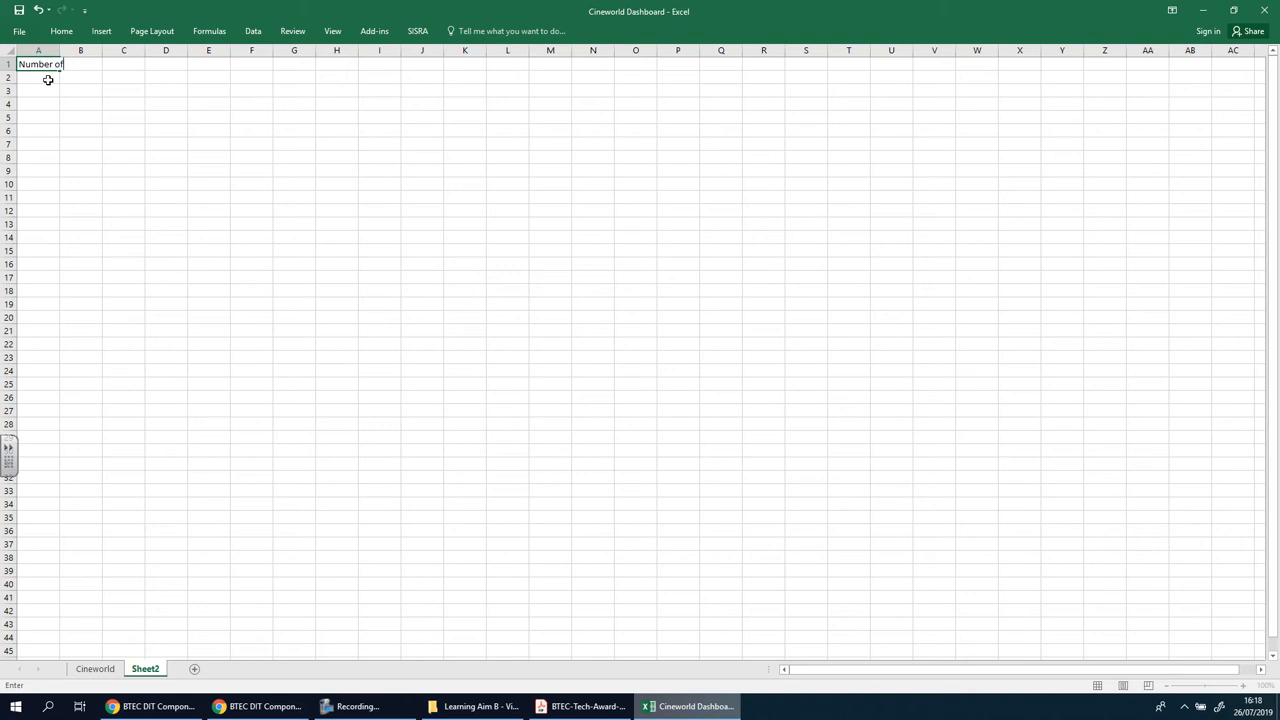
{"action": "type", "text": "p"}
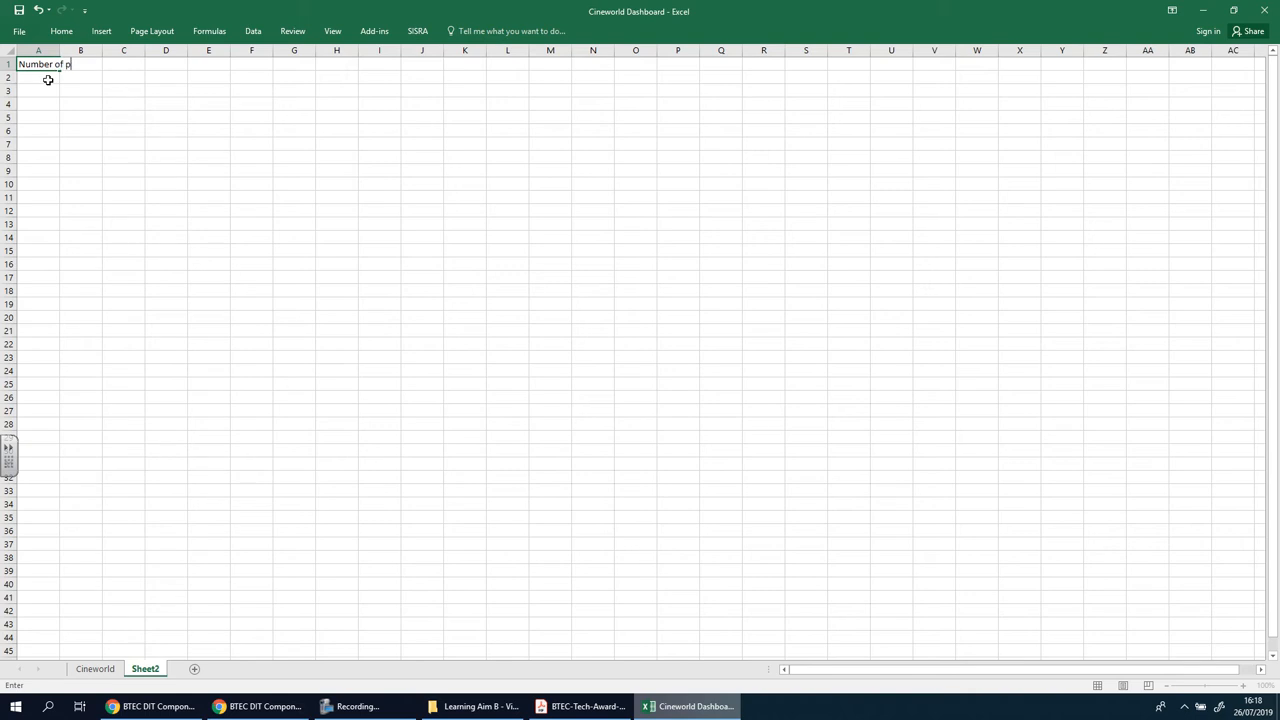
{"action": "type", "text": "arti"}
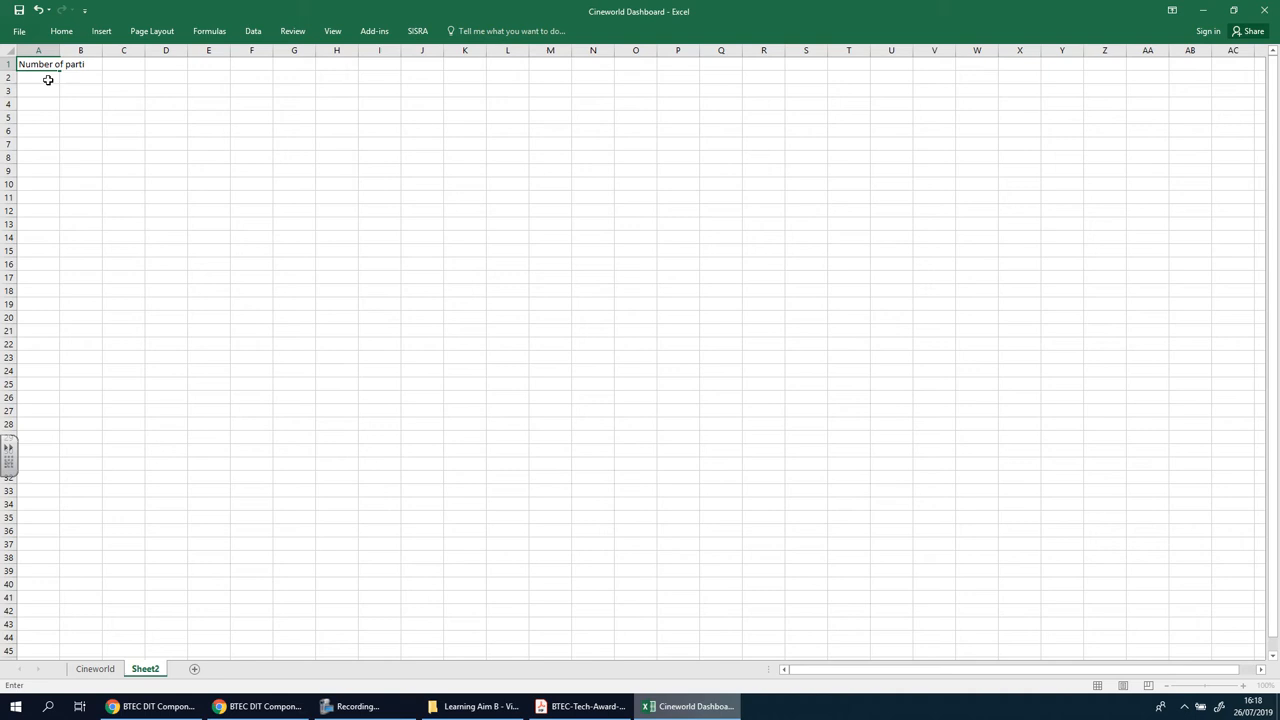
{"action": "type", "text": "cipants"}
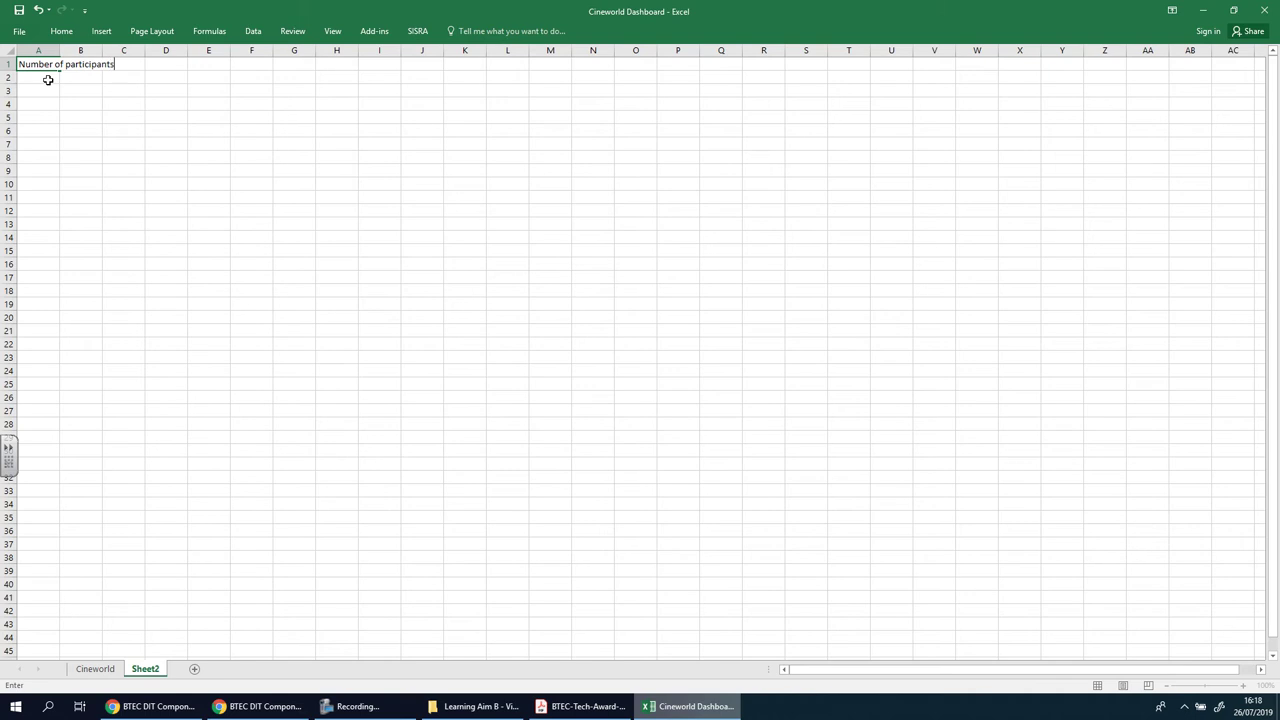
{"action": "key", "text": "enter"}
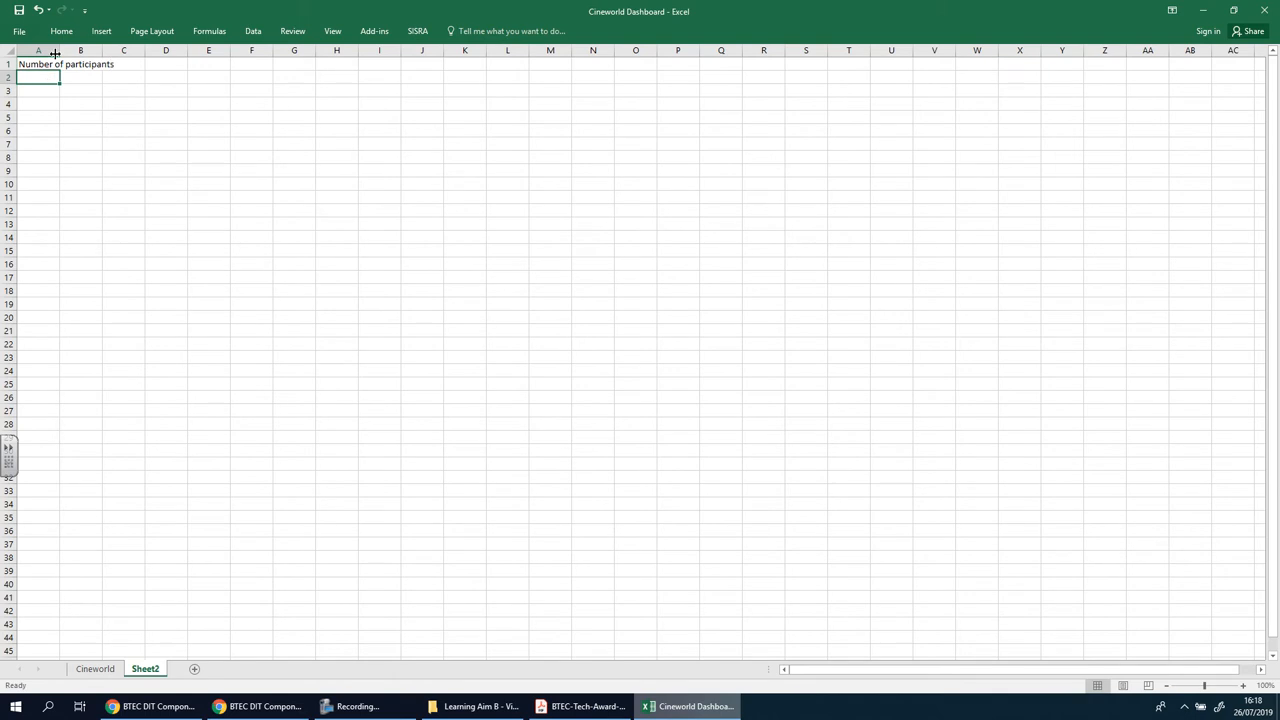
{"action": "left_click_drag", "start_coordinate": [58, 50], "coordinate": [118, 50]}
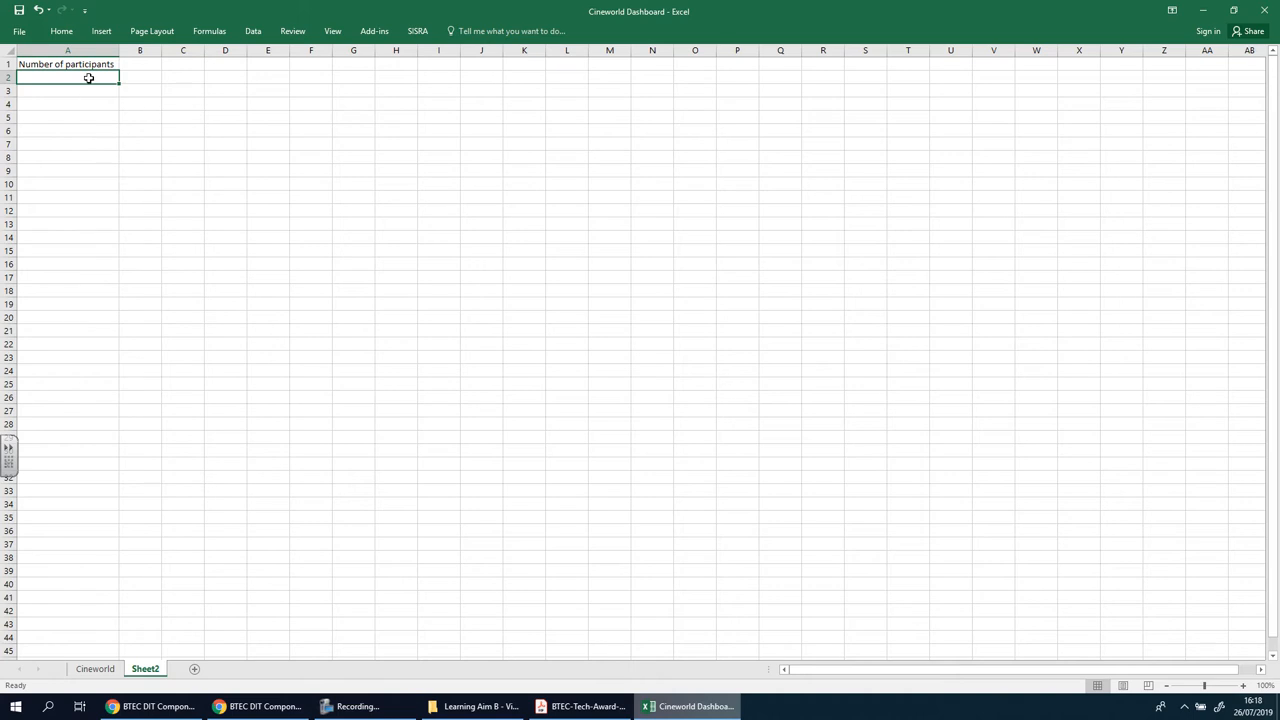
Look up the spelling of 'participants' in the browser
{"action": "double_click", "coordinate": [66, 64]}
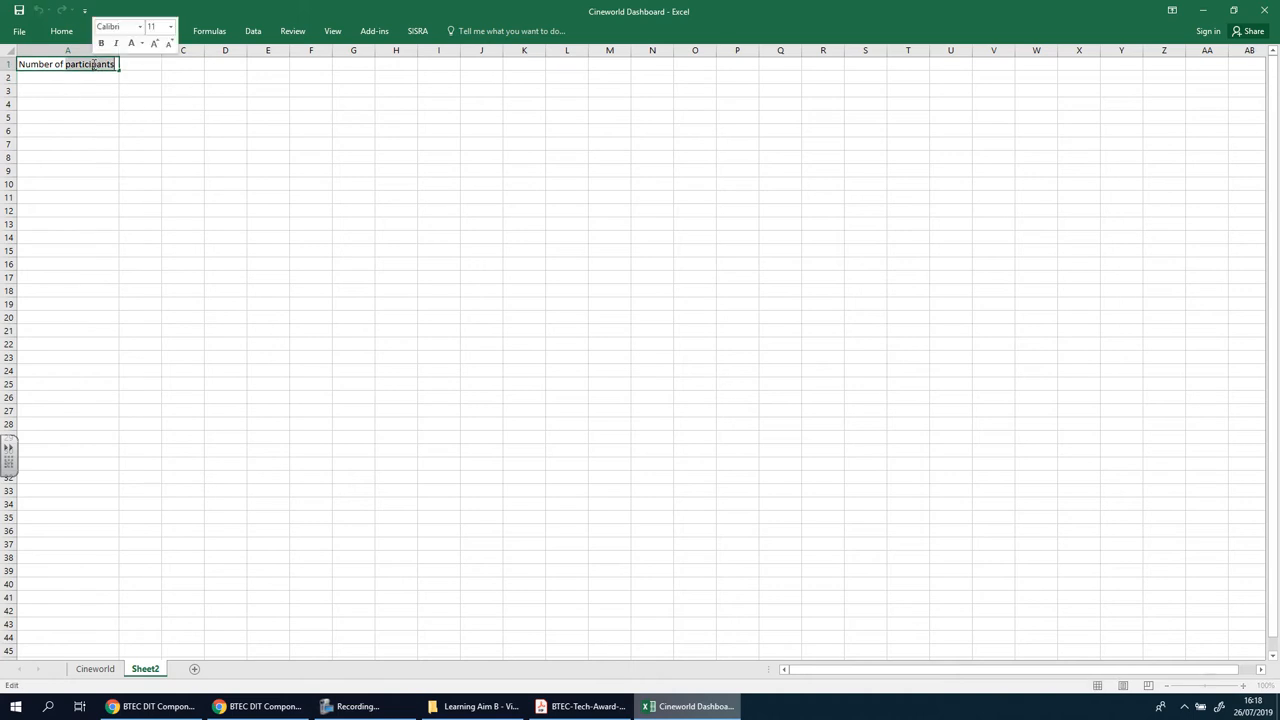
{"action": "left_click", "coordinate": [244, 706]}
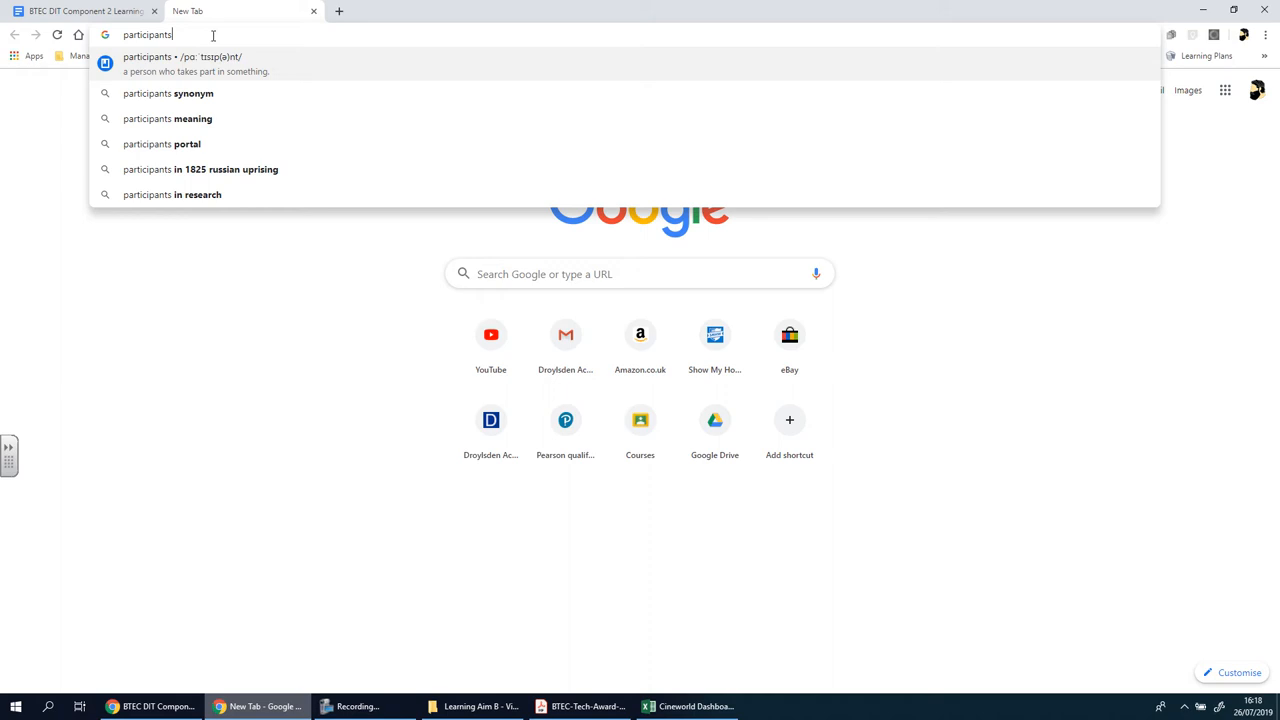
{"action": "key", "text": "Return"}
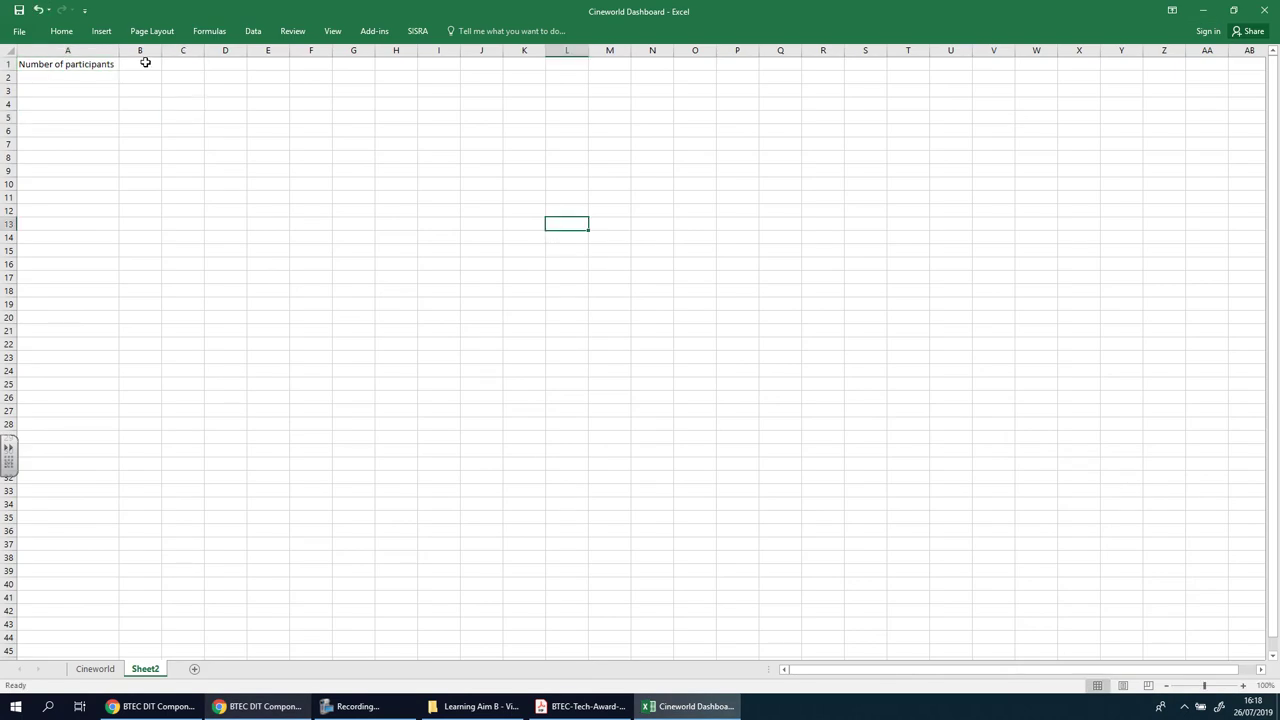
Start a =COUNTA( formula in cell B1 beside the participants label
{"action": "left_click", "coordinate": [140, 64]}
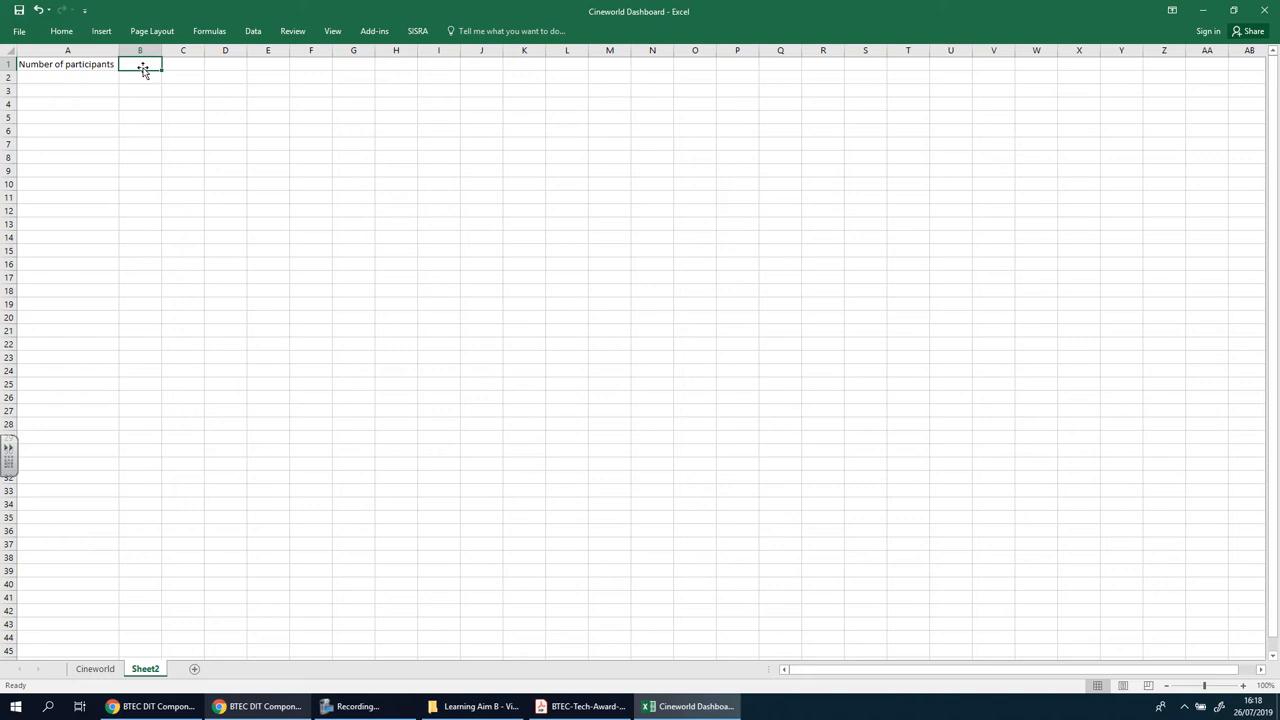
{"action": "mouse_move", "coordinate": [144, 64]}
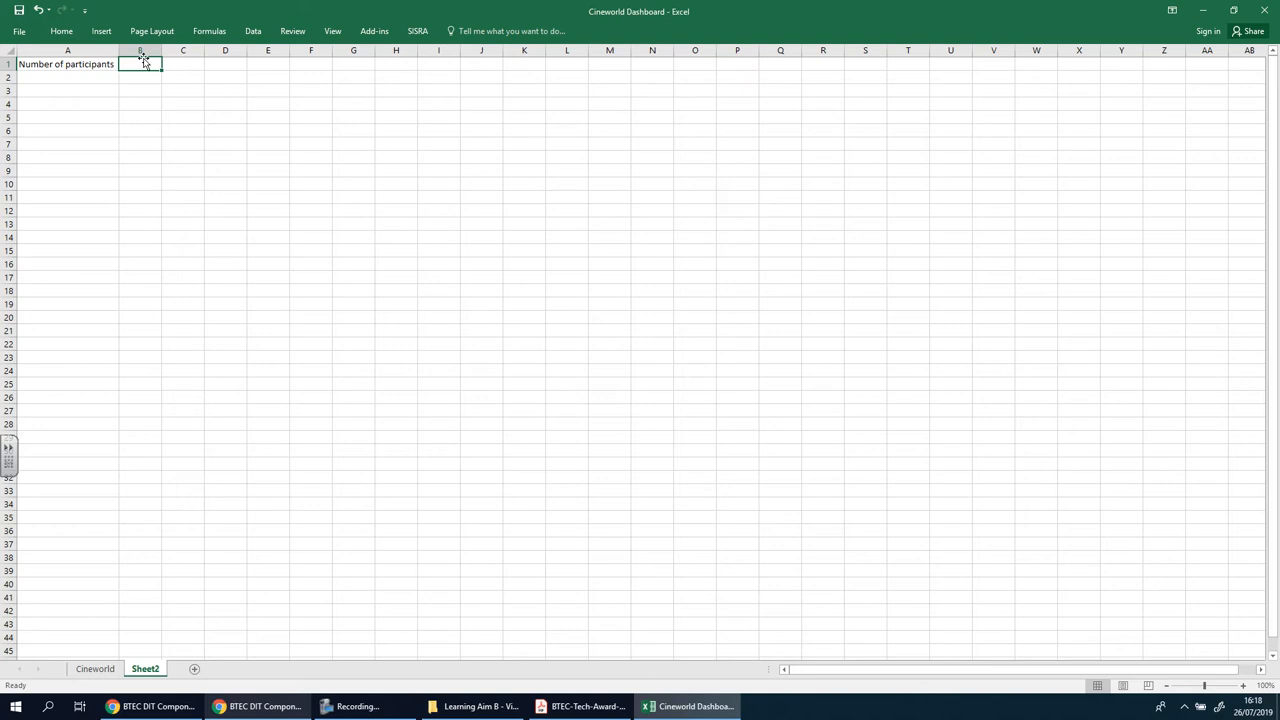
{"action": "type", "text": "="}
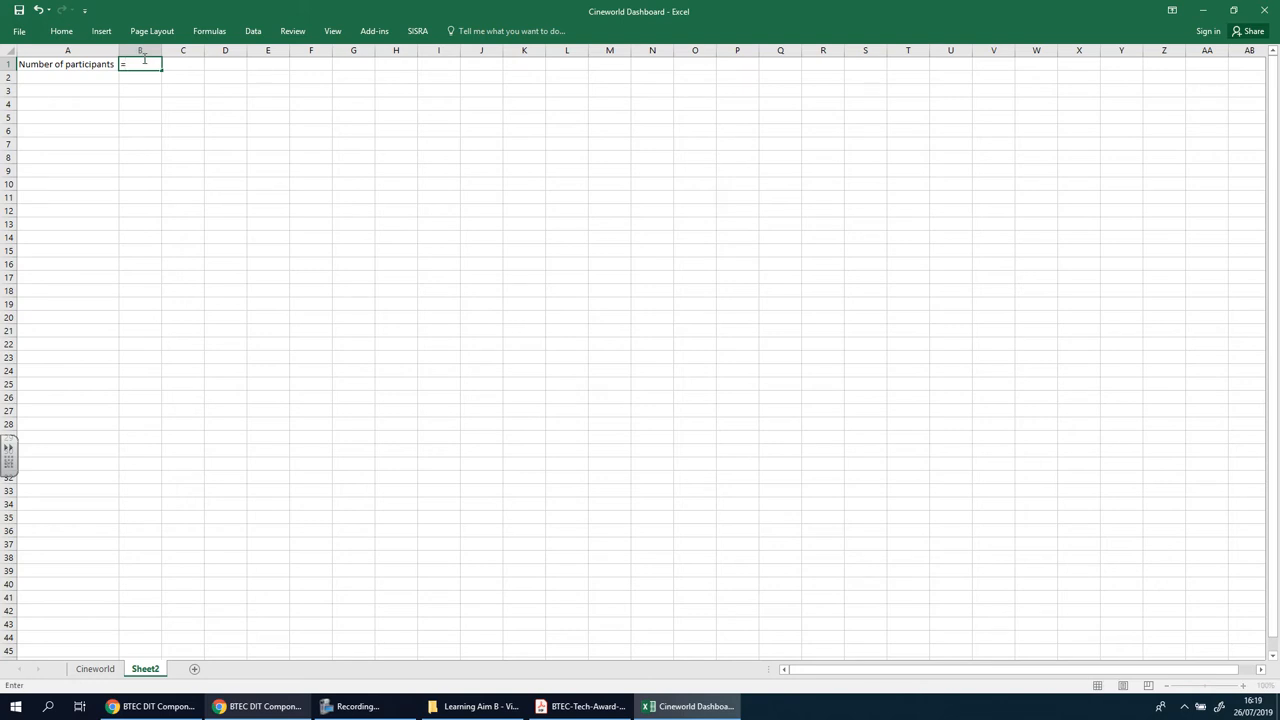
{"action": "type", "text": "COUNT"}
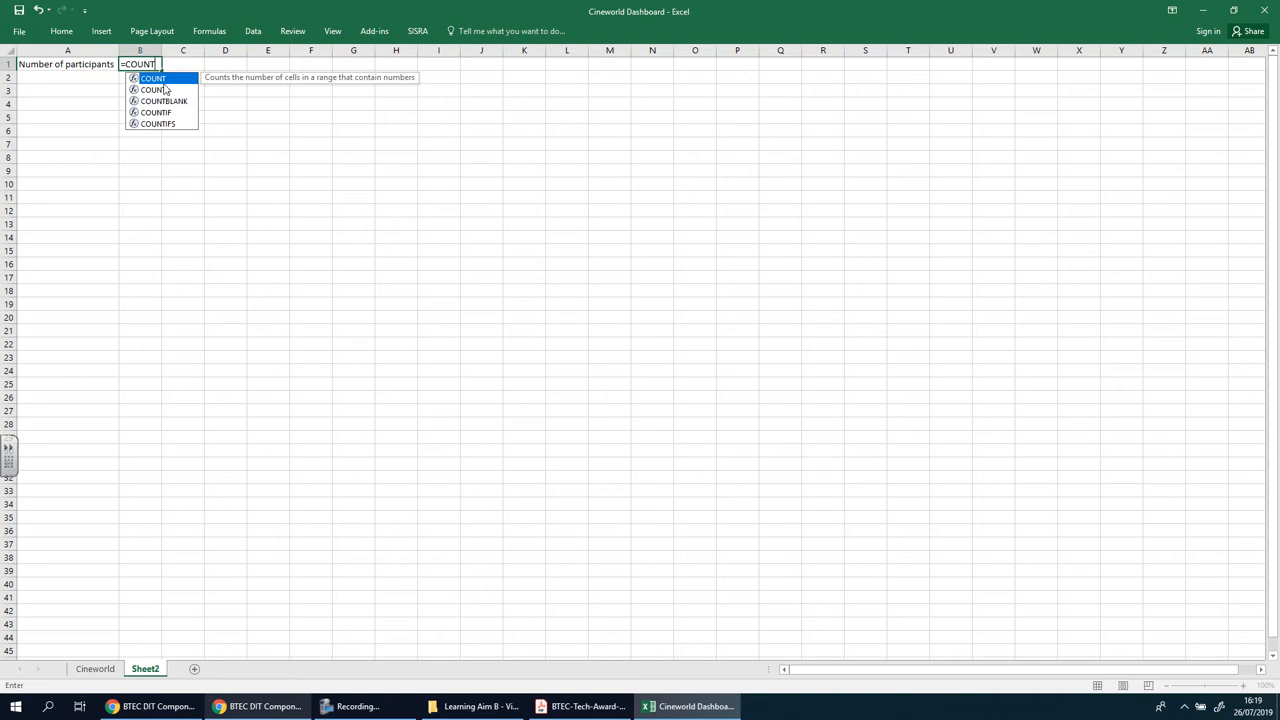
{"action": "mouse_move", "coordinate": [196, 100]}
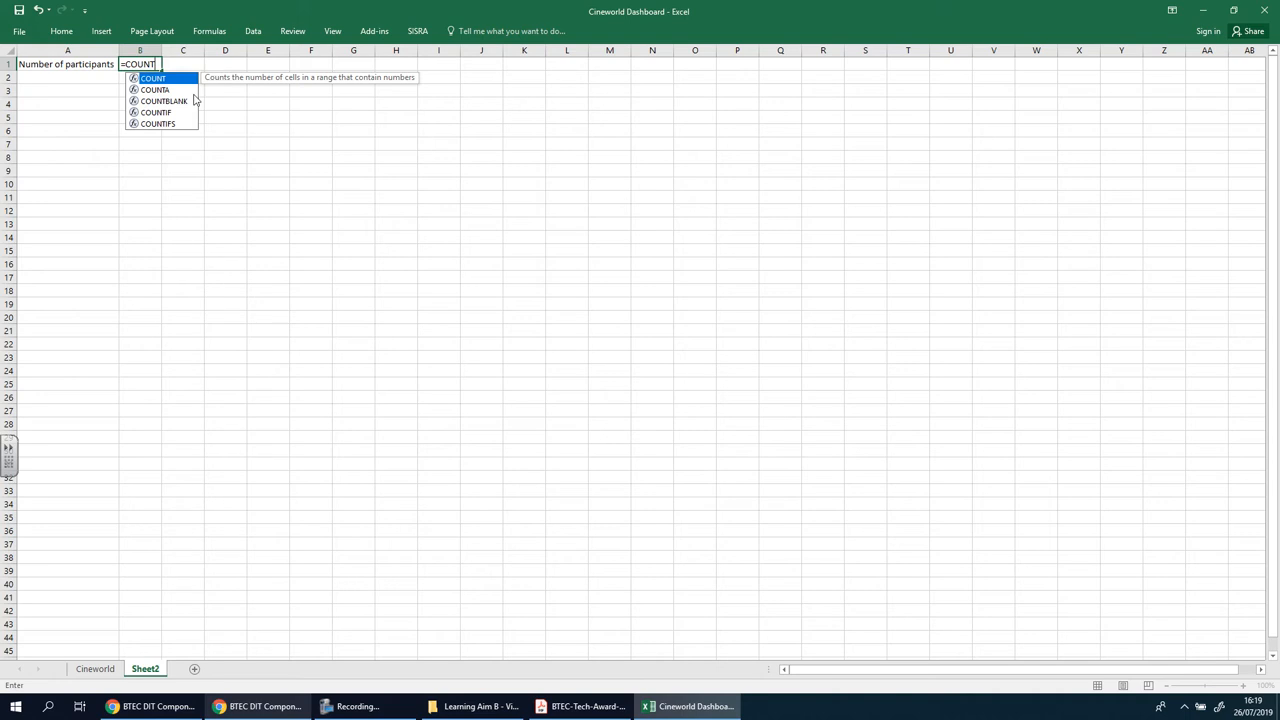
{"action": "mouse_move", "coordinate": [180, 100]}
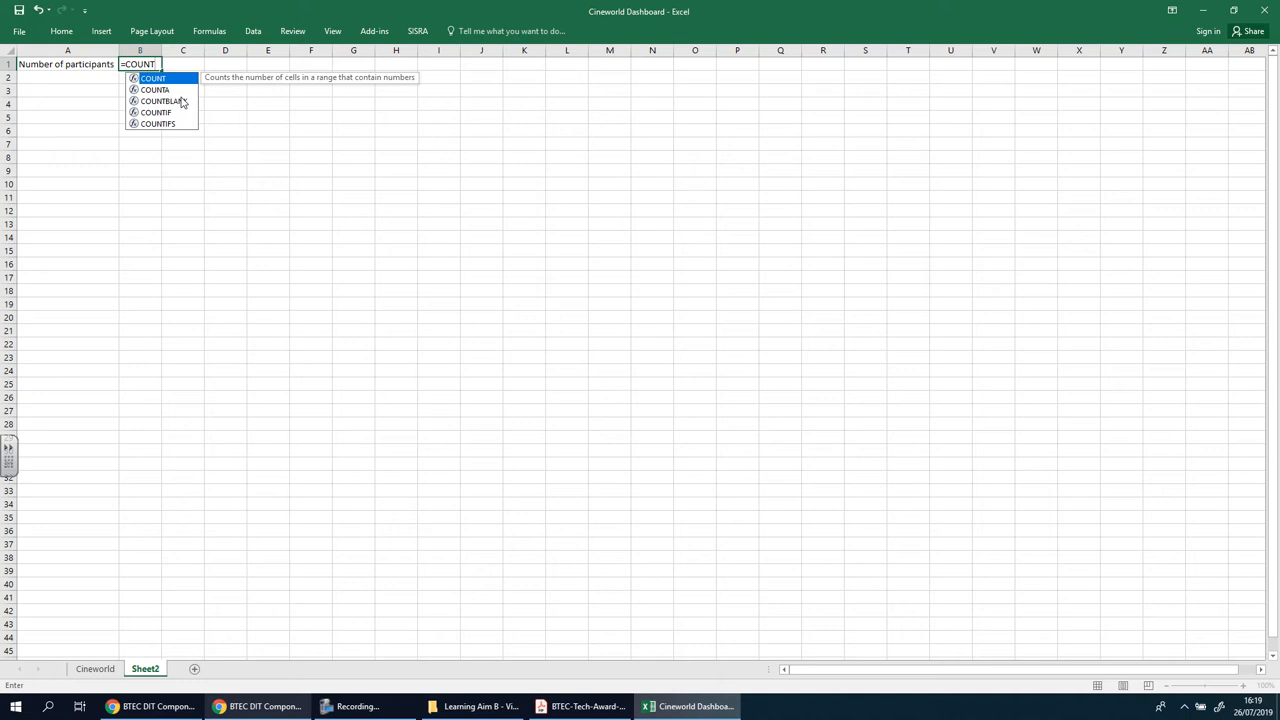
{"action": "mouse_move", "coordinate": [172, 90]}
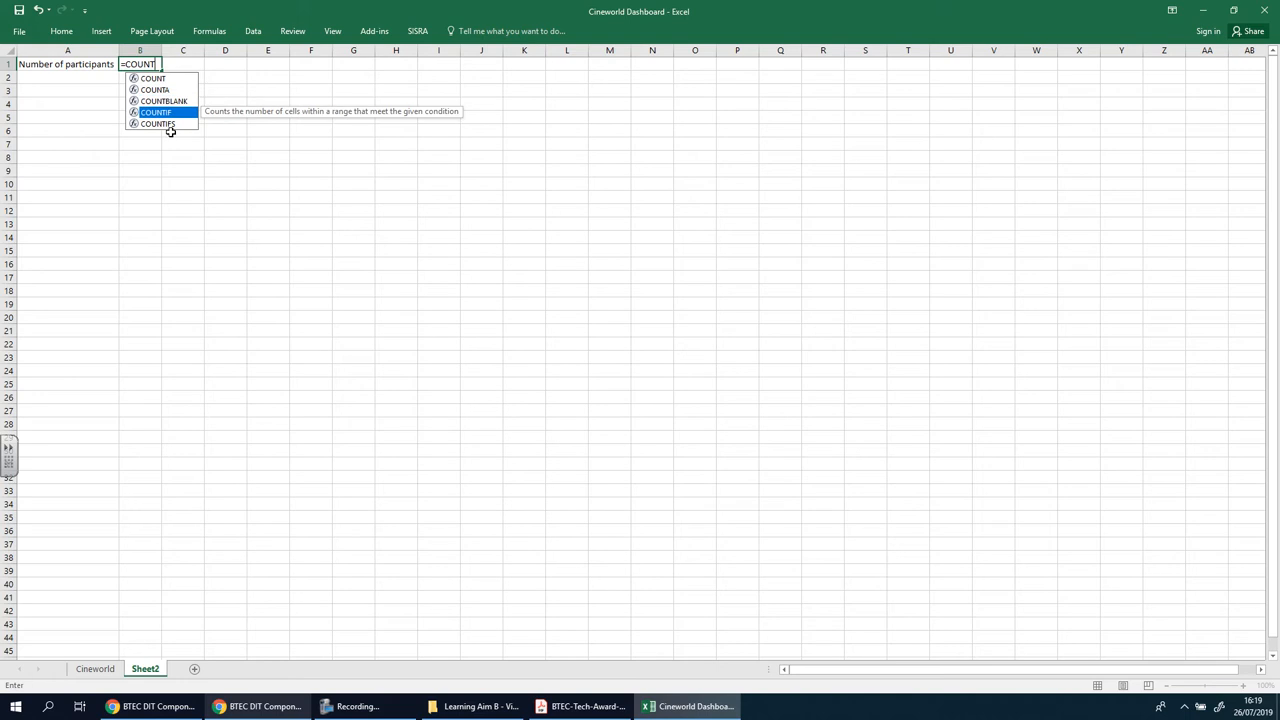
{"action": "mouse_move", "coordinate": [368, 118]}
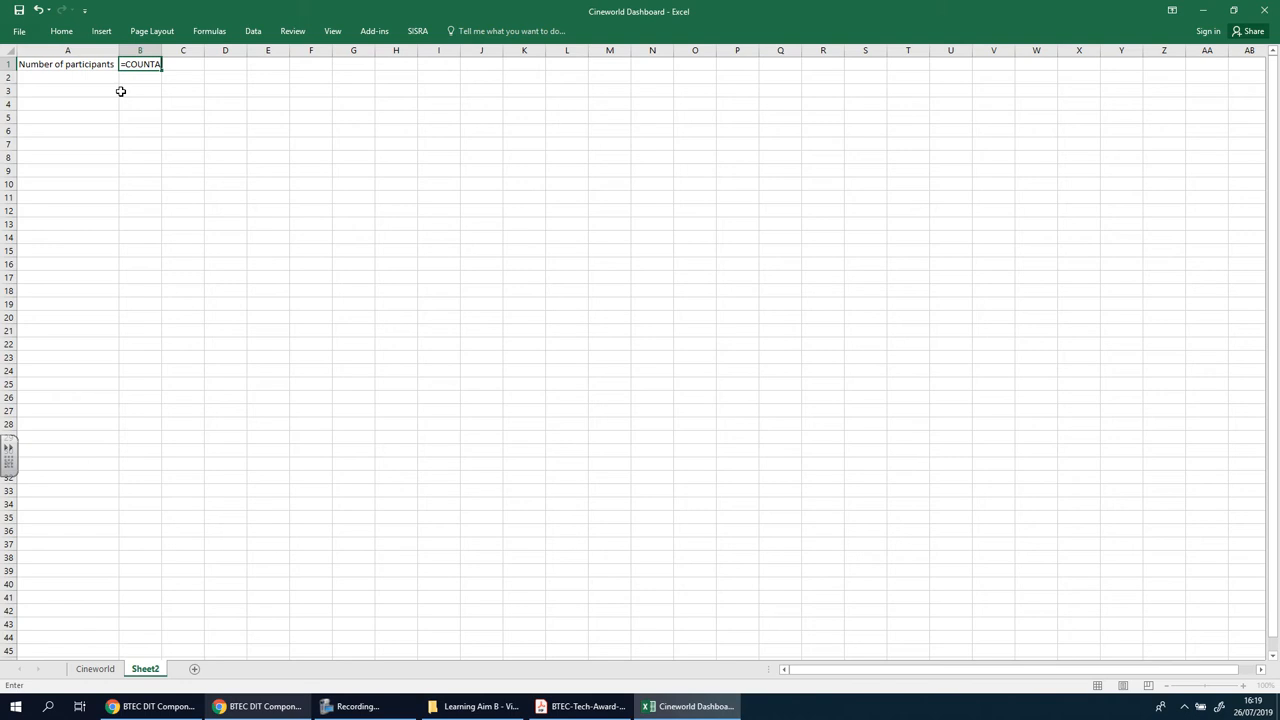
{"action": "type", "text": "("}
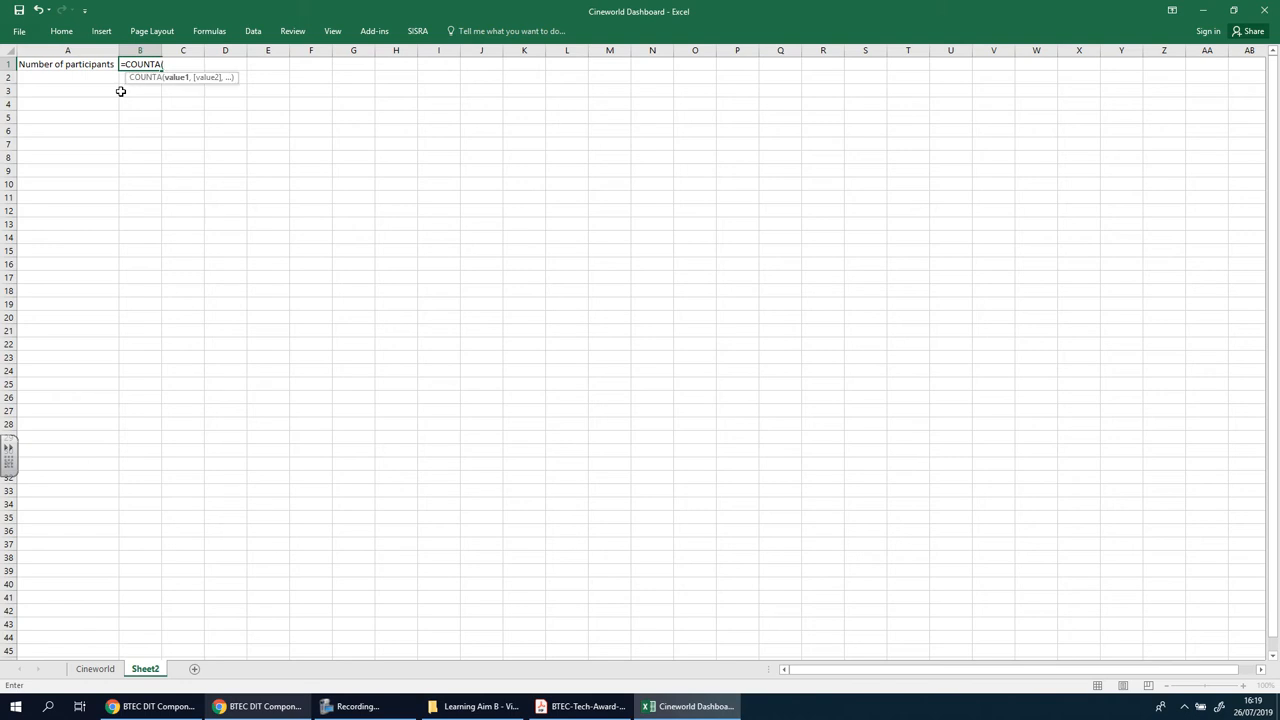
{"action": "mouse_move", "coordinate": [148, 500]}
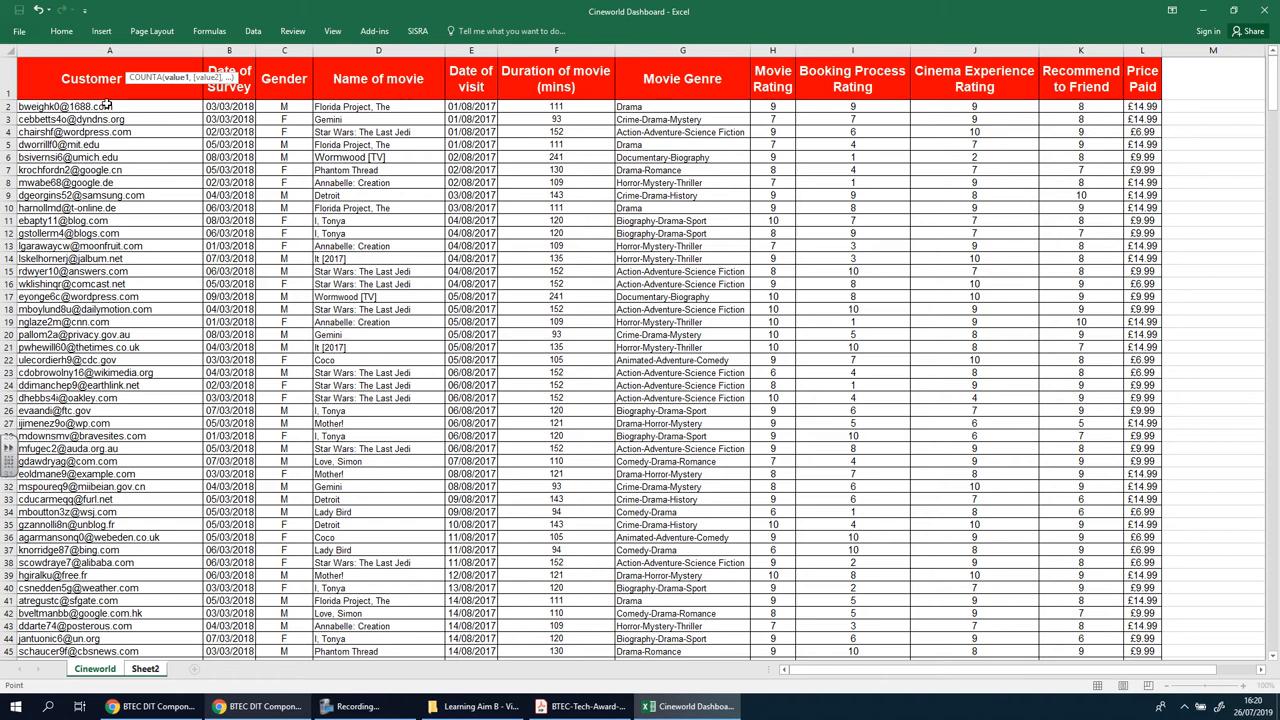
Pick the Cineworld customer data column as the range for COUNTA to count
{"action": "left_click", "coordinate": [108, 50]}
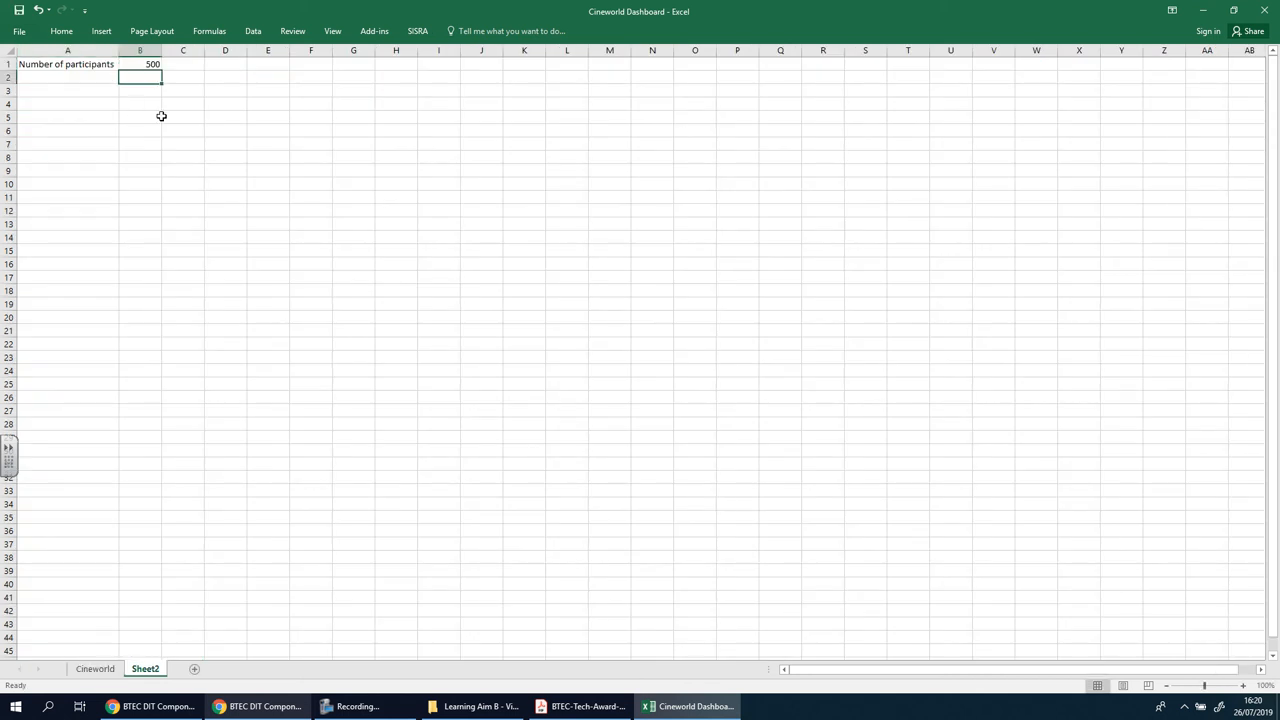
{"action": "mouse_move", "coordinate": [48, 708]}
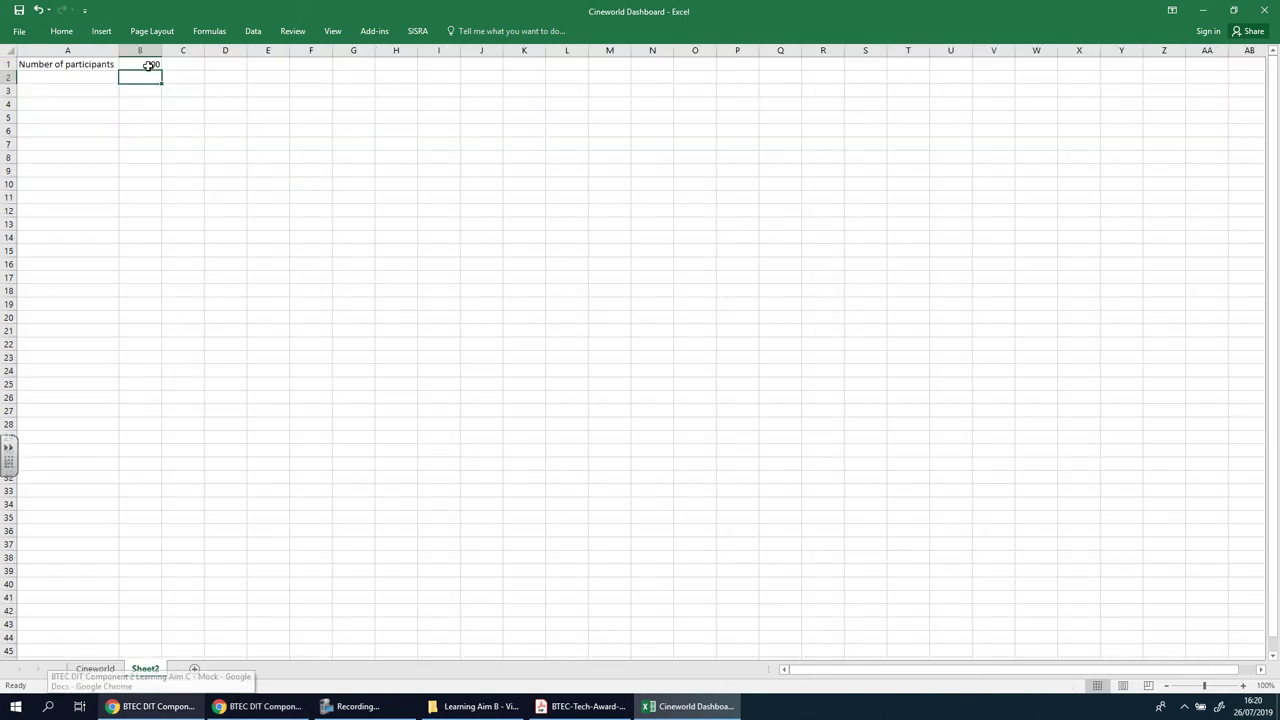
Enter =COUNTA(Cineworld!A:A)-1 in B1 to get 499 participants, then reopen the formula for display
{"action": "type", "text": "=COUNTA(Cineworld!A:A)"}
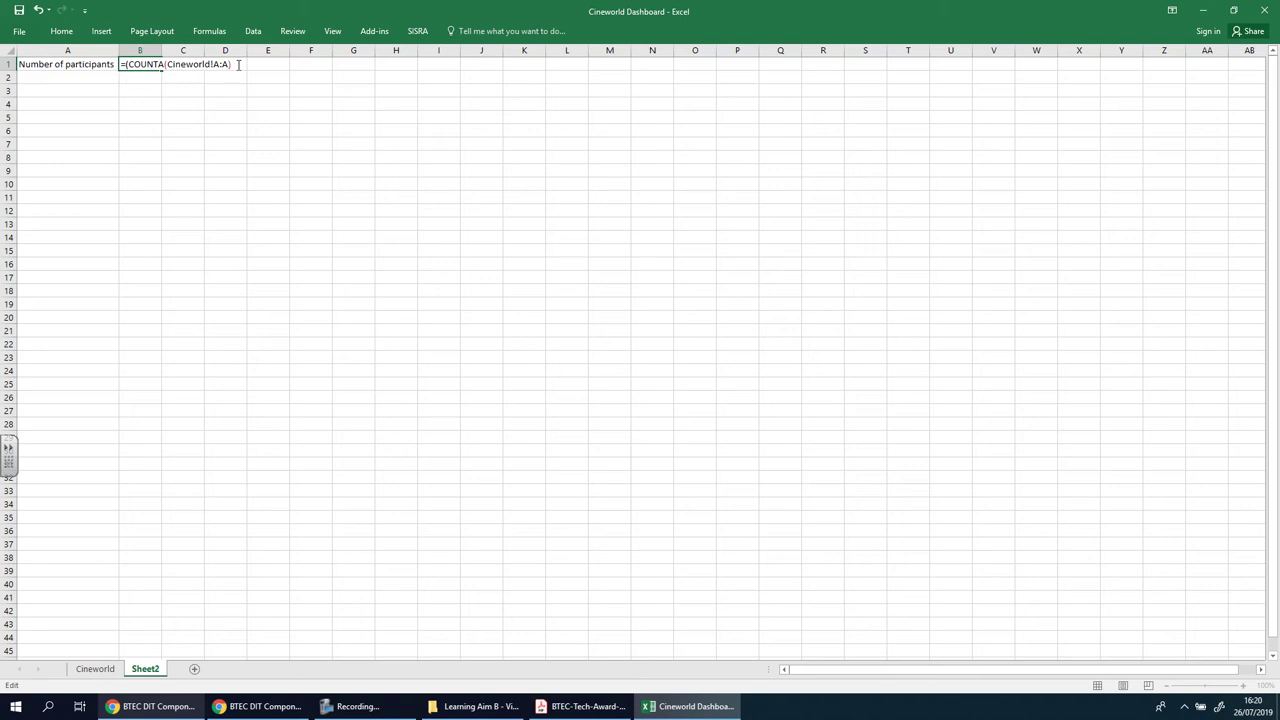
{"action": "type", "text": "-"}
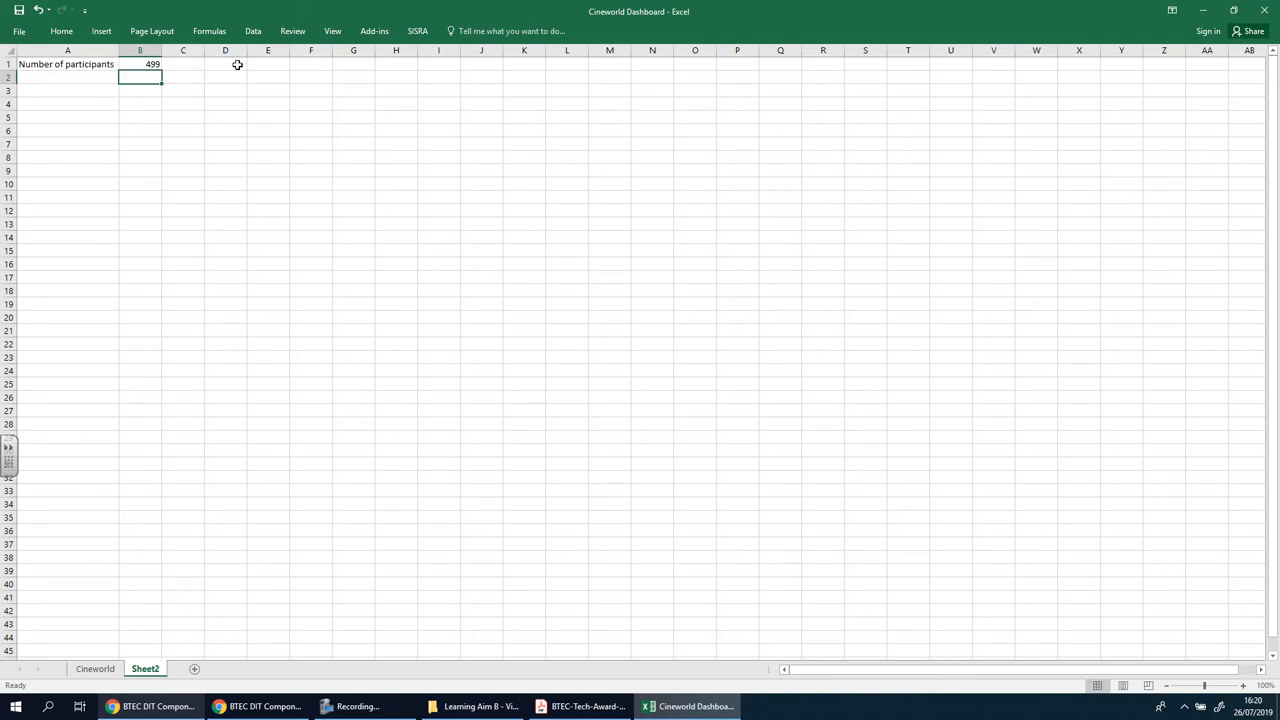
{"action": "mouse_move", "coordinate": [224, 94]}
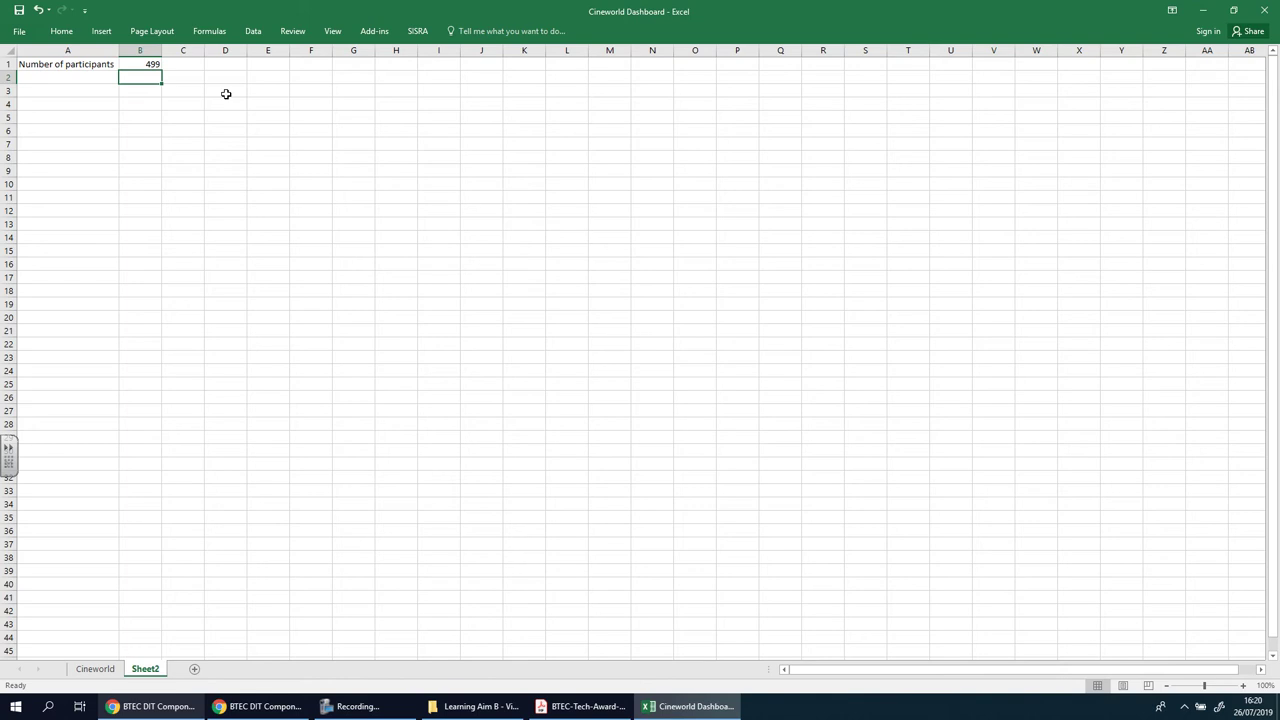
{"action": "mouse_move", "coordinate": [178, 118]}
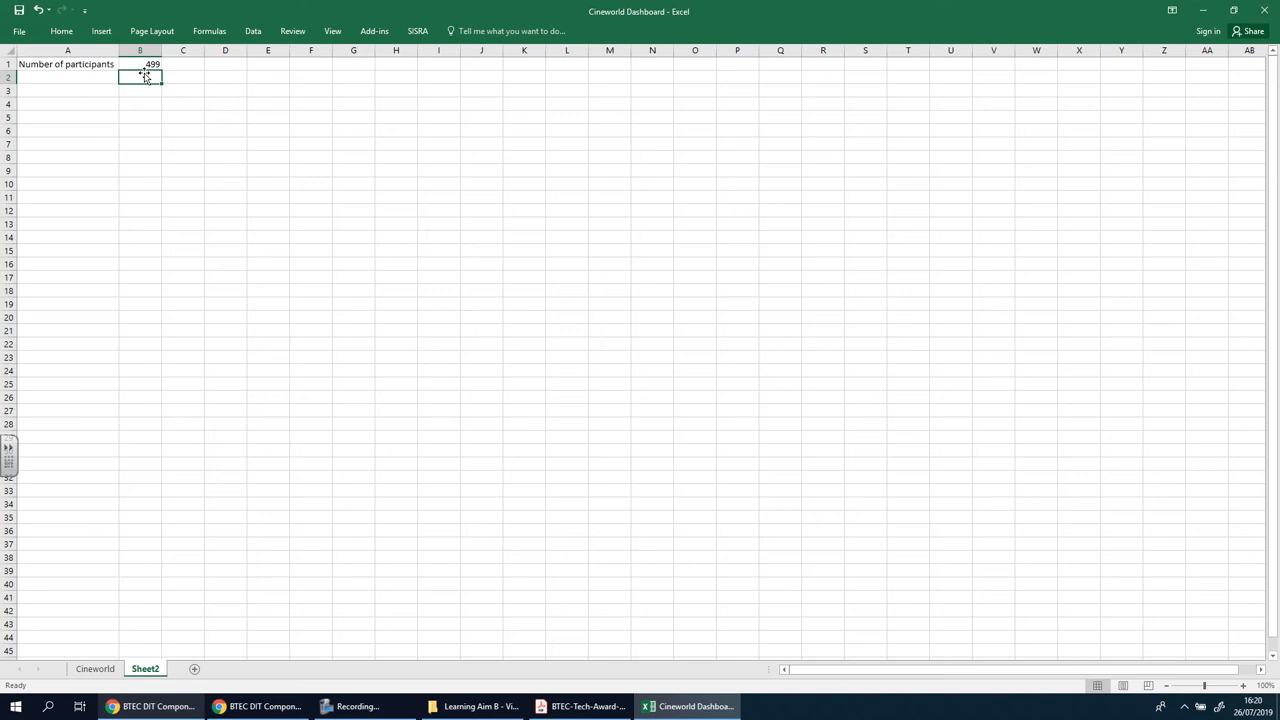
{"action": "left_click", "coordinate": [140, 64]}
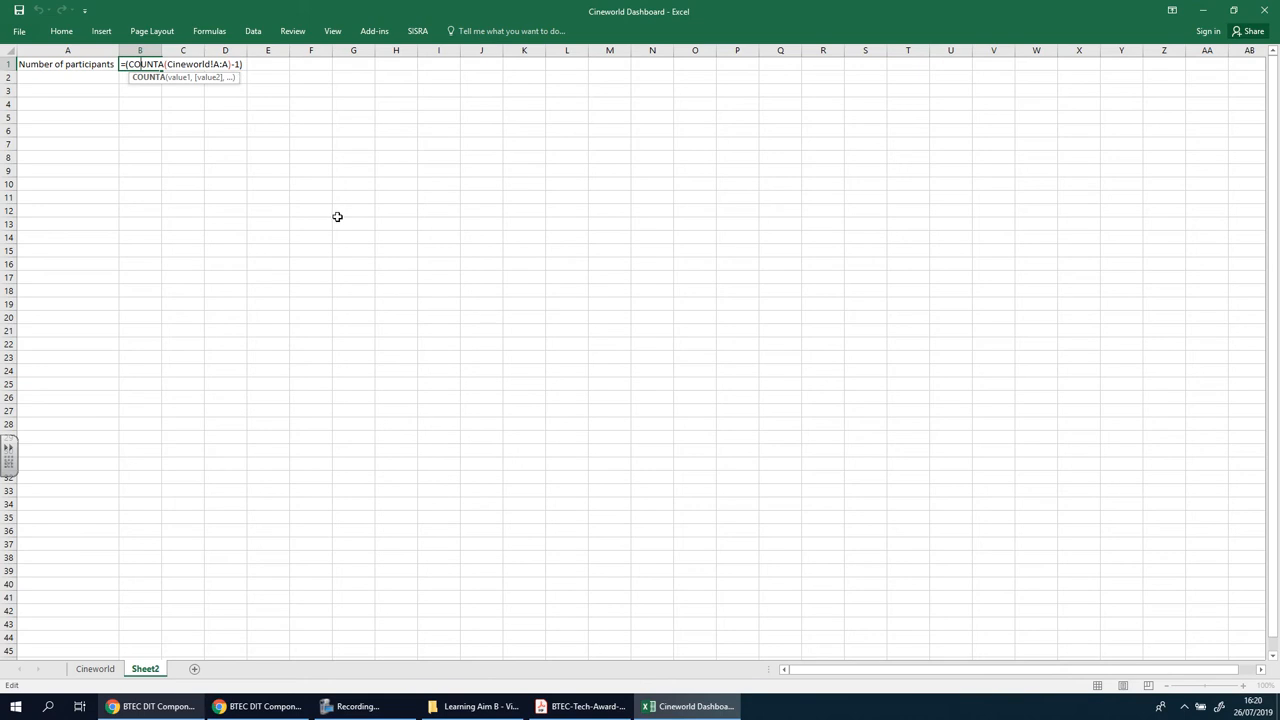
{"action": "mouse_move", "coordinate": [328, 252]}
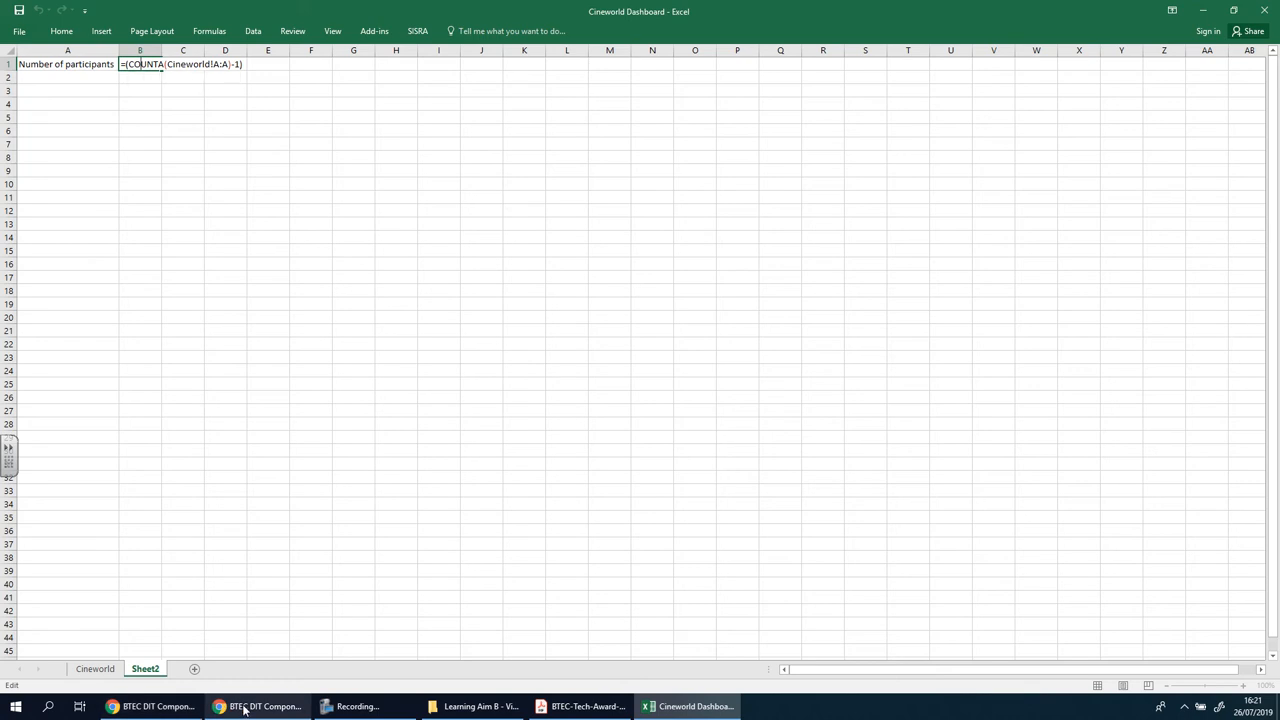
Paste the Excel screenshot under Section 3 in the Google Doc, crop it to the formula area and enlarge it
{"action": "left_click", "coordinate": [256, 706]}
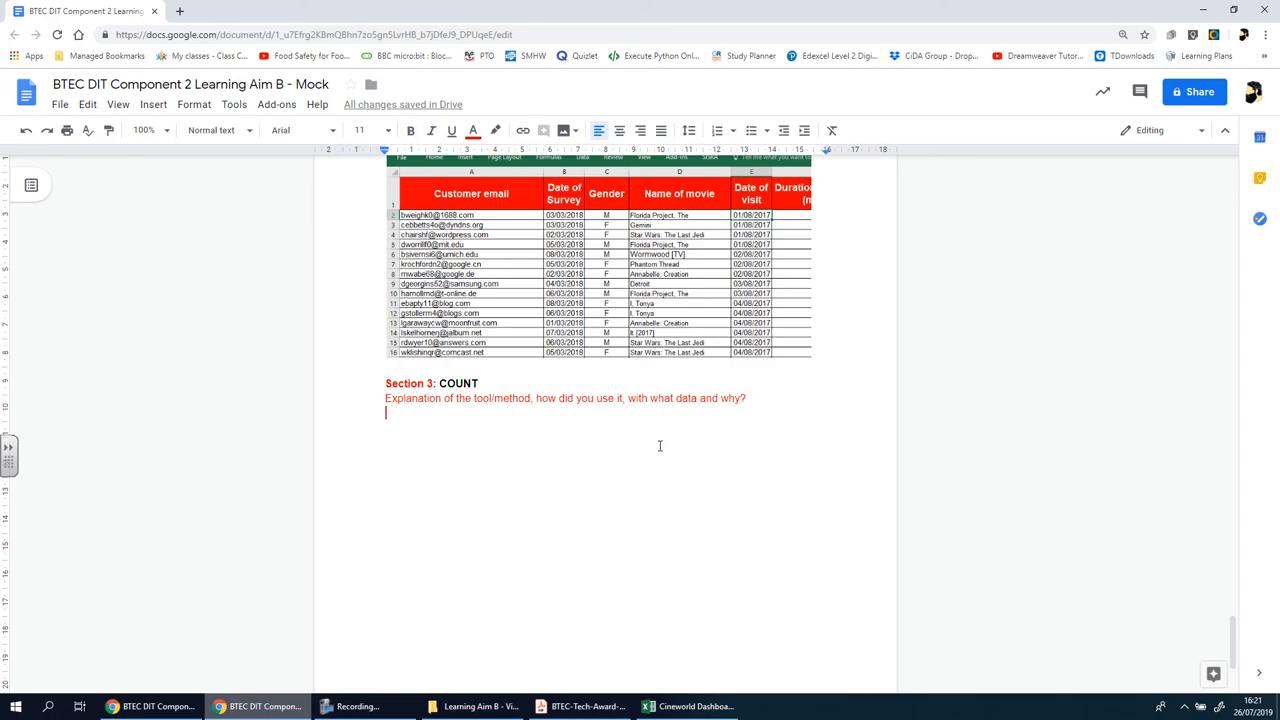
{"action": "mouse_move", "coordinate": [480, 456]}
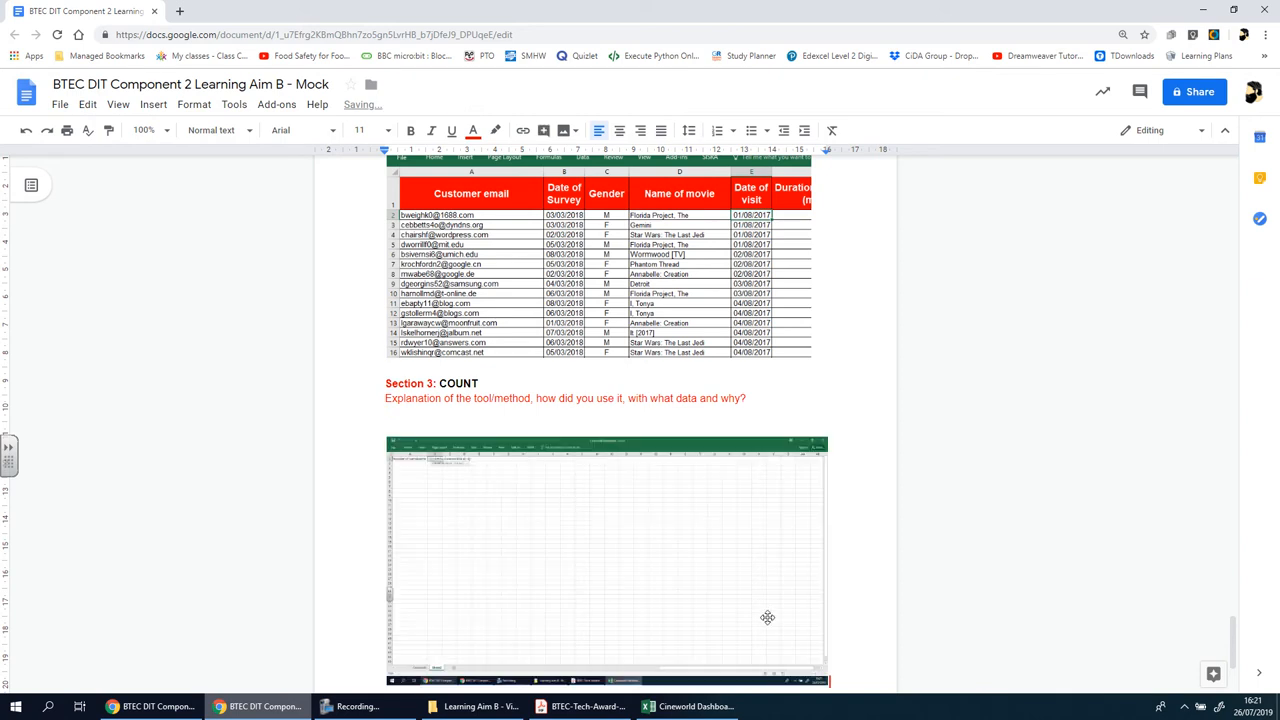
{"action": "left_click", "coordinate": [608, 550]}
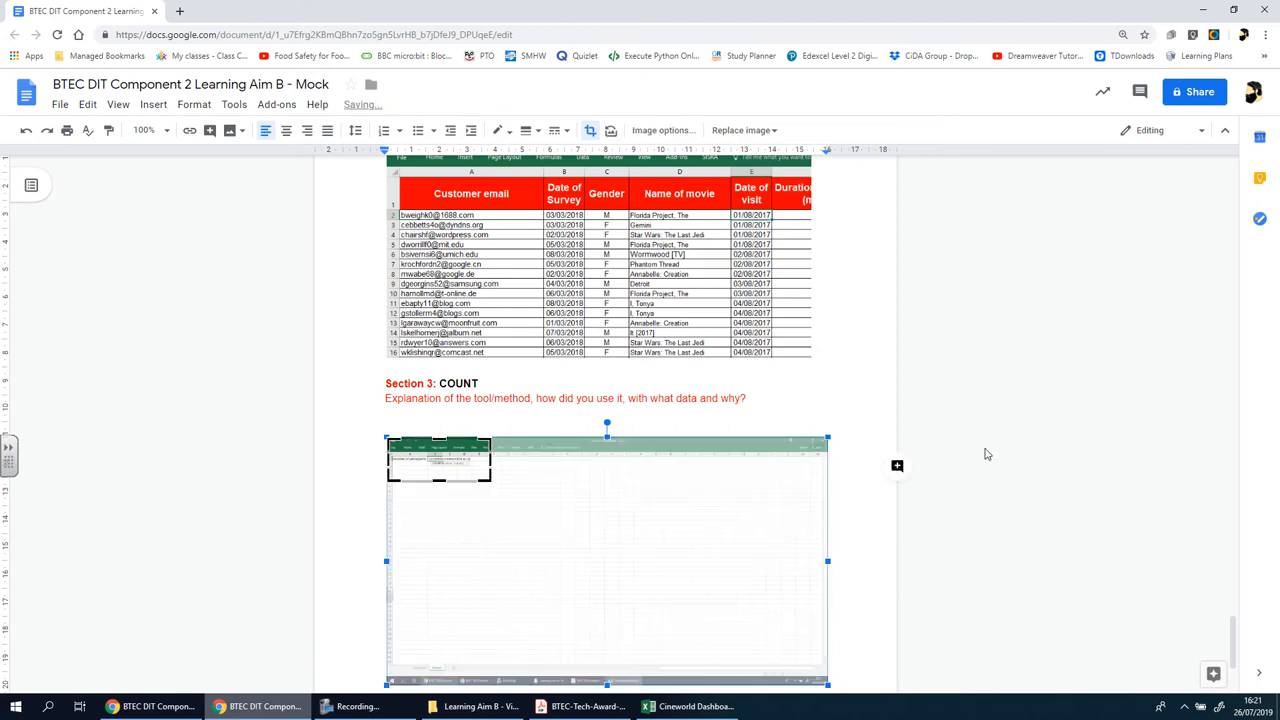
{"action": "left_click", "coordinate": [504, 496]}
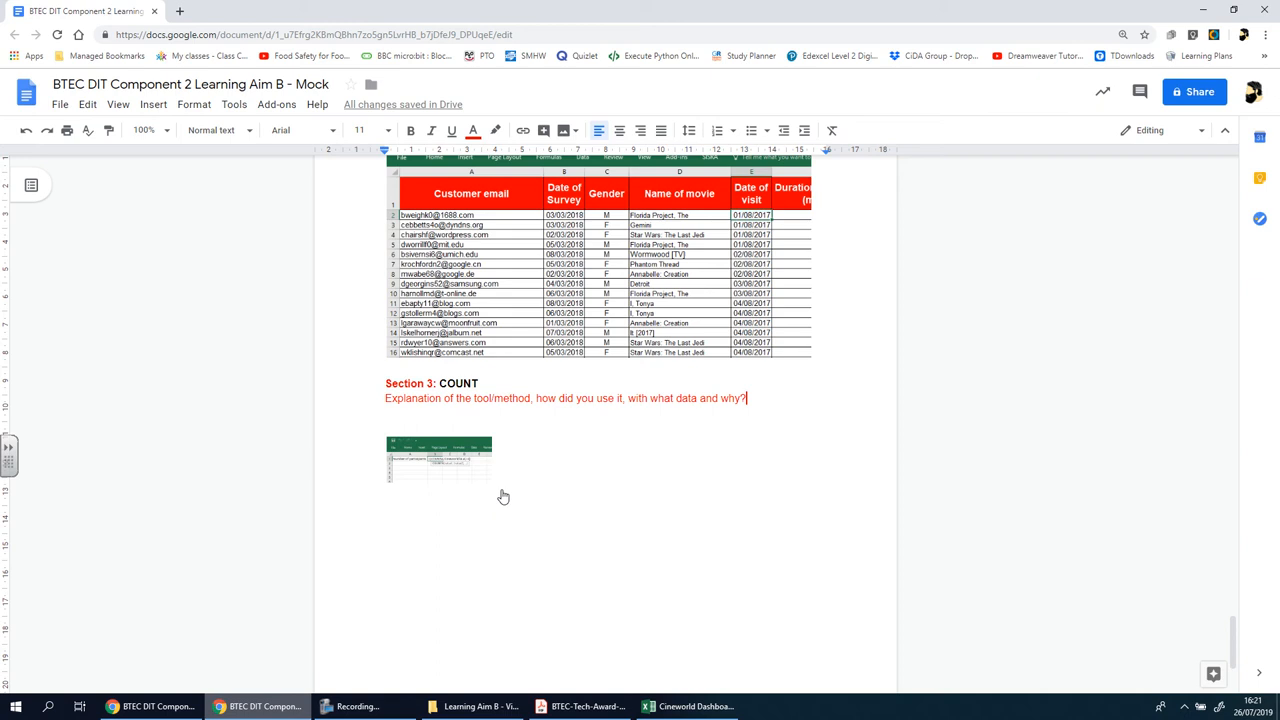
{"action": "left_click", "coordinate": [440, 460]}
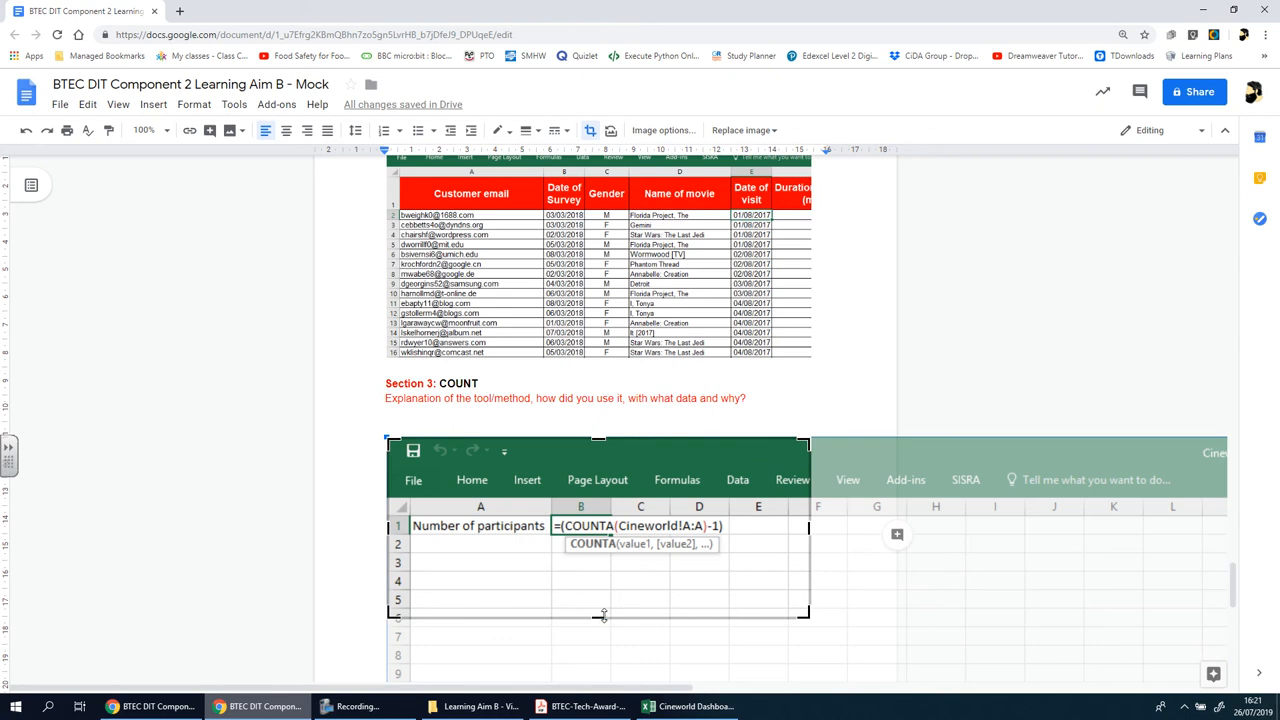
{"action": "mouse_move", "coordinate": [604, 572]}
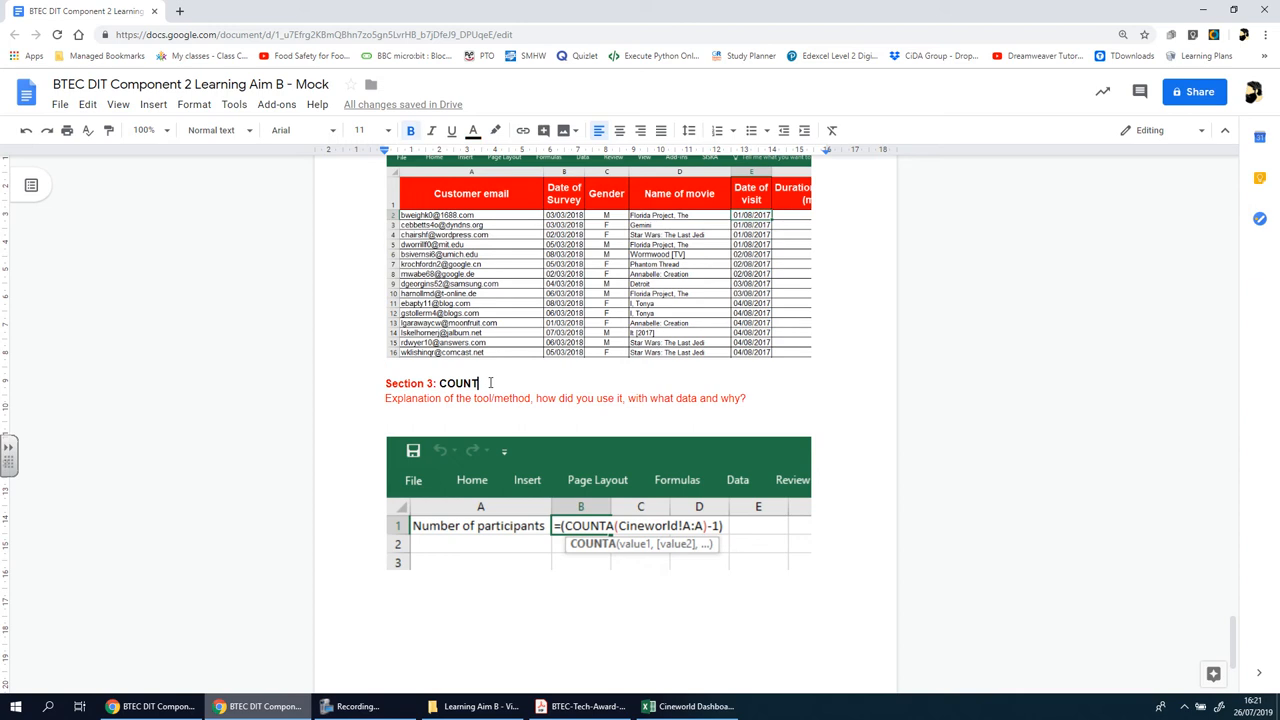
Extend the Section 3 heading to read 'COUNTA and Formula'
{"action": "type", "text": "A"}
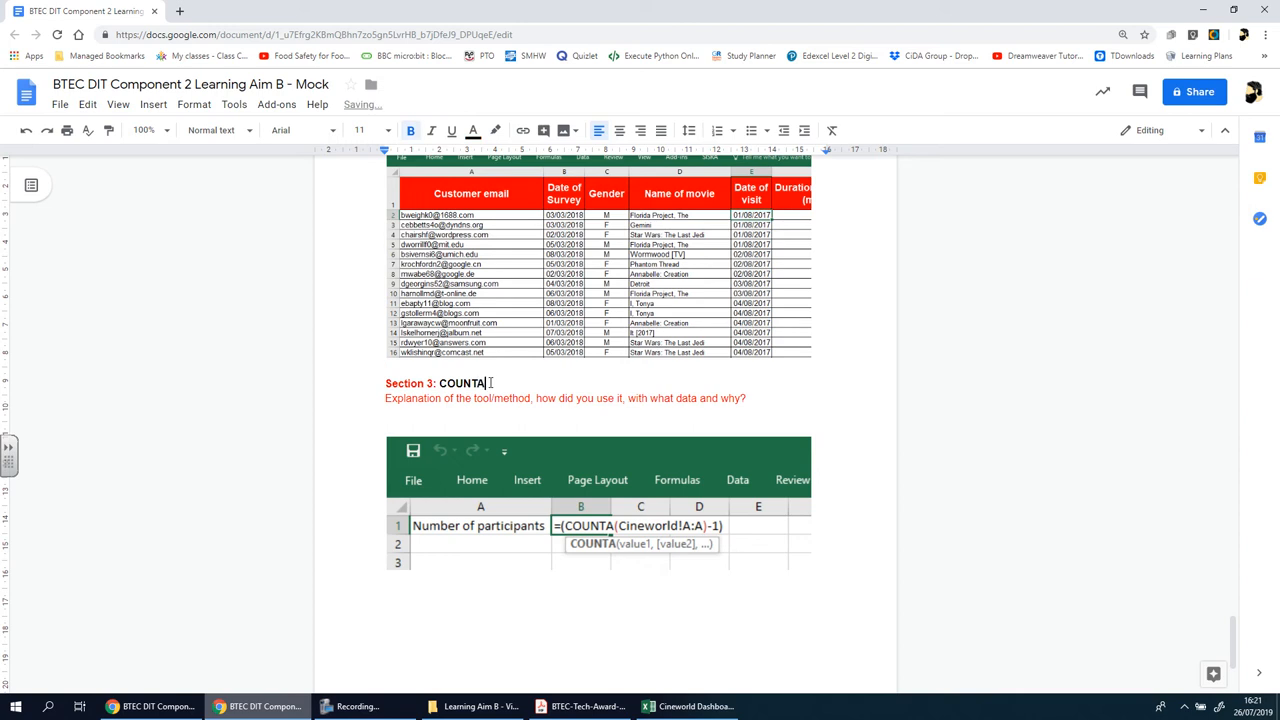
{"action": "type", "text": "and Form"}
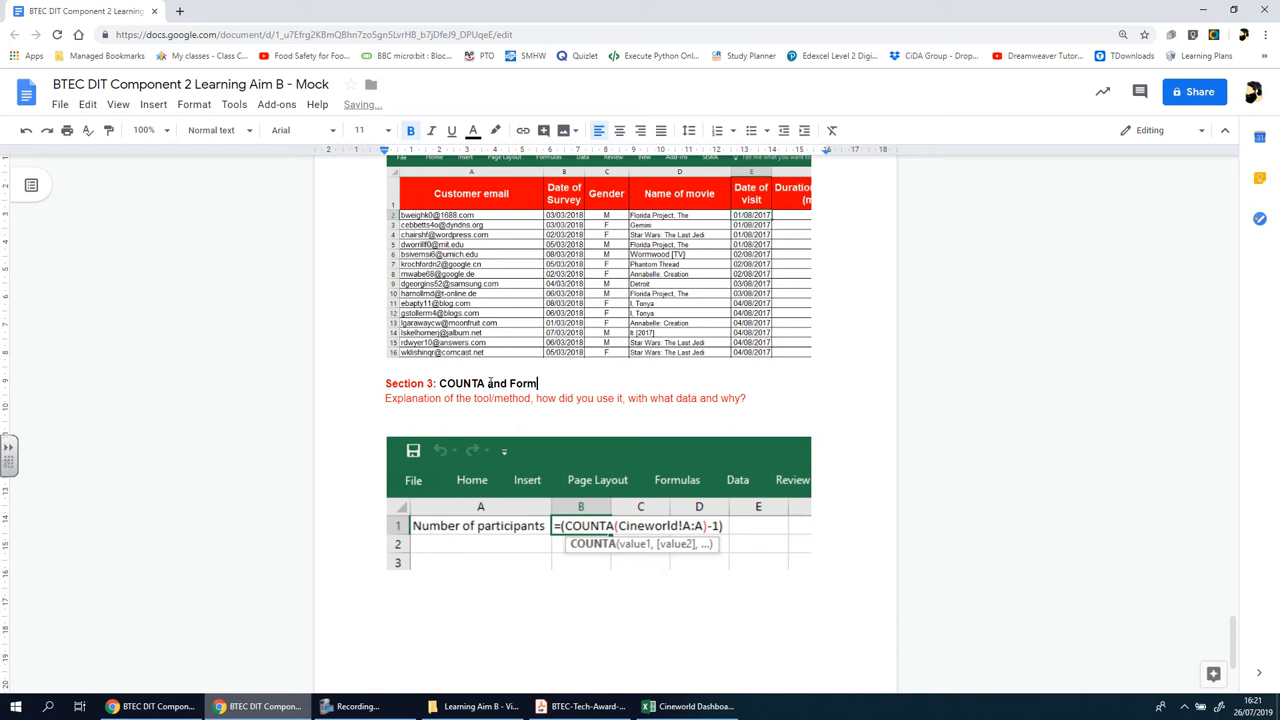
{"action": "type", "text": "a"}
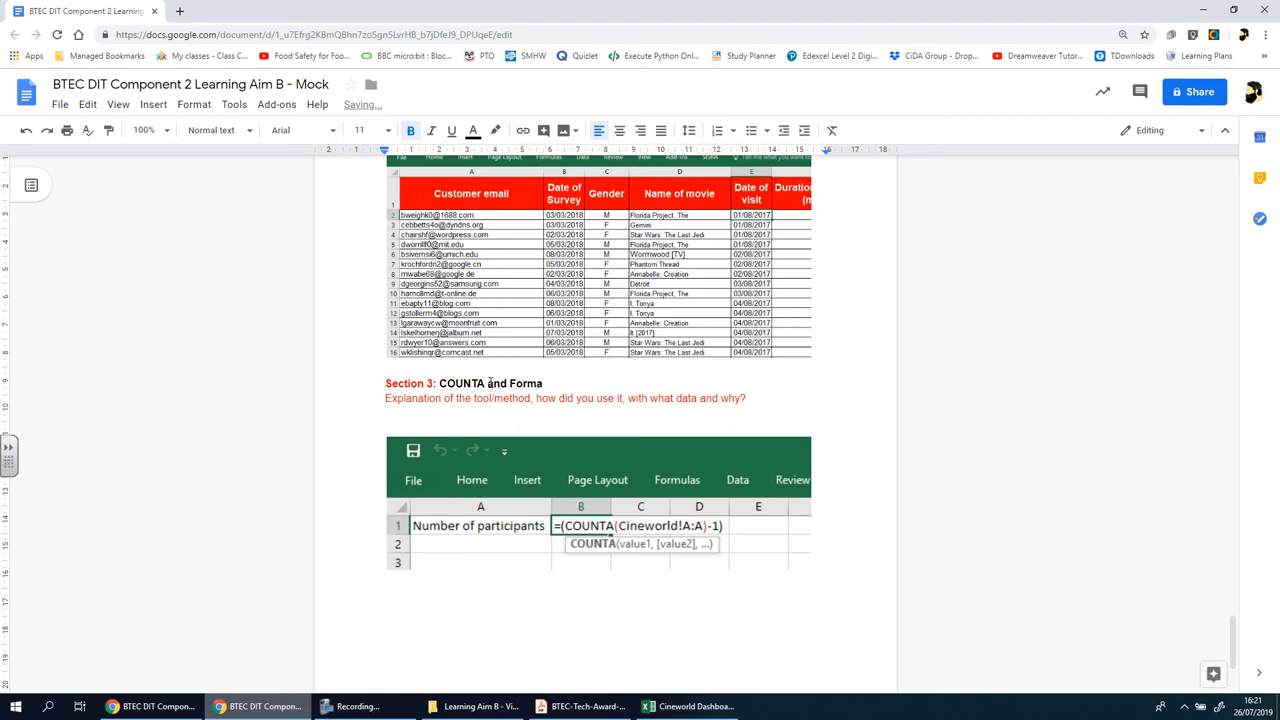
{"action": "type", "text": "la"}
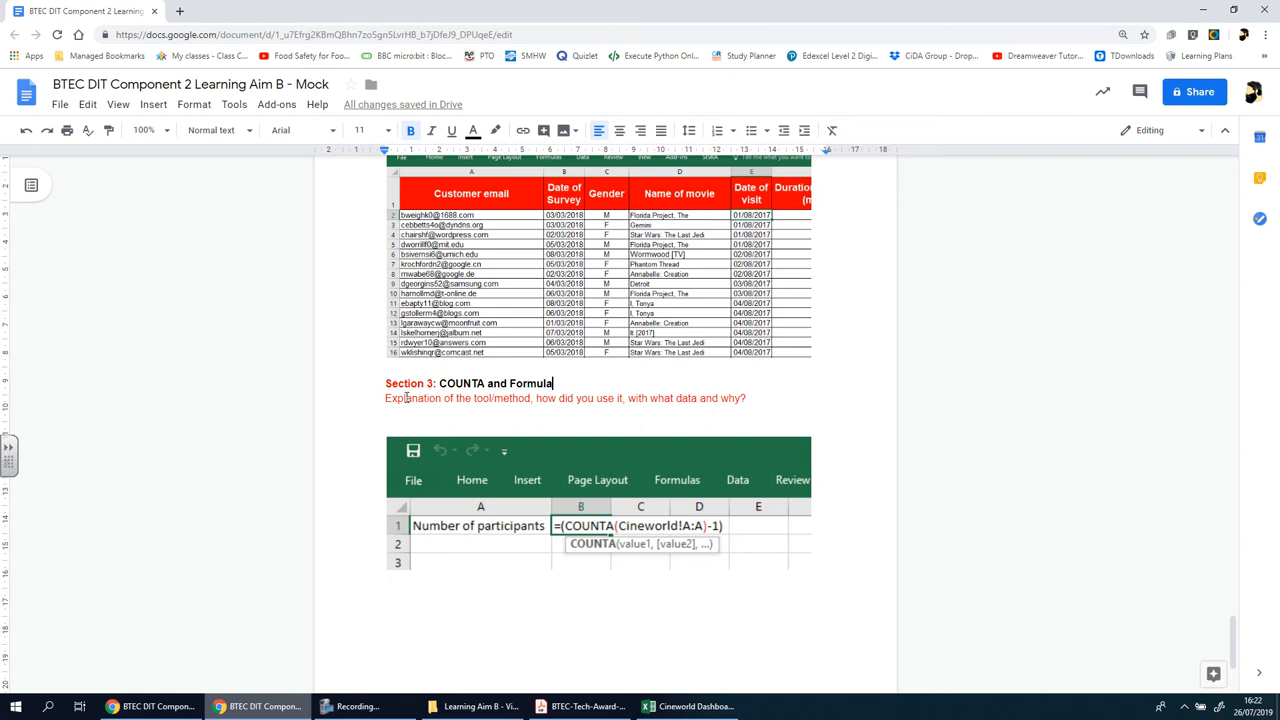
Return to the Excel Cineworld sheet and scroll to the last data row at row 500
{"action": "left_click", "coordinate": [688, 706]}
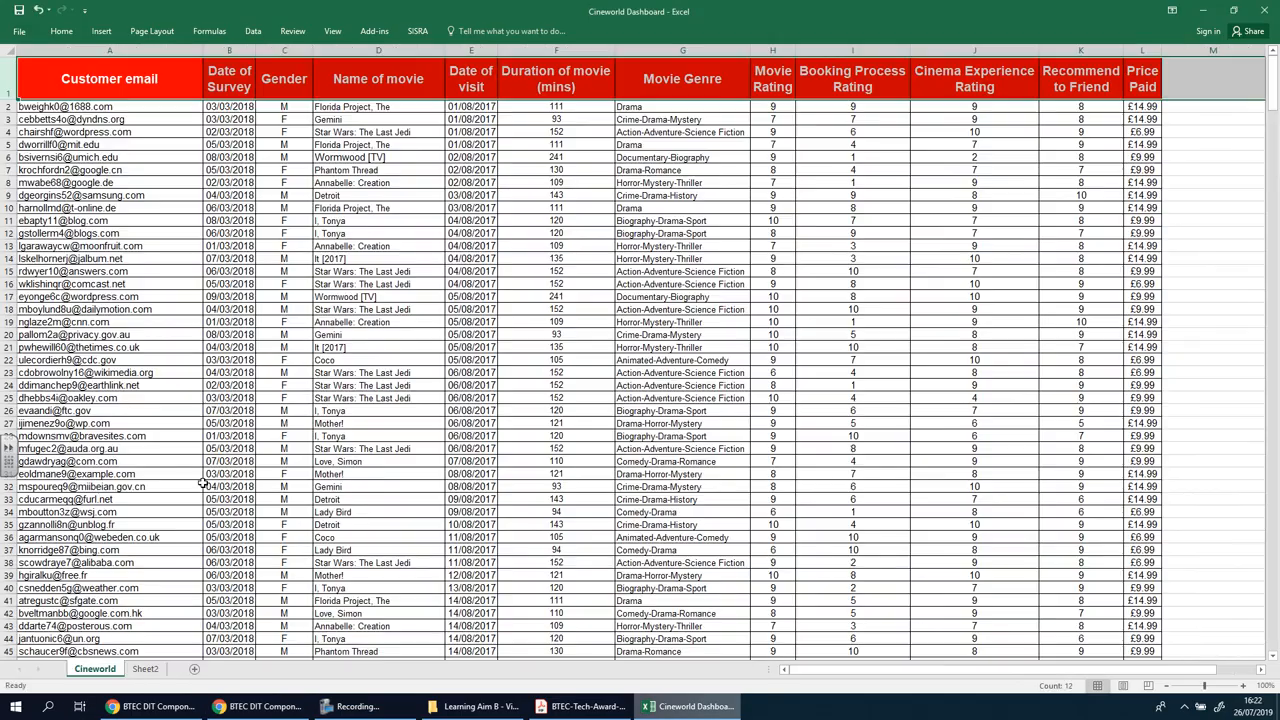
{"action": "scroll", "scroll_direction": "down", "scroll_amount": 3}
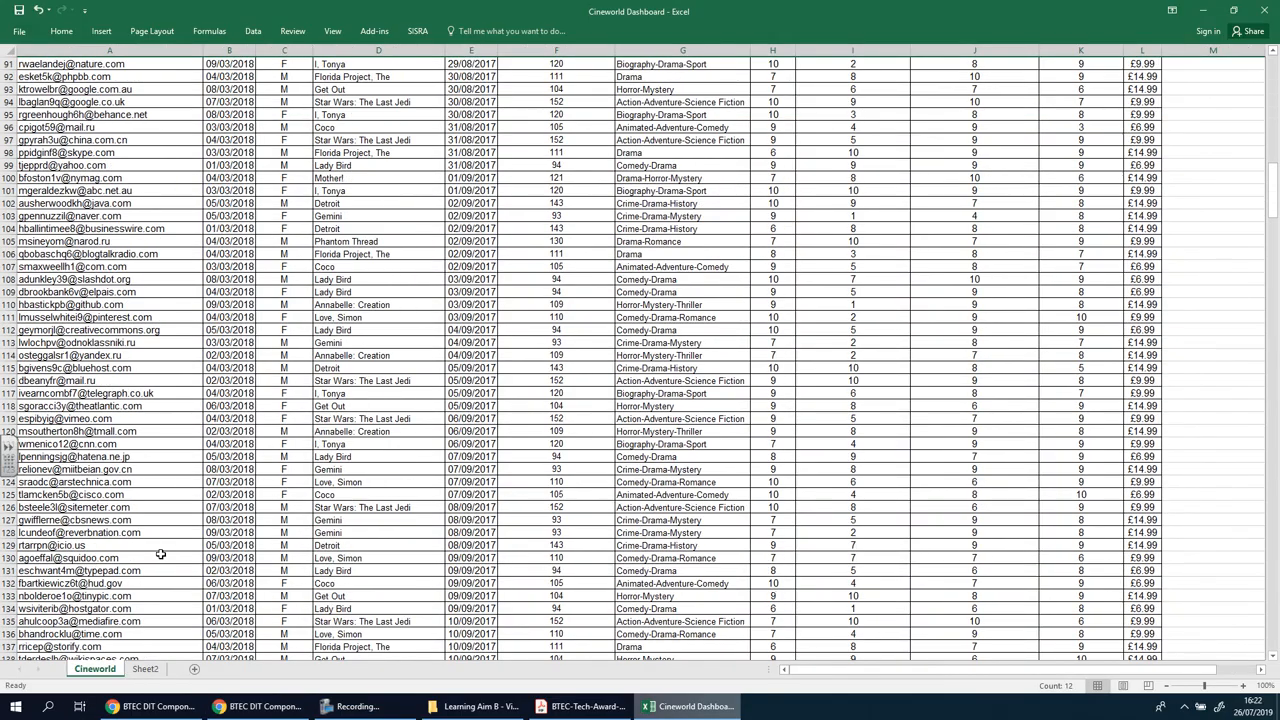
{"action": "scroll", "scroll_direction": "down", "scroll_amount": 3}
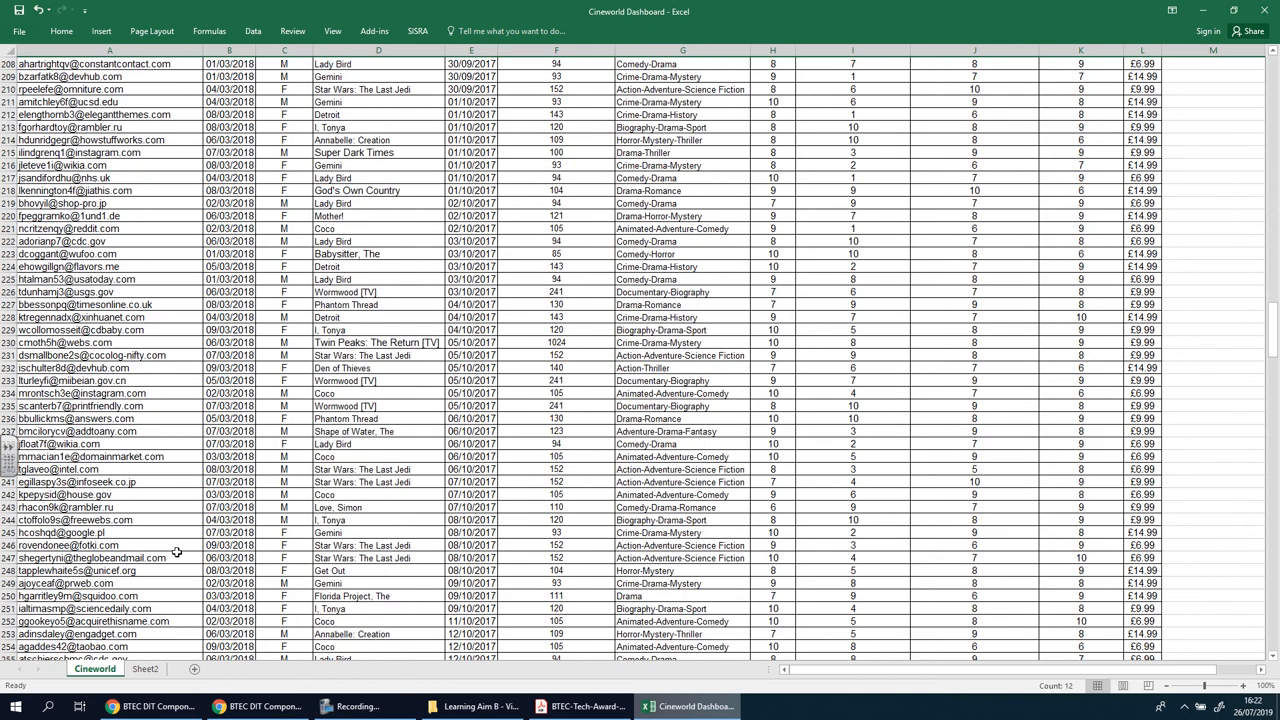
{"action": "scroll", "scroll_direction": "down", "scroll_amount": 3}
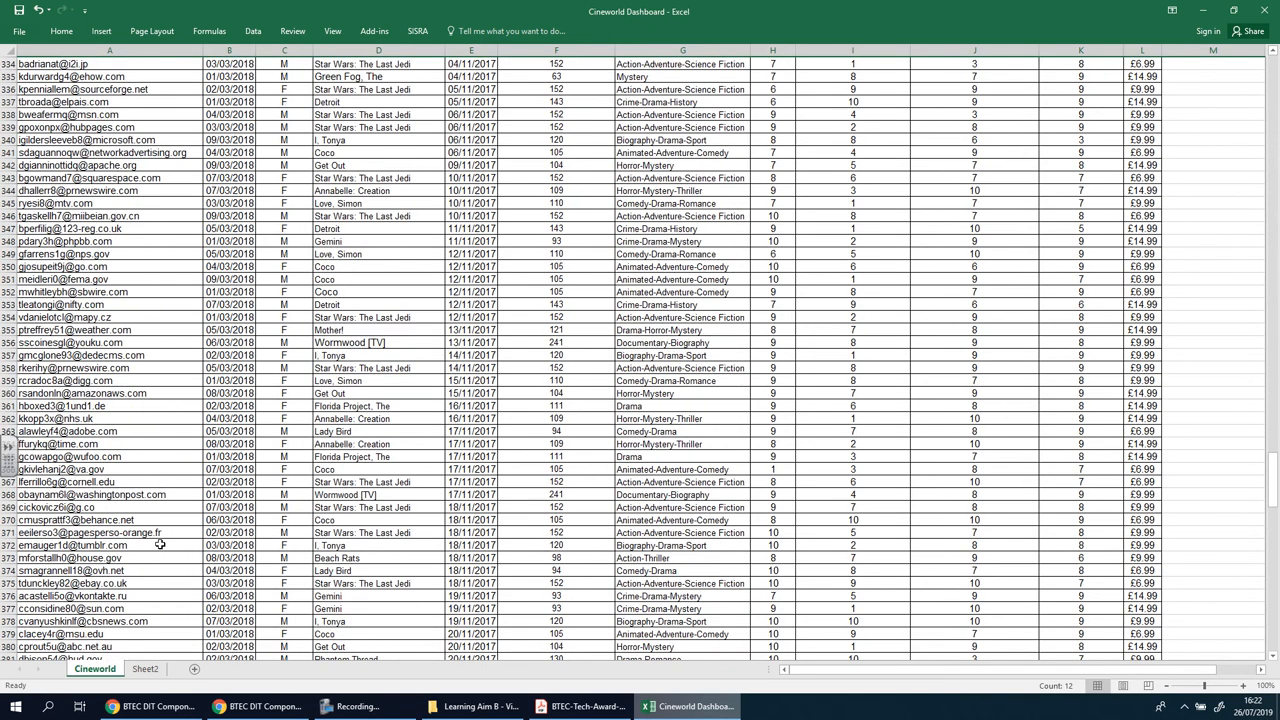
{"action": "scroll", "scroll_direction": "down", "scroll_amount": 3}
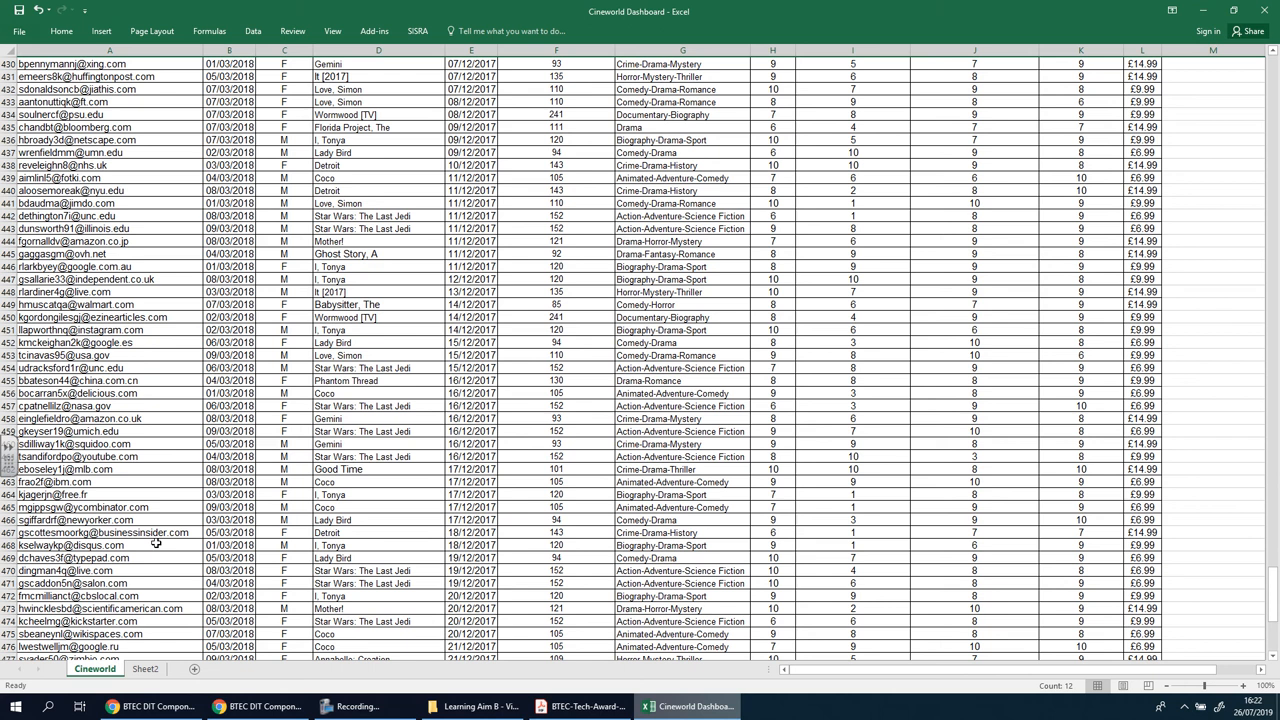
{"action": "scroll", "scroll_direction": "down", "scroll_amount": 3}
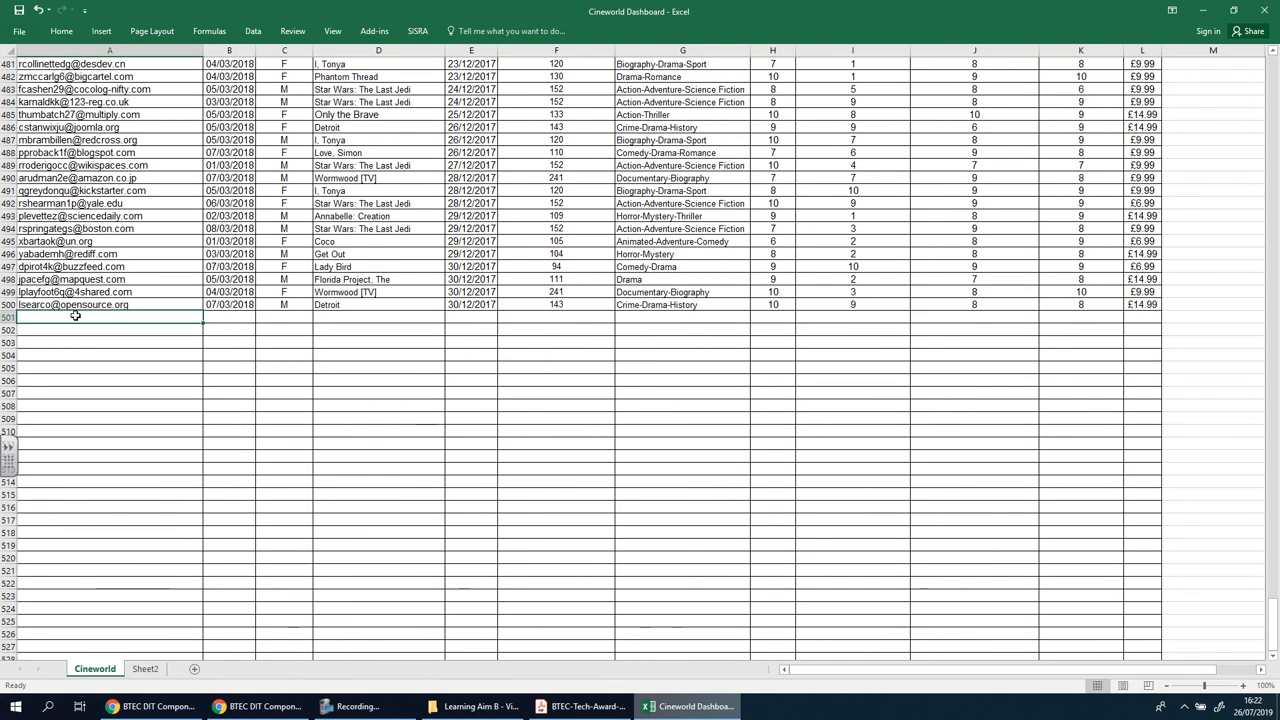
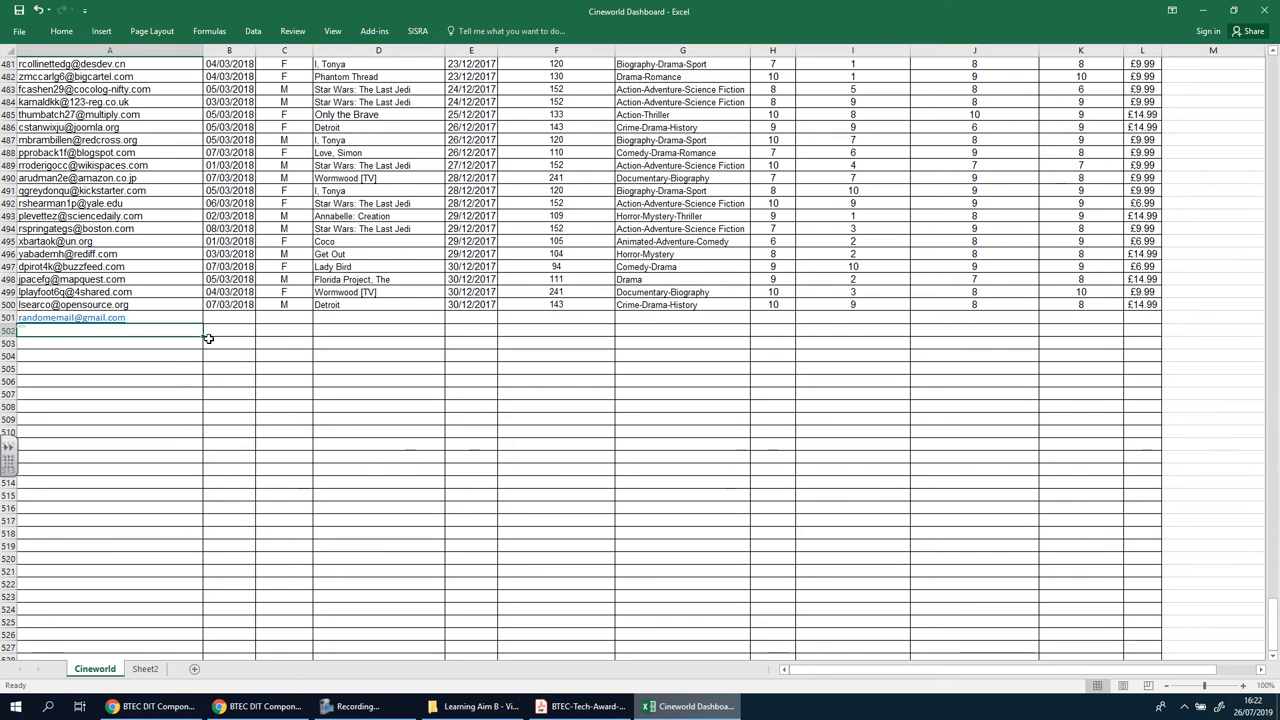
{"action": "mouse_move", "coordinate": [228, 314]}
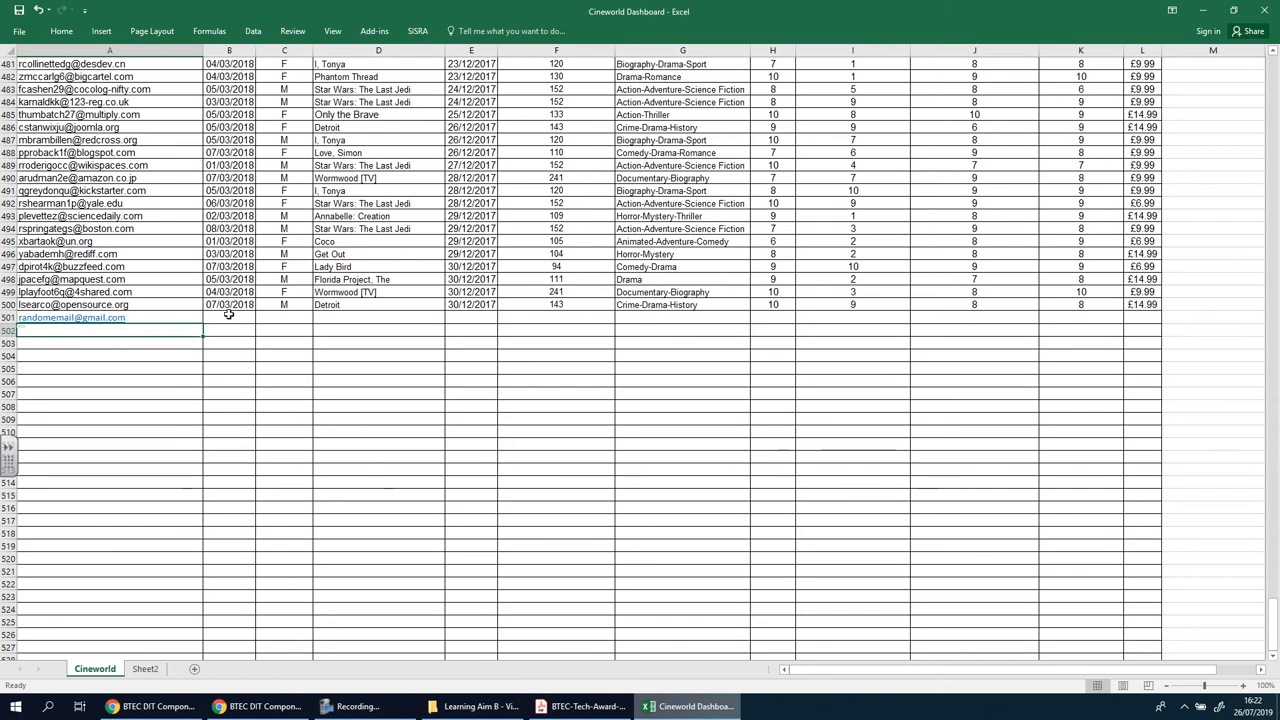
{"action": "mouse_move", "coordinate": [172, 680]}
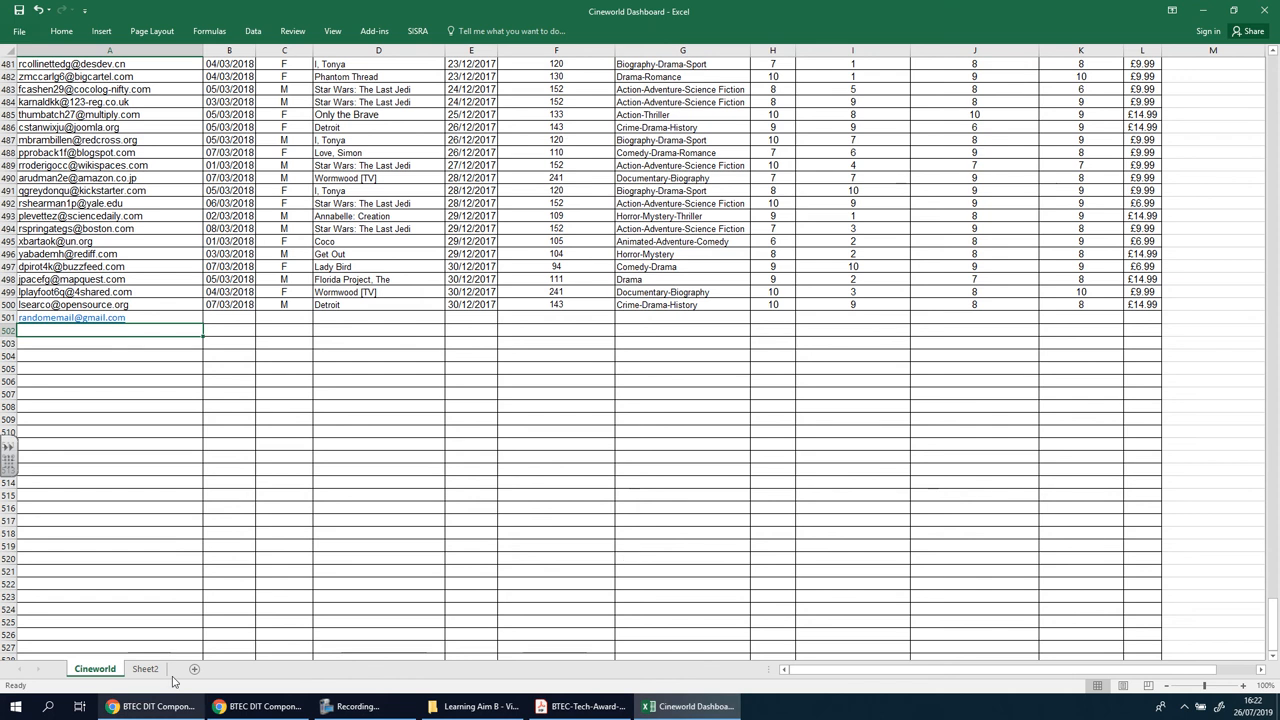
{"action": "left_click", "coordinate": [144, 668]}
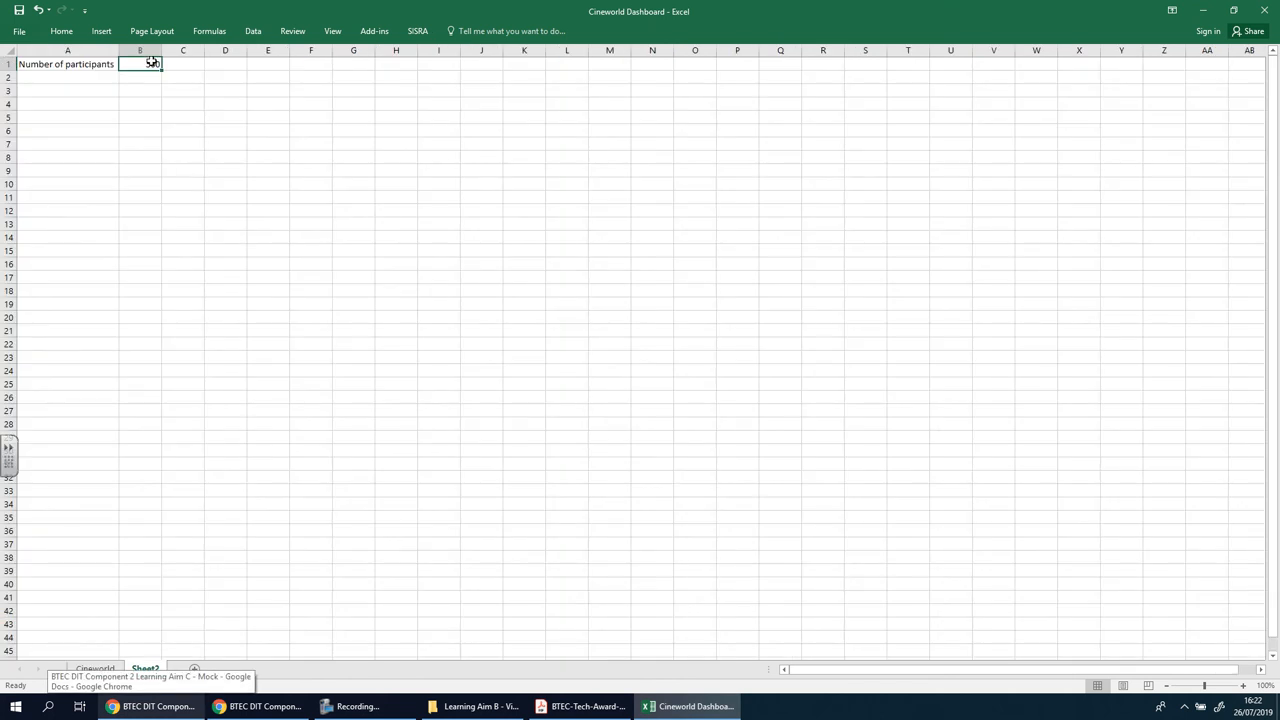
{"action": "type", "text": "500"}
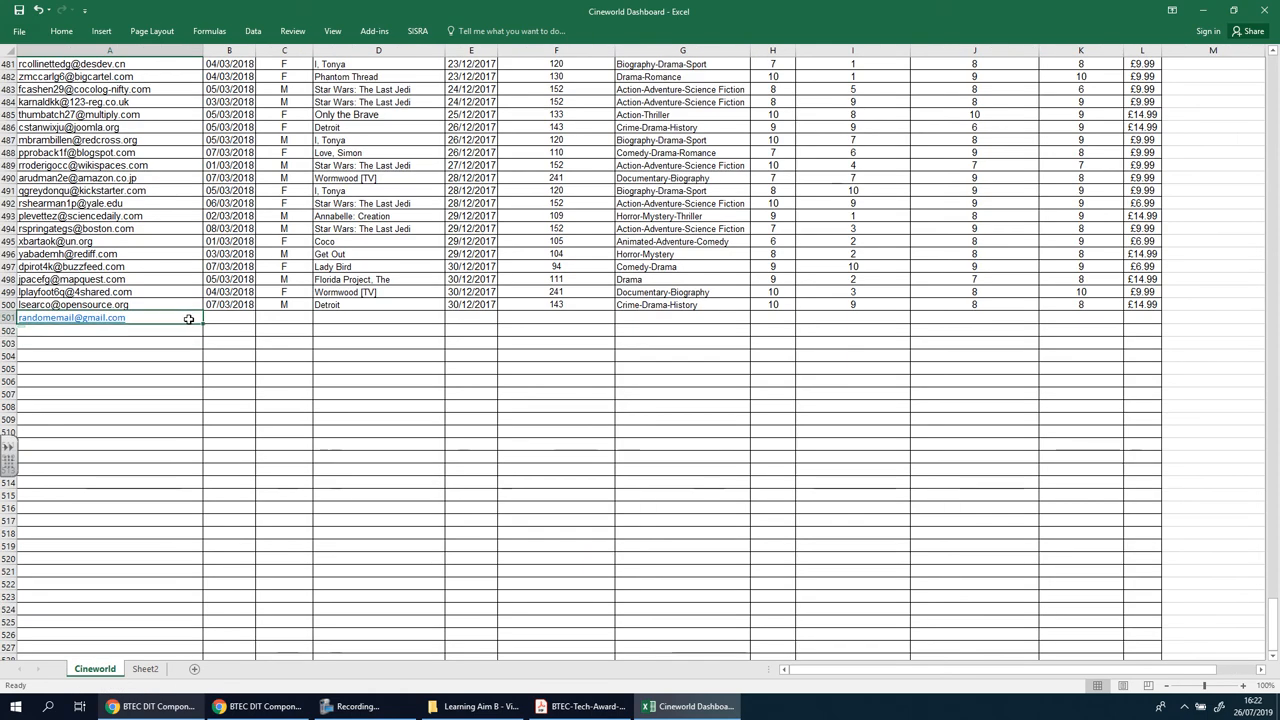
Scroll the Cineworld sheet back to its header row, then return to the Google Doc's COUNTA section
{"action": "scroll", "scroll_direction": "up", "scroll_amount": 3}
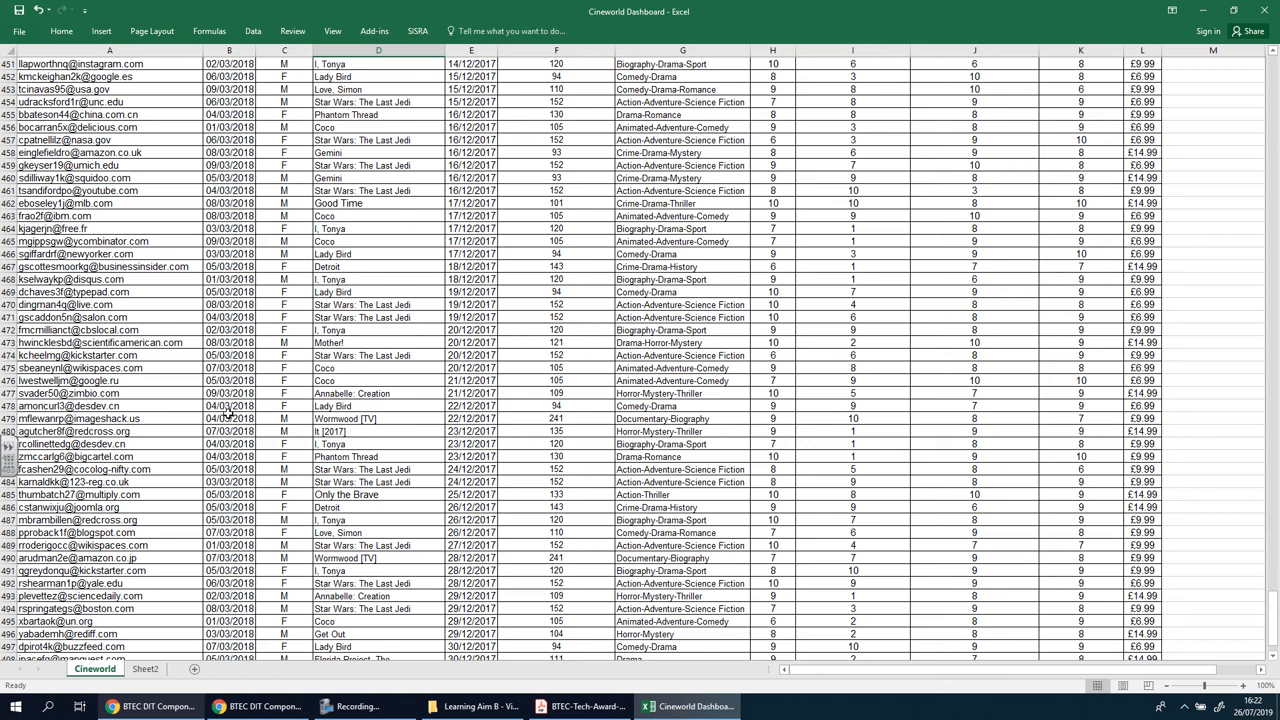
{"action": "scroll", "scroll_direction": "up", "scroll_amount": 3}
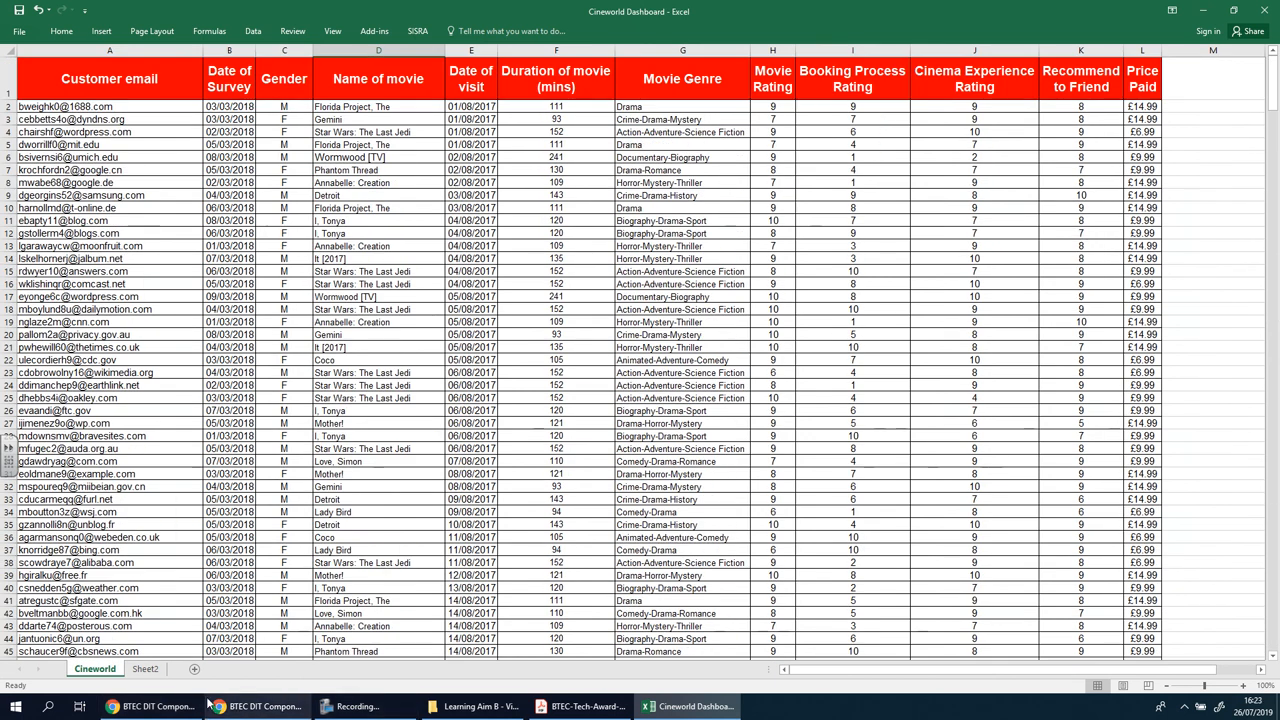
{"action": "left_click", "coordinate": [258, 706]}
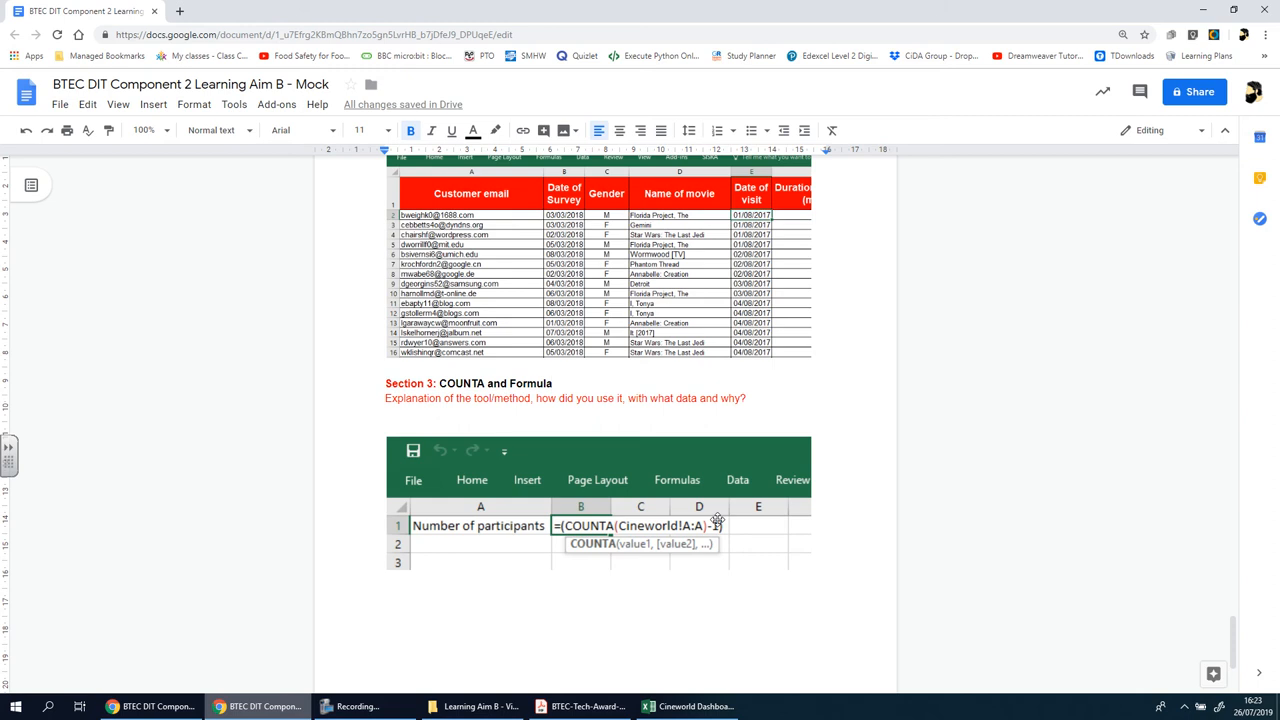
{"action": "type", "text": "1)"}
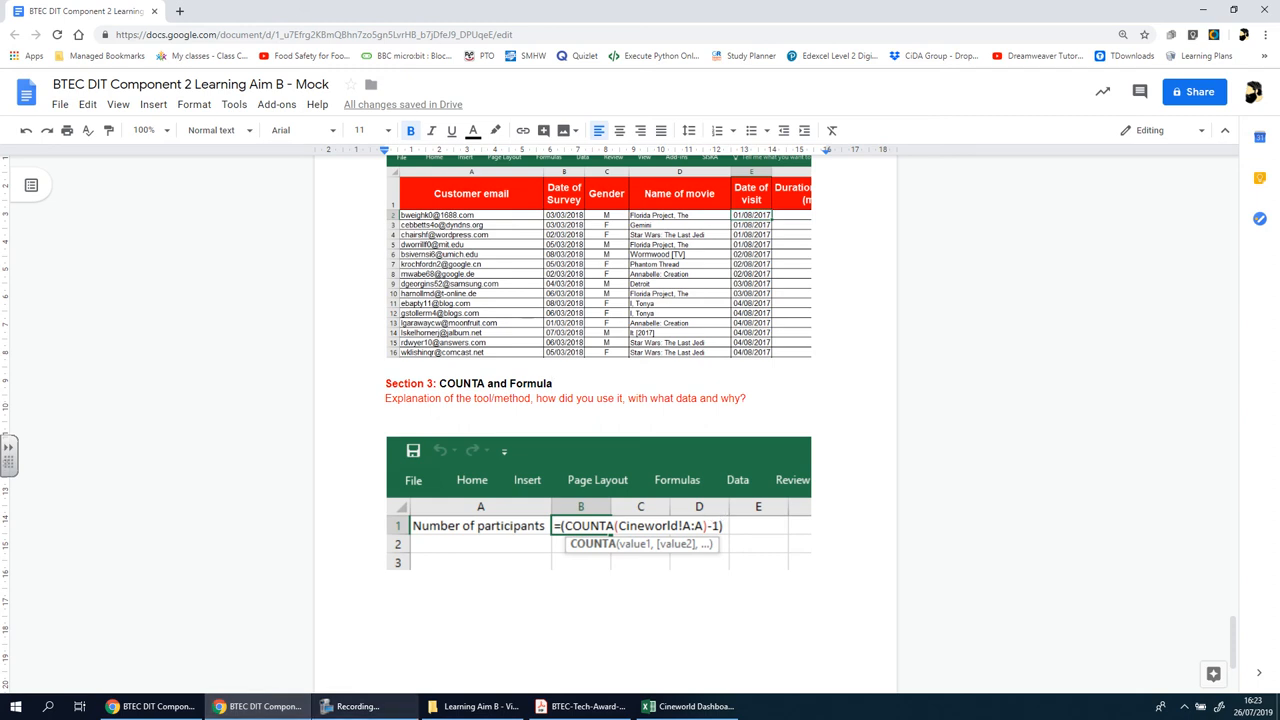
{"action": "left_click", "coordinate": [688, 706]}
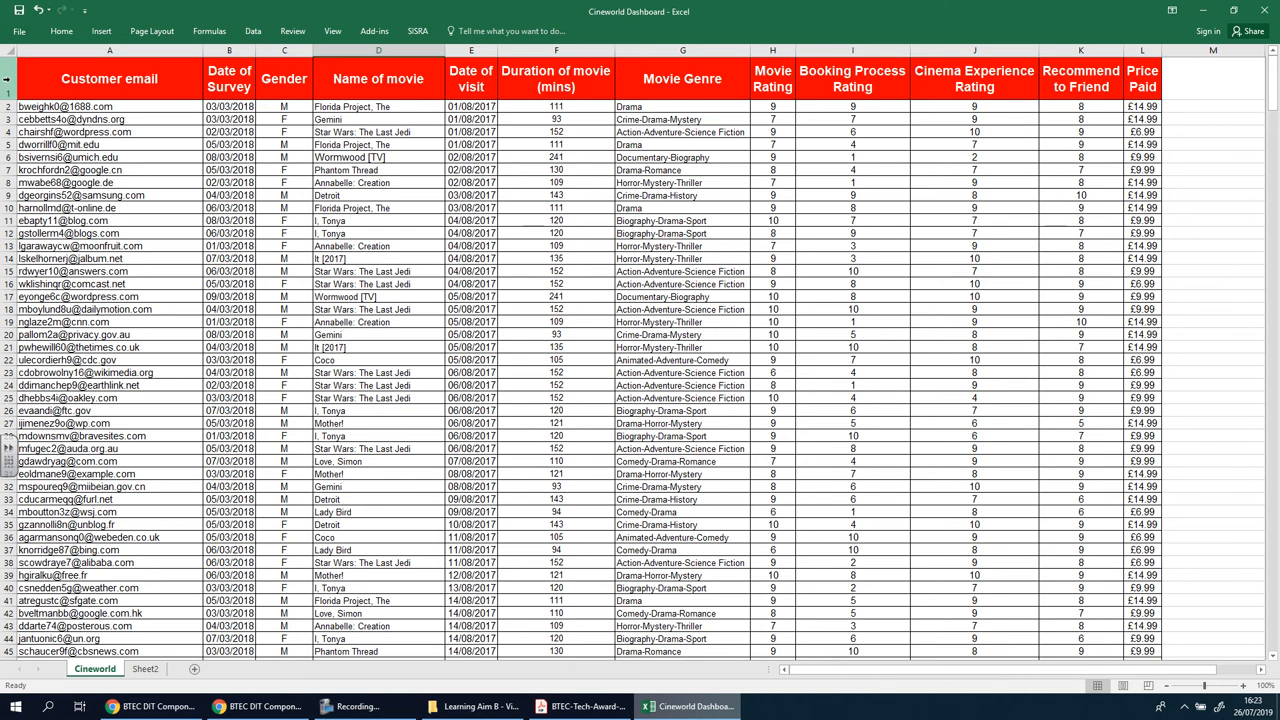
{"action": "left_click", "coordinate": [110, 78]}
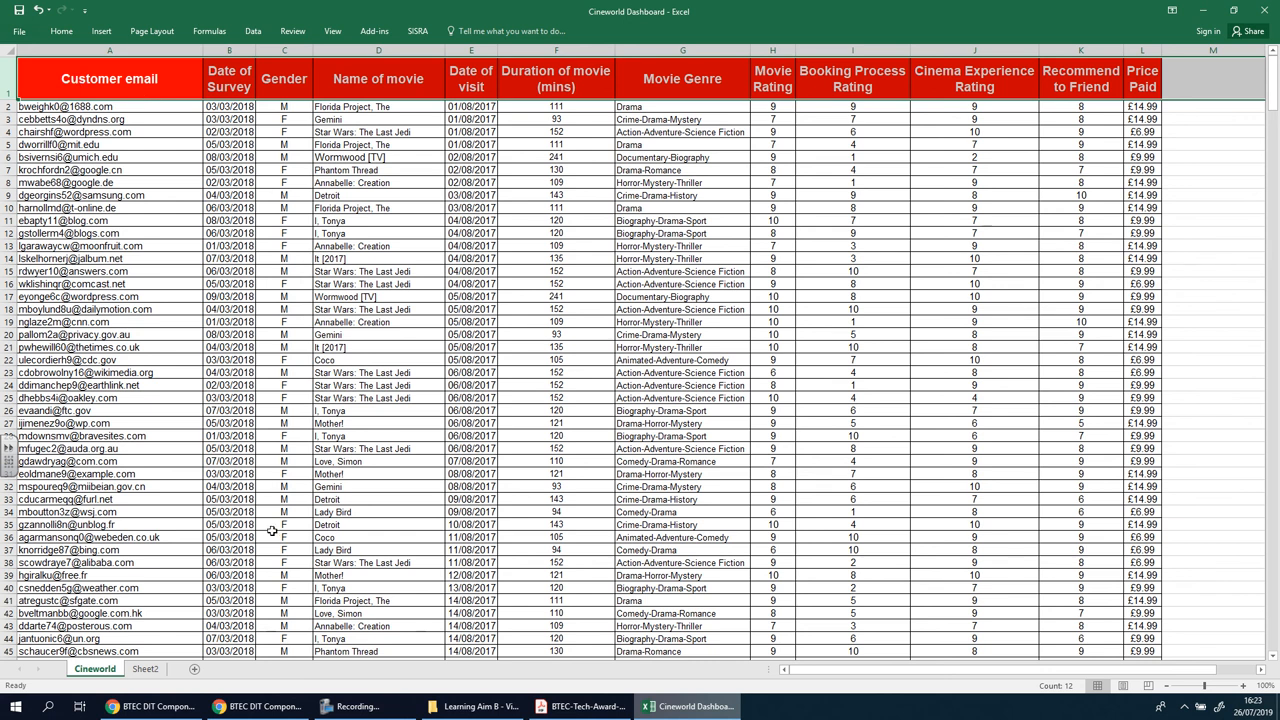
{"action": "mouse_move", "coordinate": [584, 706]}
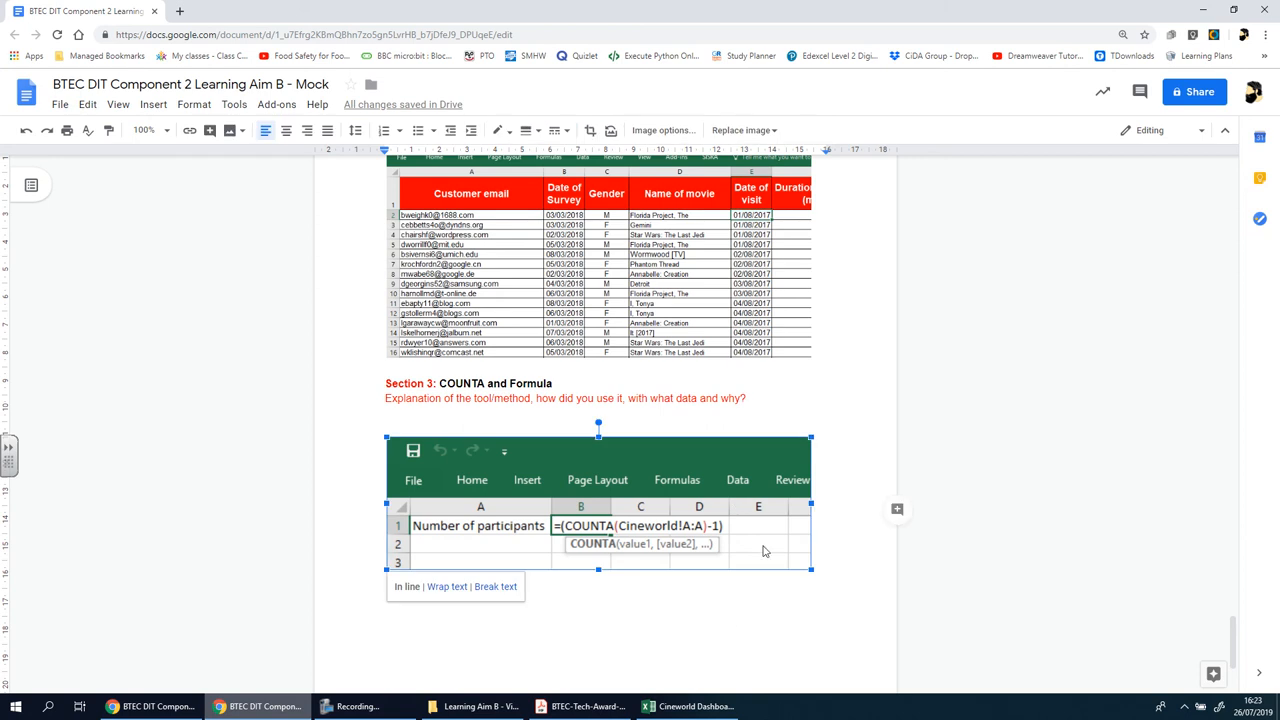
{"action": "mouse_move", "coordinate": [858, 552]}
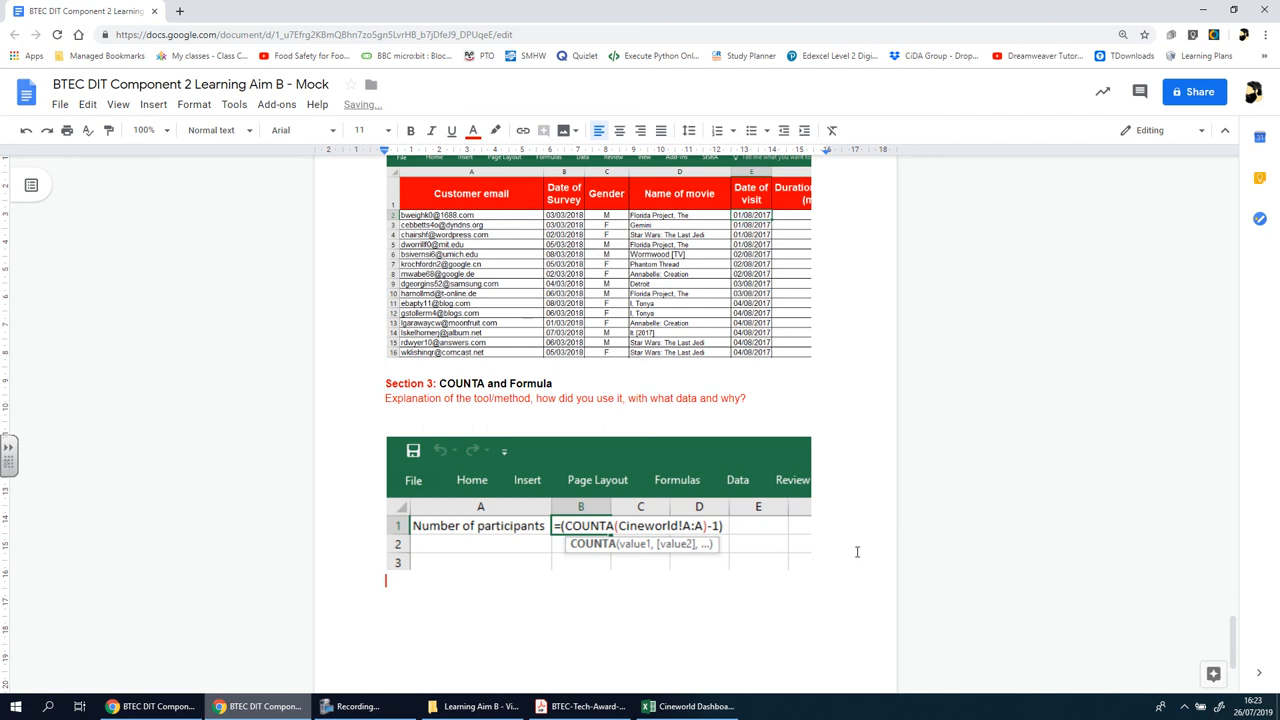
{"action": "left_click", "coordinate": [688, 706]}
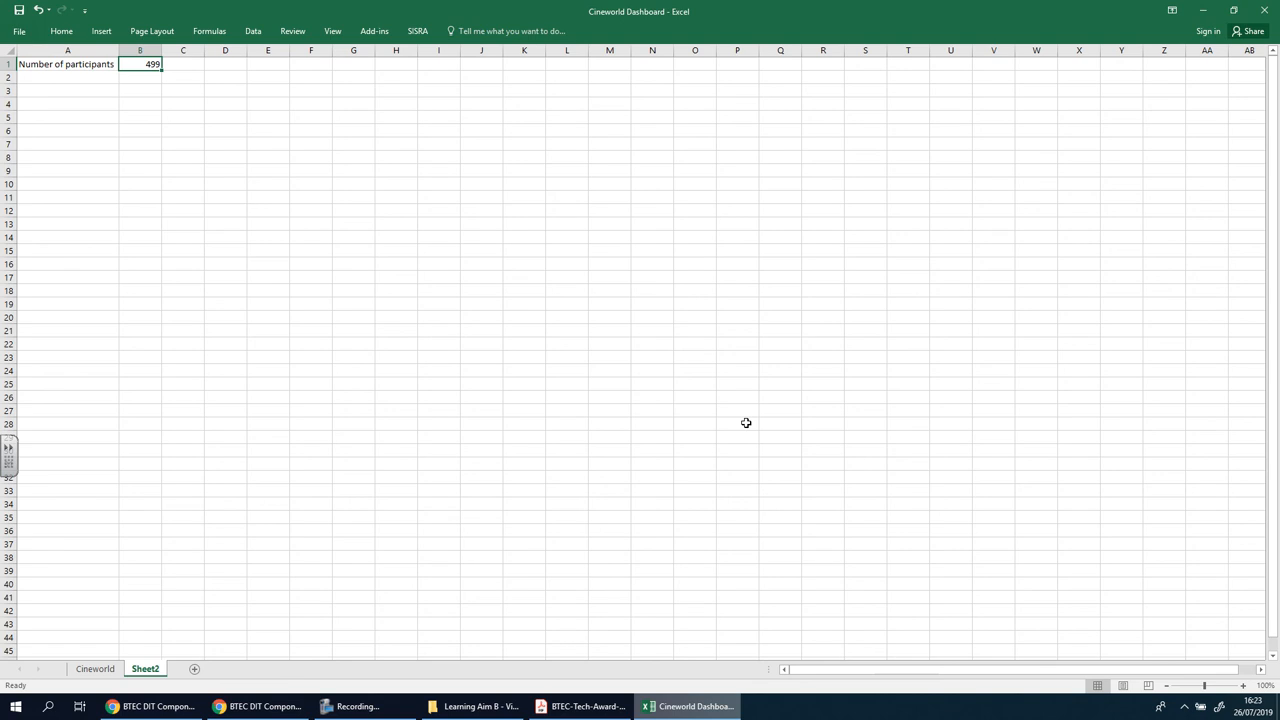
{"action": "mouse_move", "coordinate": [404, 704]}
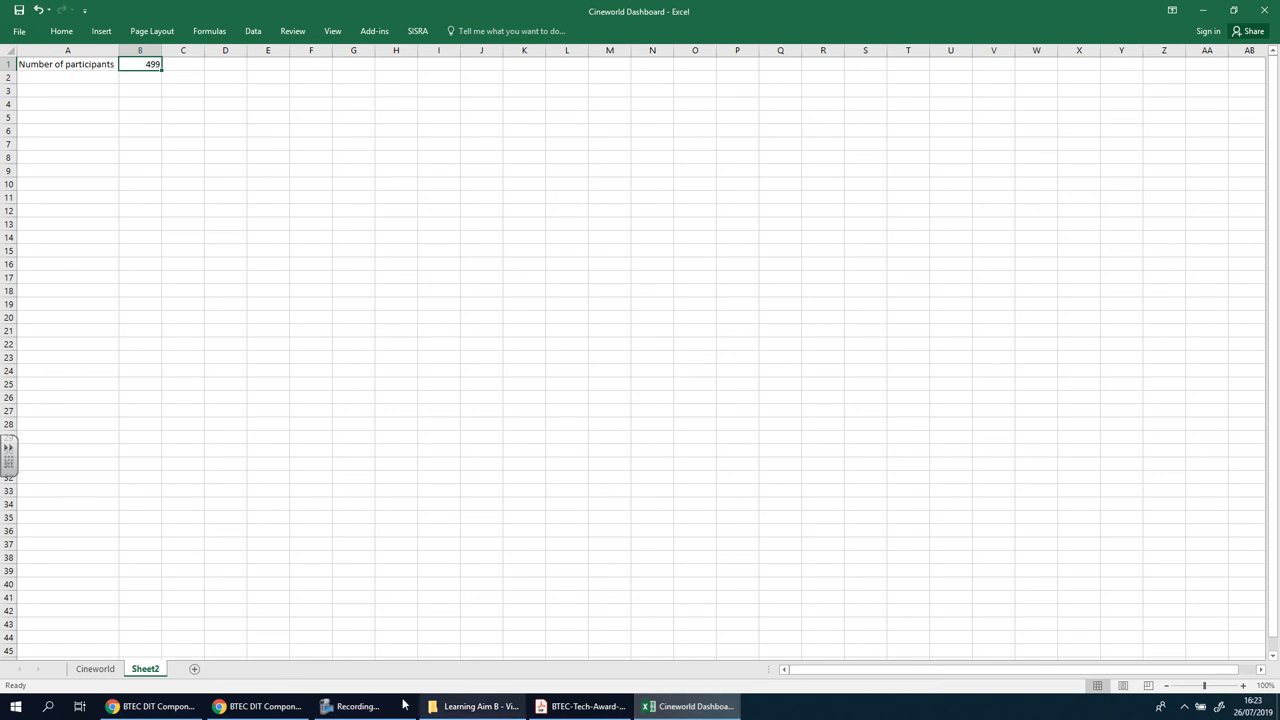
{"action": "left_click", "coordinate": [256, 706]}
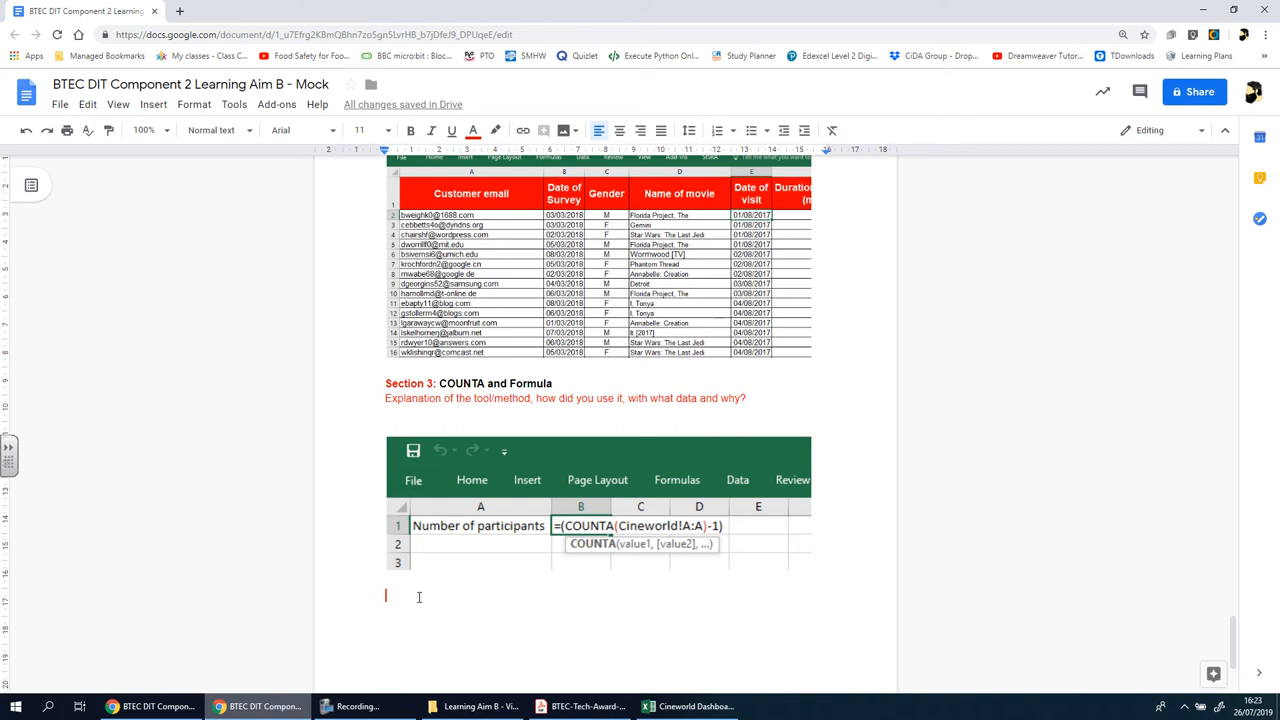
Select the pasted 499-participants result screenshot below the COUNTA formula image for enlarging
{"action": "scroll", "scroll_direction": "down", "scroll_amount": 3}
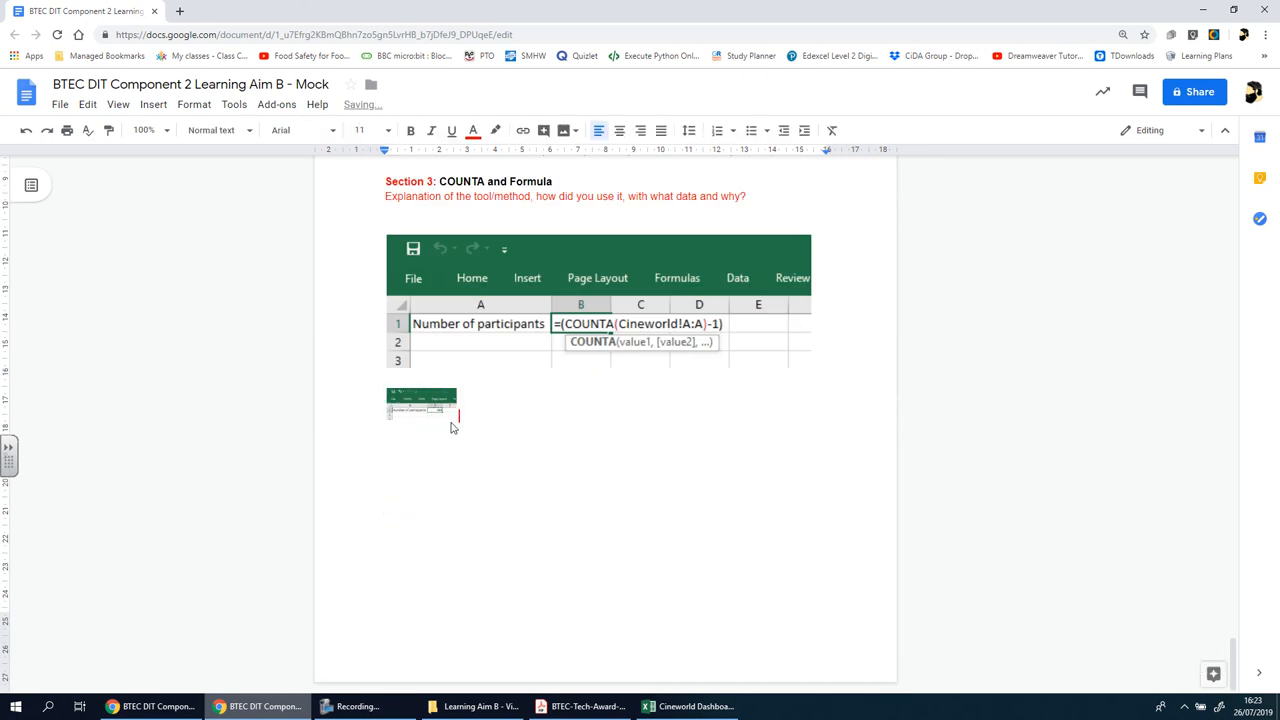
{"action": "left_click", "coordinate": [420, 404]}
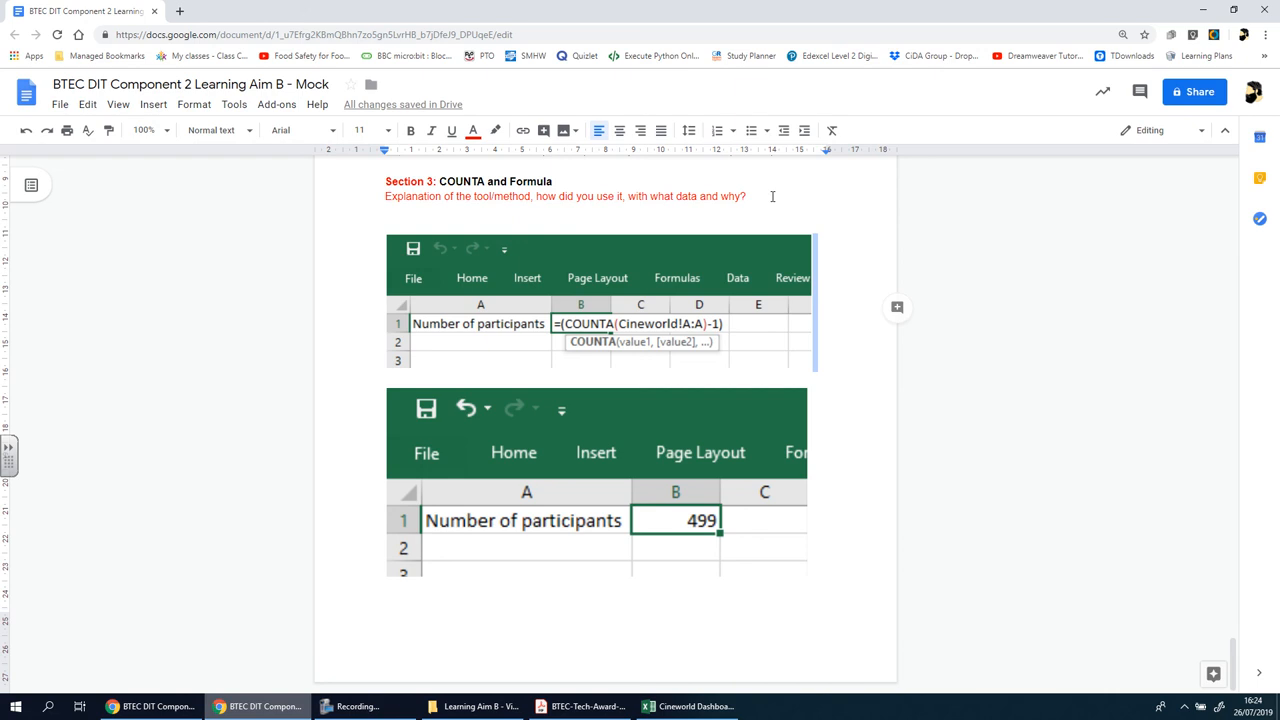
{"action": "mouse_move", "coordinate": [1088, 532]}
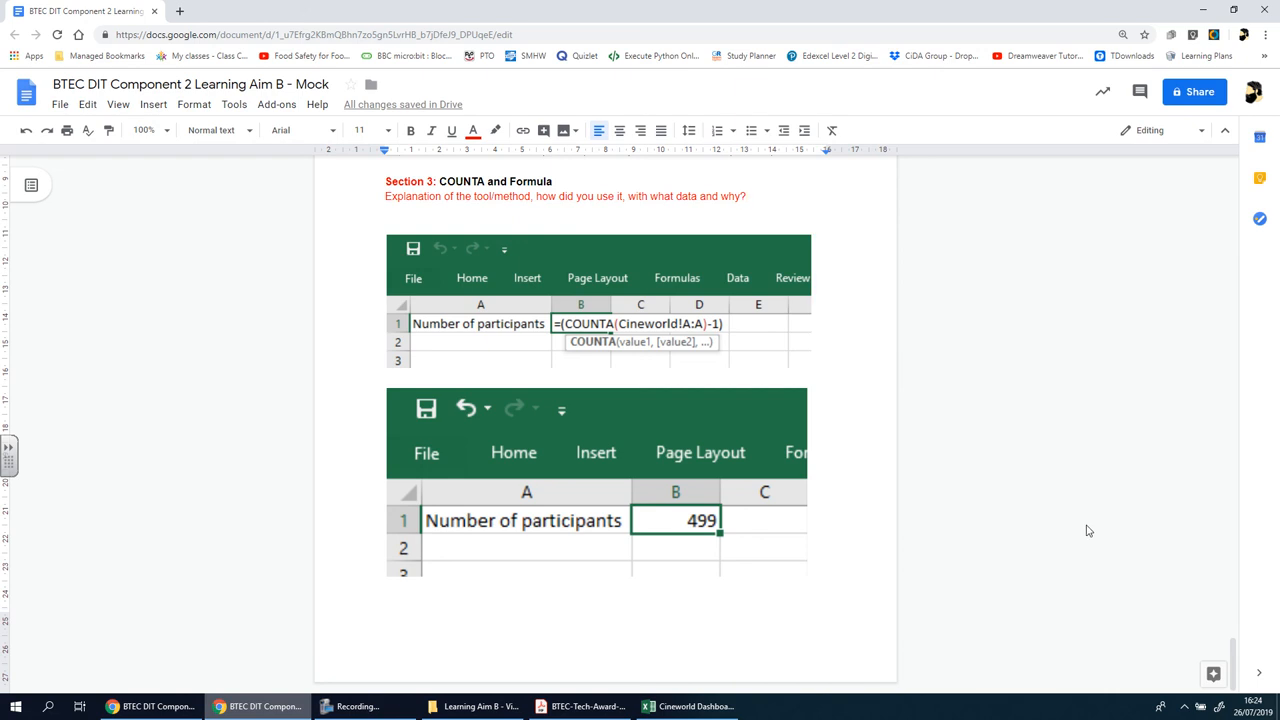
{"action": "mouse_move", "coordinate": [1068, 504]}
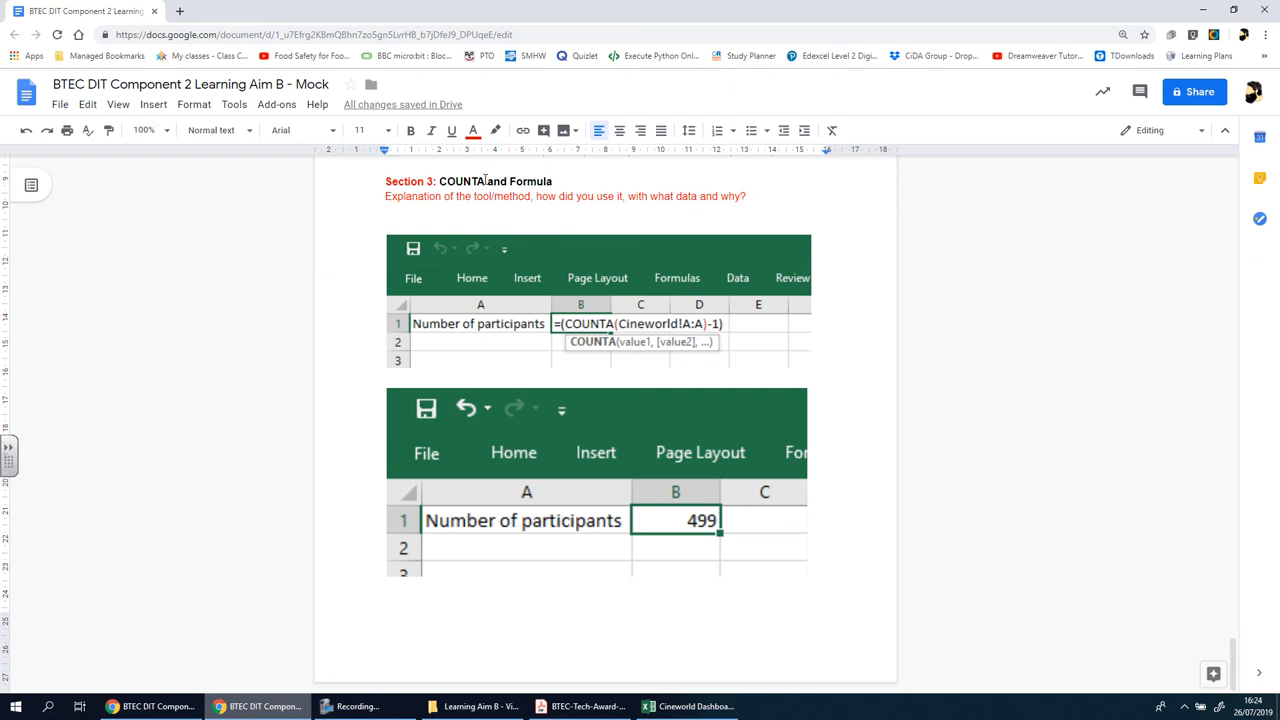
{"action": "mouse_move", "coordinate": [1048, 494]}
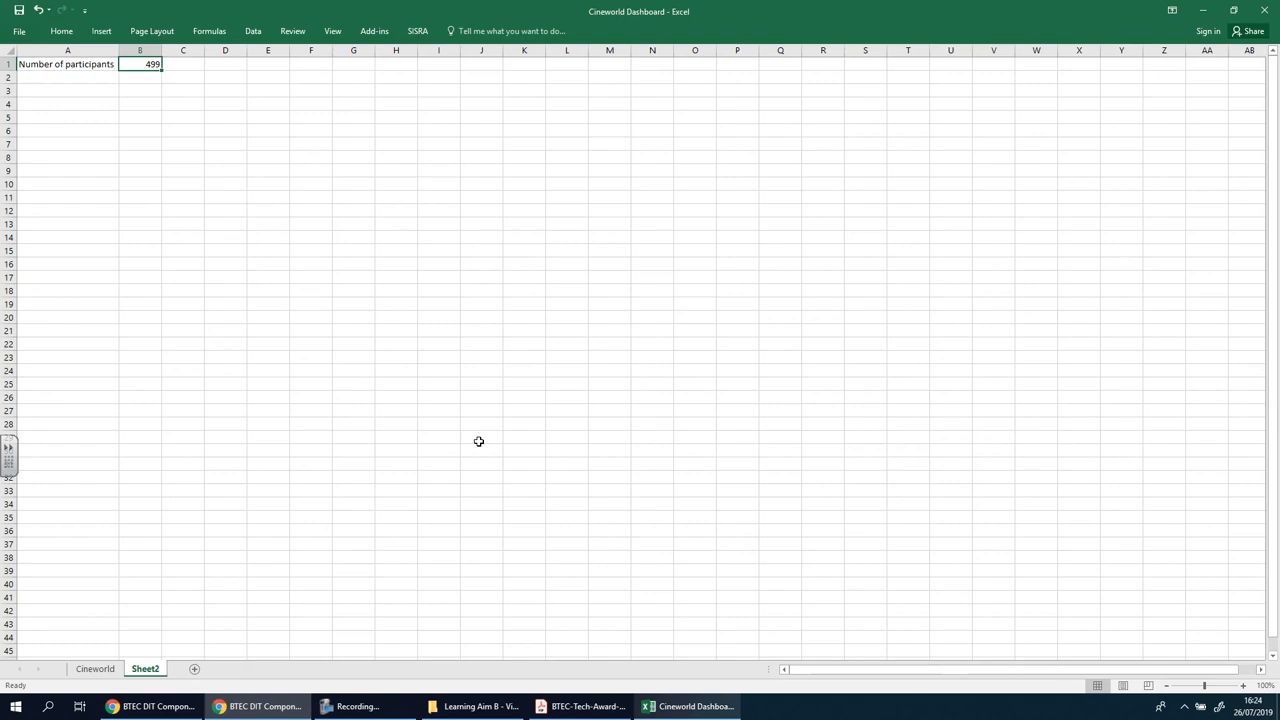
{"action": "mouse_move", "coordinate": [116, 82]}
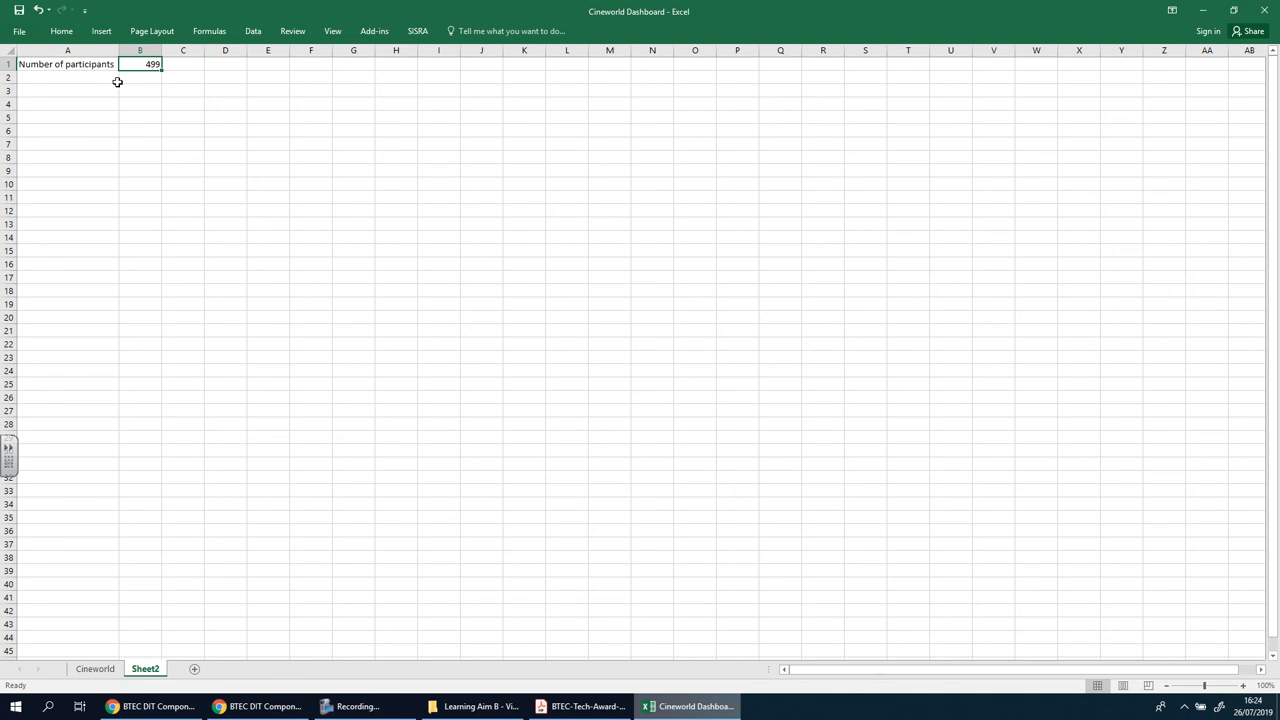
{"action": "mouse_move", "coordinate": [114, 98]}
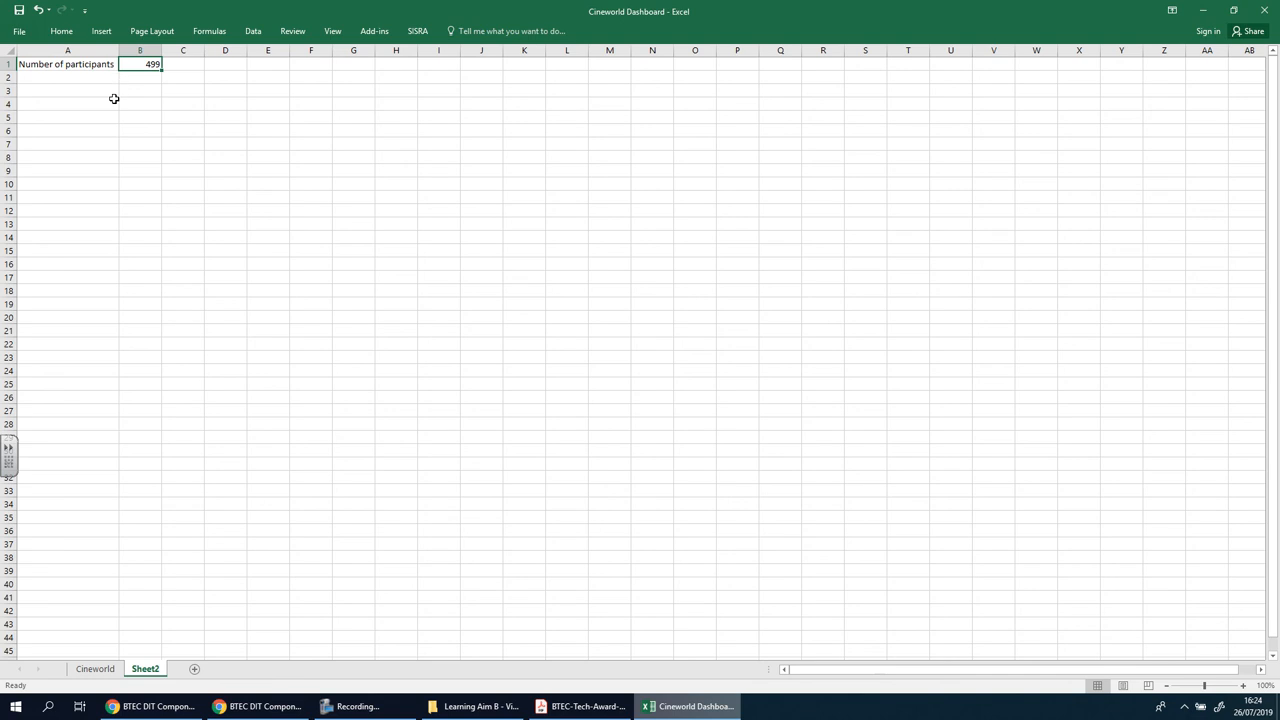
{"action": "mouse_move", "coordinate": [98, 82]}
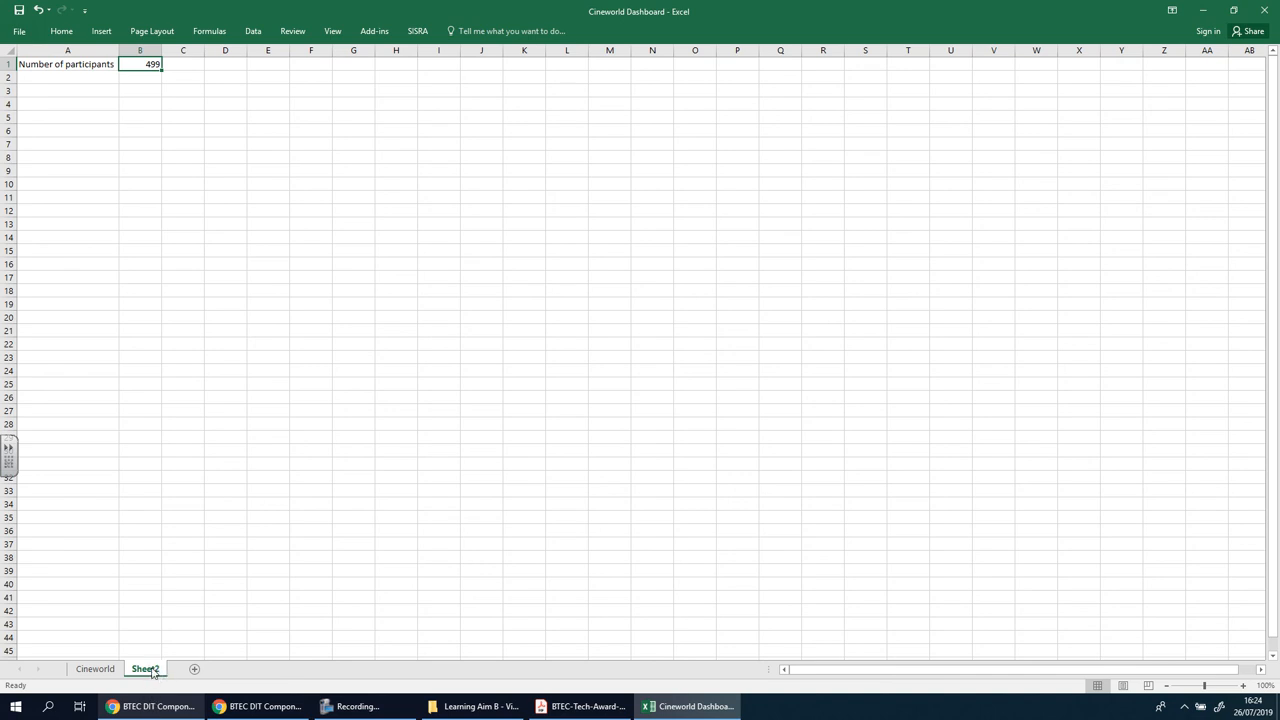
{"action": "mouse_move", "coordinate": [166, 678]}
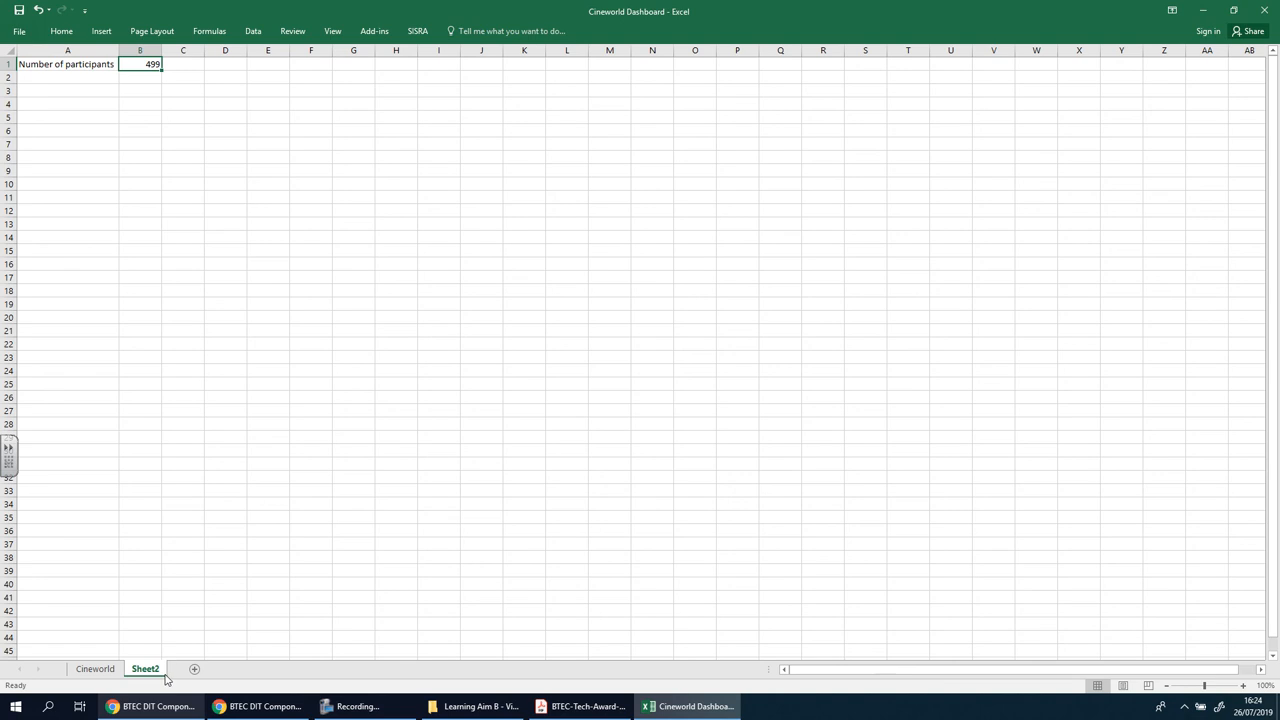
{"action": "left_click", "coordinate": [364, 706]}
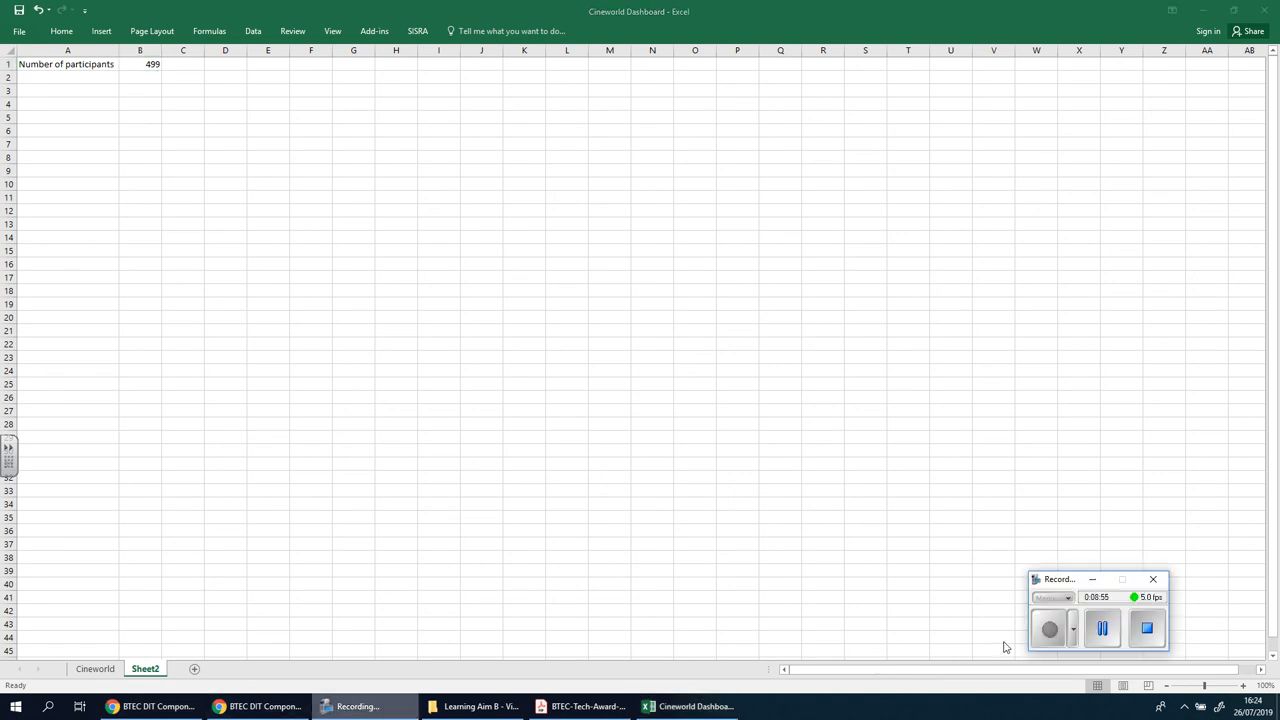